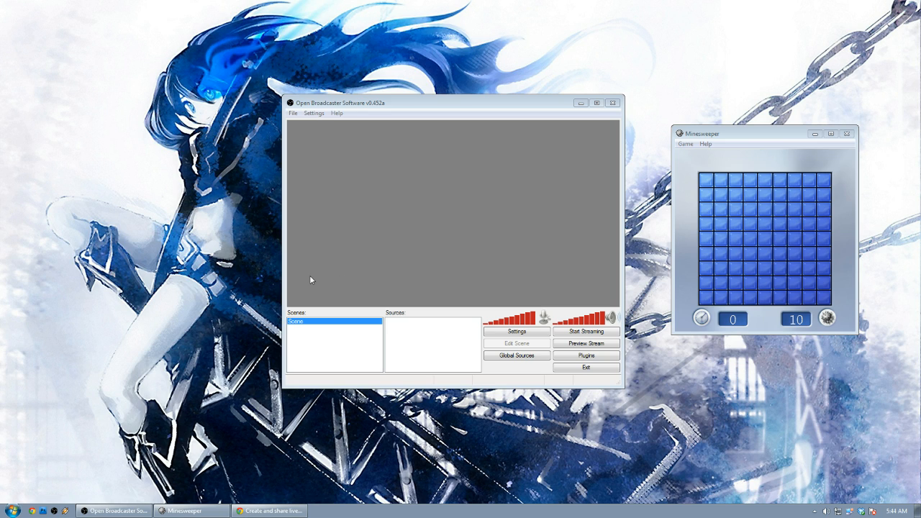
{"action": "mouse_move", "coordinate": [367, 196]}
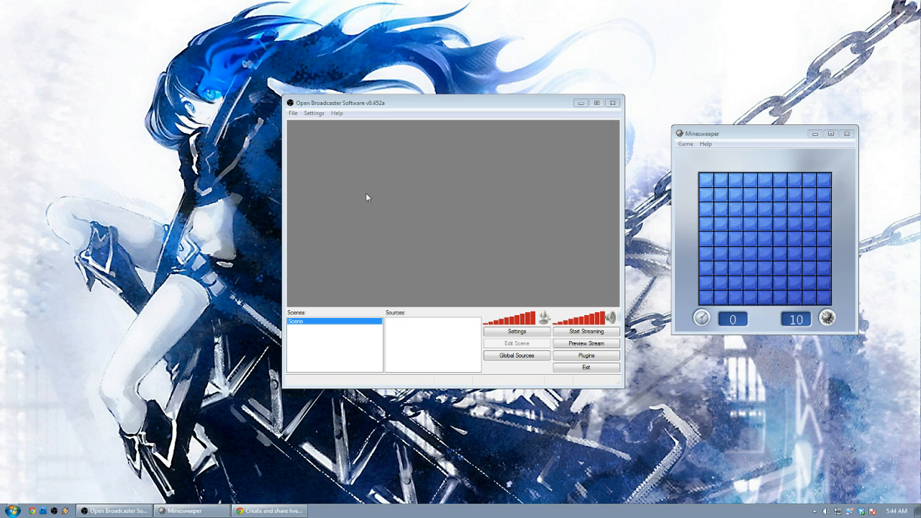
{"action": "mouse_move", "coordinate": [380, 112]}
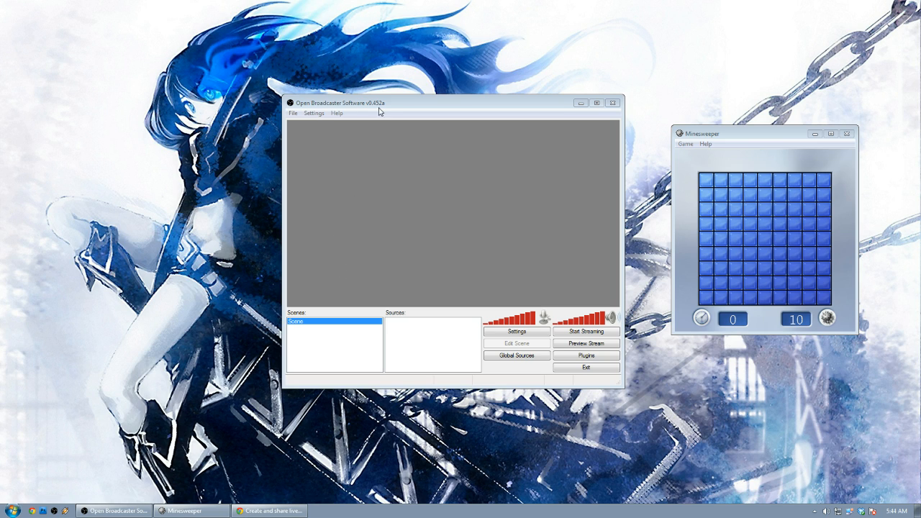
{"action": "mouse_move", "coordinate": [389, 112]}
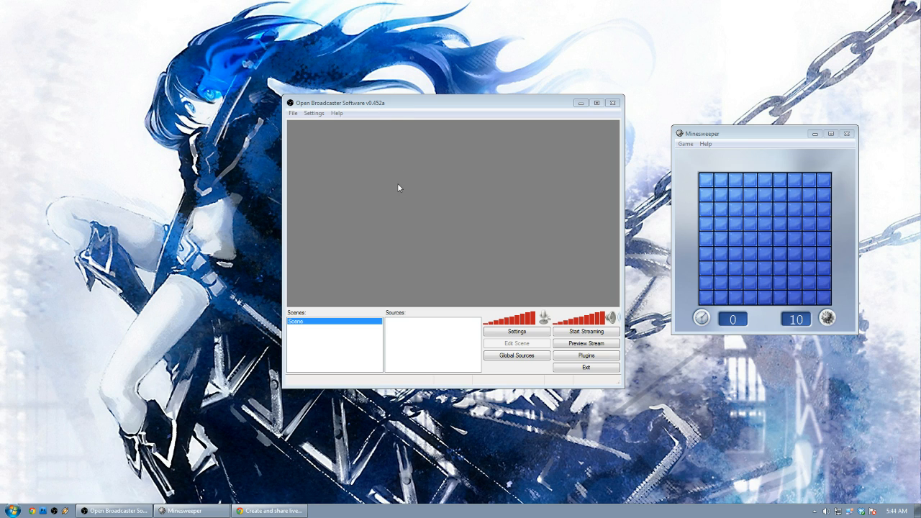
{"action": "mouse_move", "coordinate": [394, 175]}
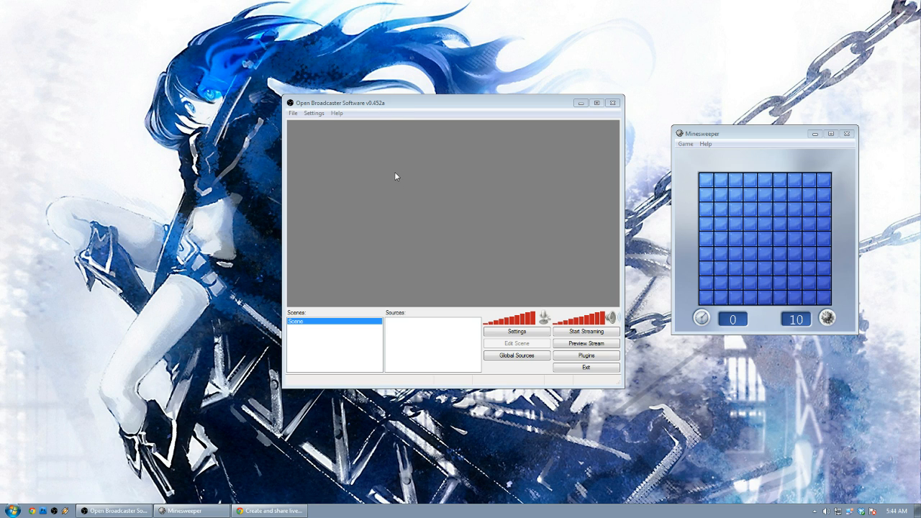
{"action": "mouse_move", "coordinate": [389, 164]}
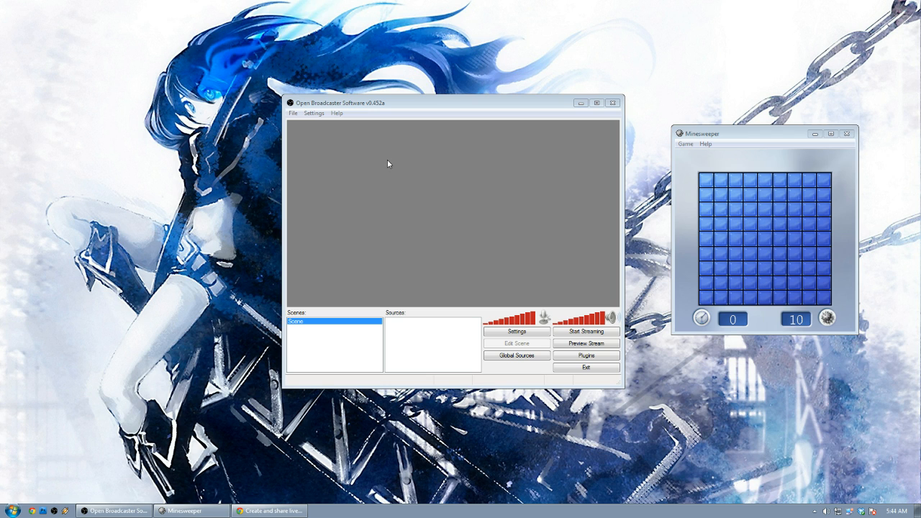
{"action": "mouse_move", "coordinate": [395, 144]}
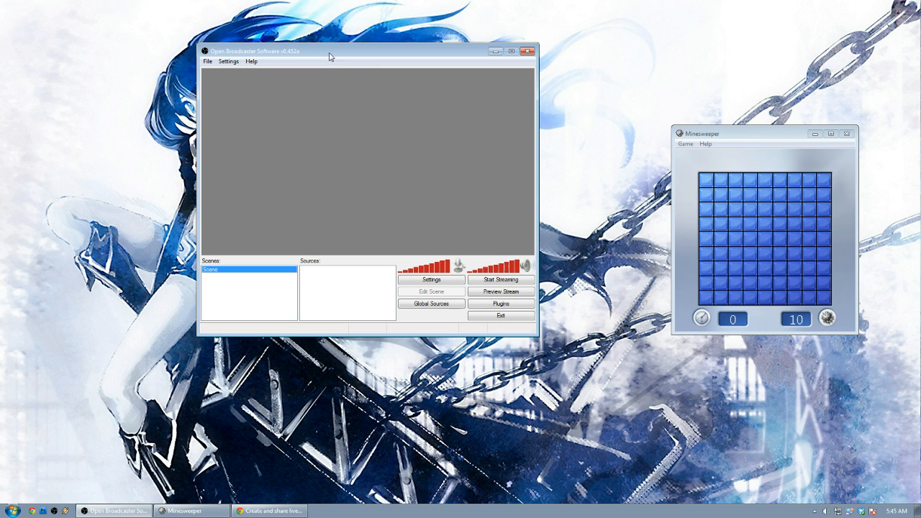
{"action": "mouse_move", "coordinate": [248, 200]}
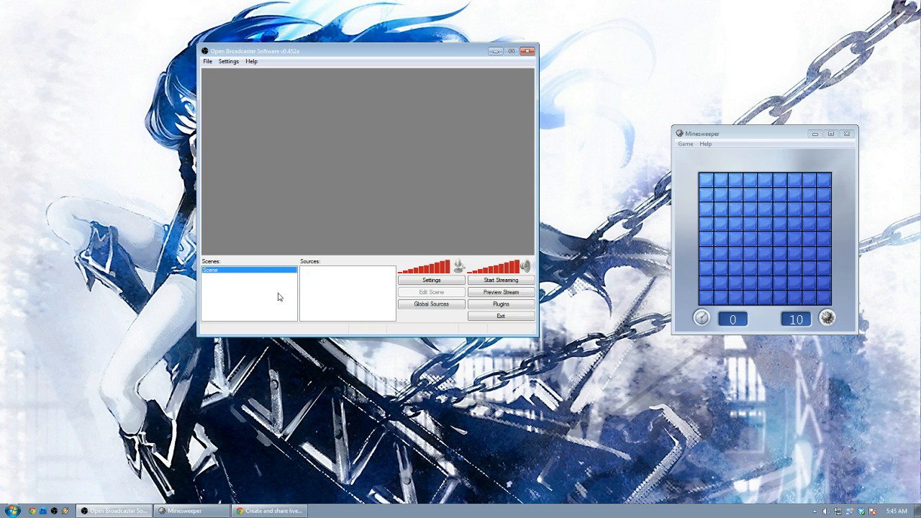
{"action": "mouse_move", "coordinate": [324, 288]}
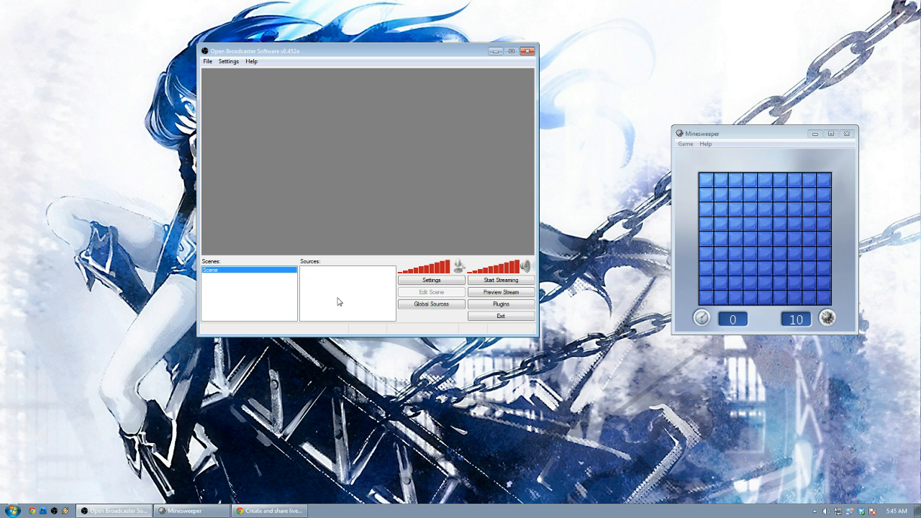
{"action": "mouse_move", "coordinate": [345, 296]}
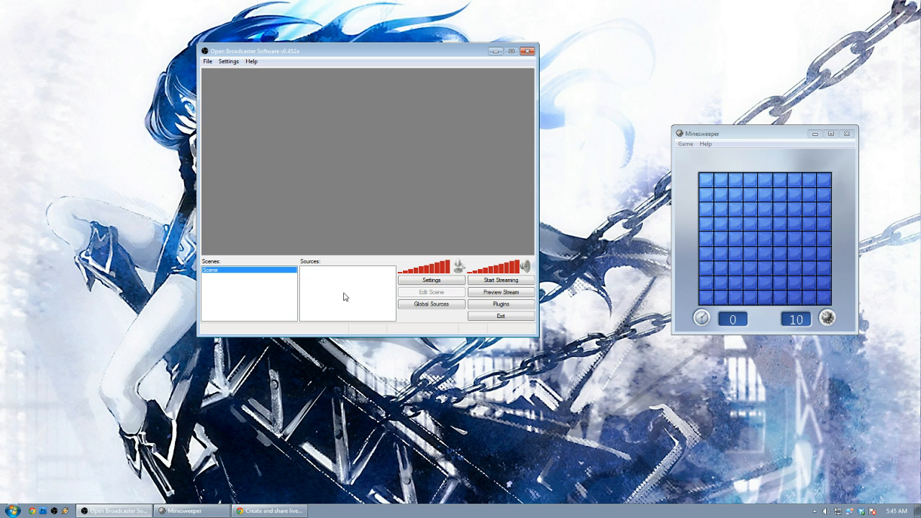
{"action": "mouse_move", "coordinate": [352, 297]}
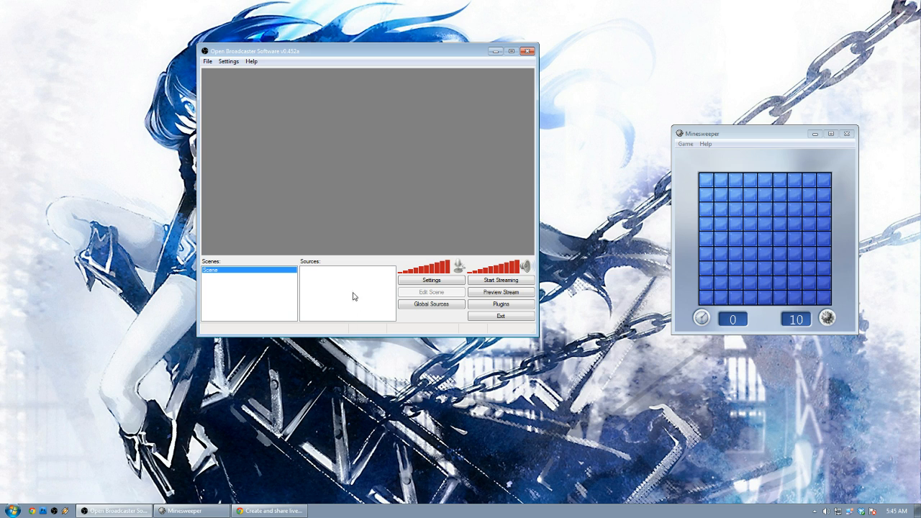
{"action": "mouse_move", "coordinate": [248, 293]}
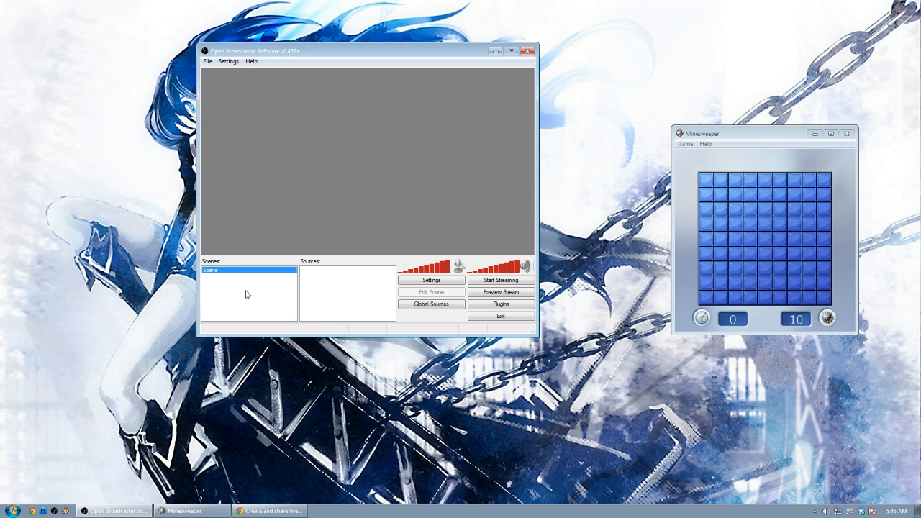
{"action": "mouse_move", "coordinate": [253, 288]}
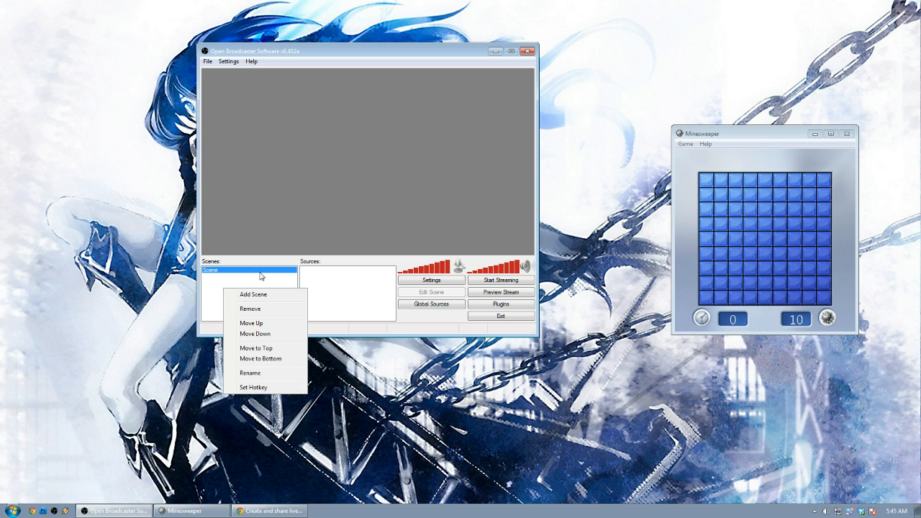
{"action": "left_click", "coordinate": [228, 285]}
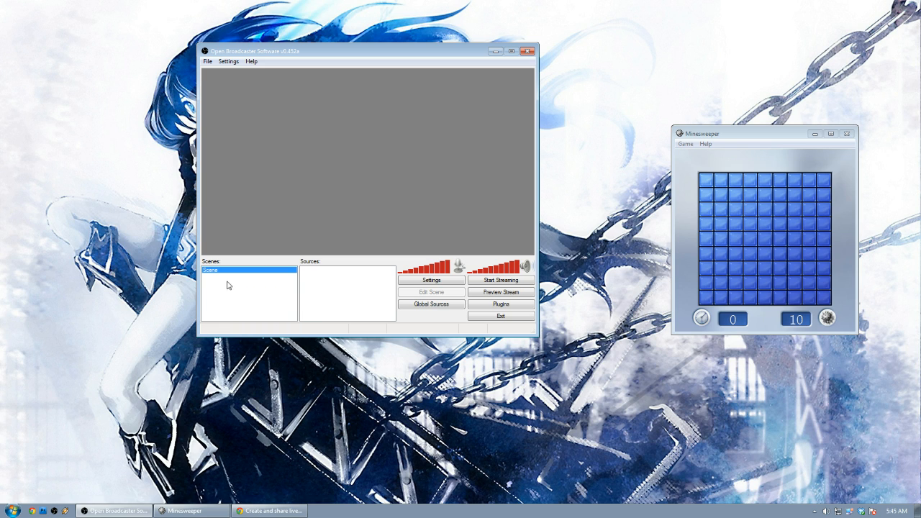
{"action": "right_click", "coordinate": [229, 281]}
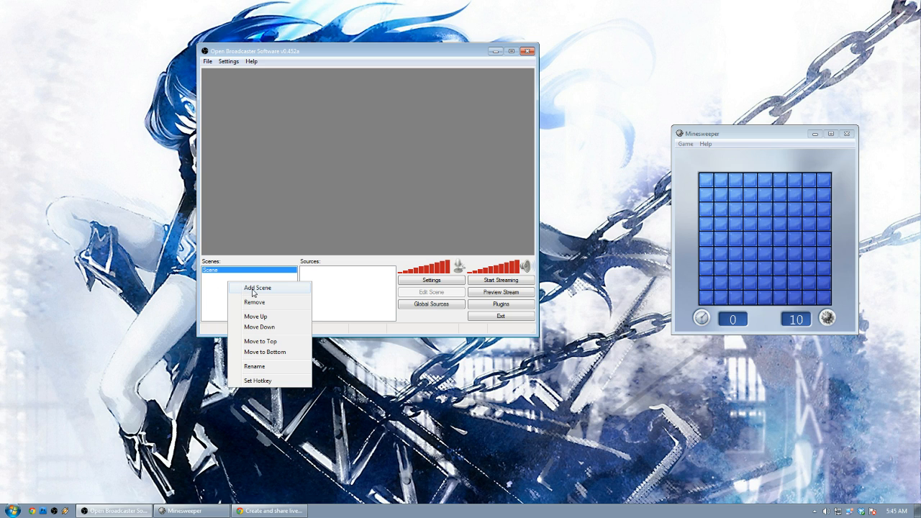
{"action": "left_click", "coordinate": [257, 288]}
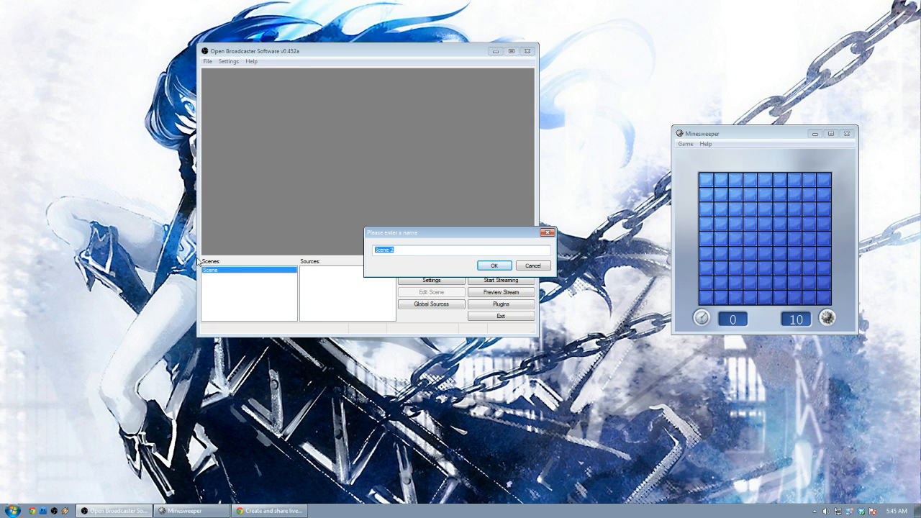
{"action": "type", "text": "My Sc"}
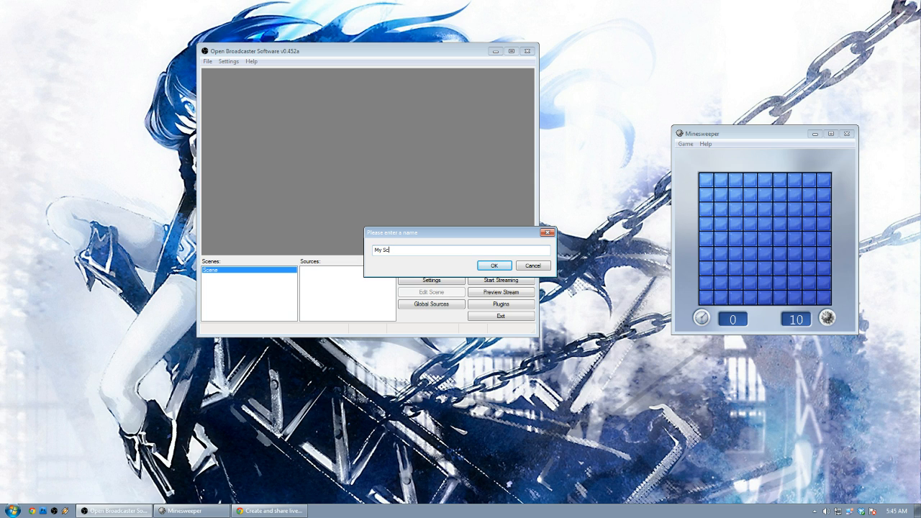
{"action": "left_click", "coordinate": [494, 264]}
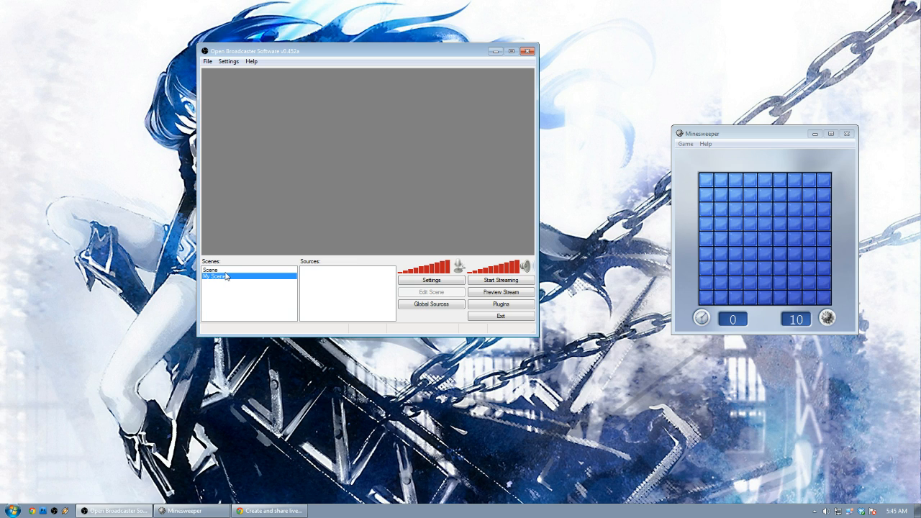
{"action": "right_click", "coordinate": [219, 277]}
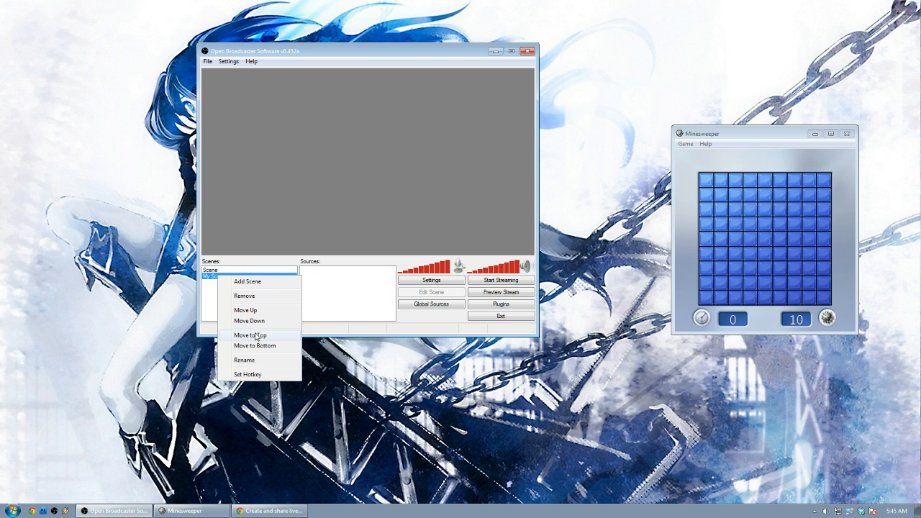
{"action": "mouse_move", "coordinate": [259, 360]}
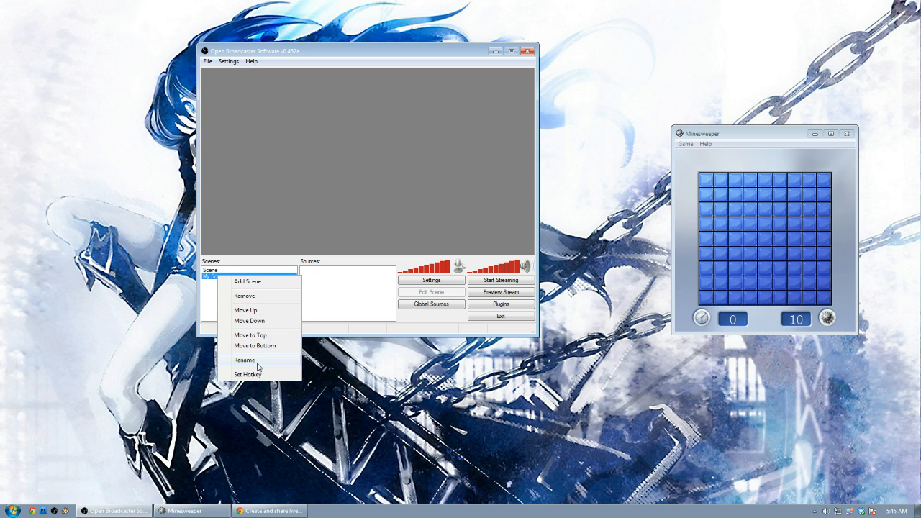
{"action": "left_click", "coordinate": [248, 375]}
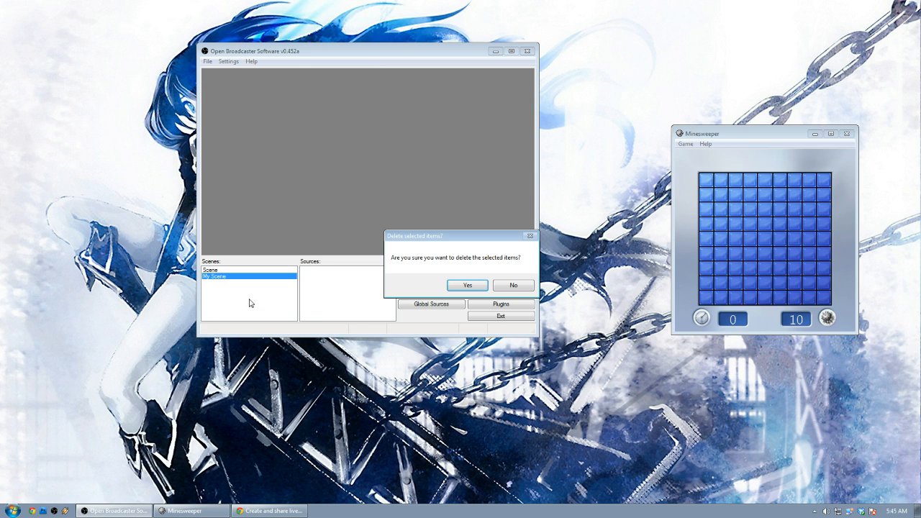
{"action": "left_click", "coordinate": [466, 285]}
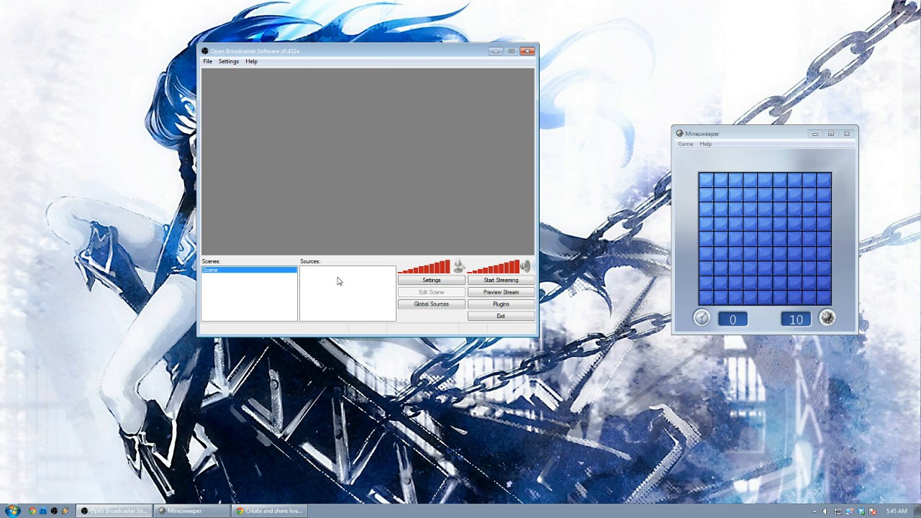
- Begin adding a Software Capture source to the scene from the Sources list menu
{"action": "right_click", "coordinate": [348, 291]}
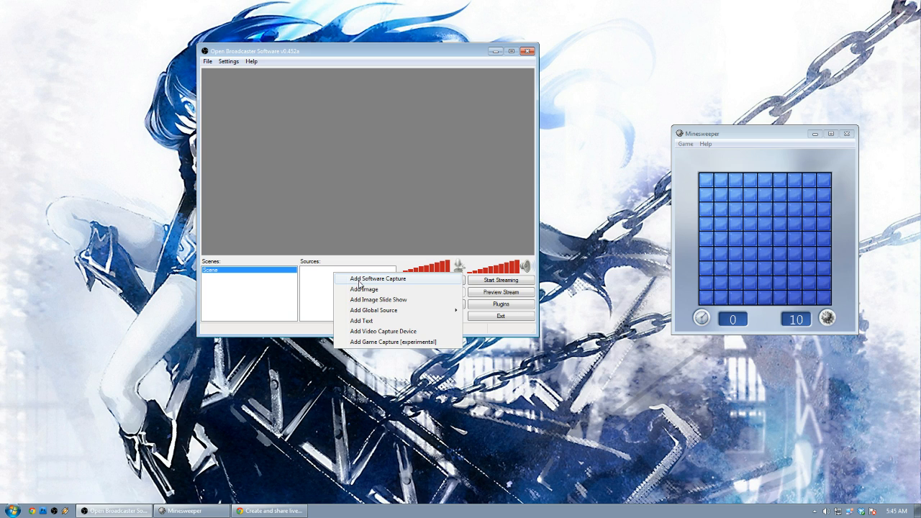
{"action": "mouse_move", "coordinate": [362, 290]}
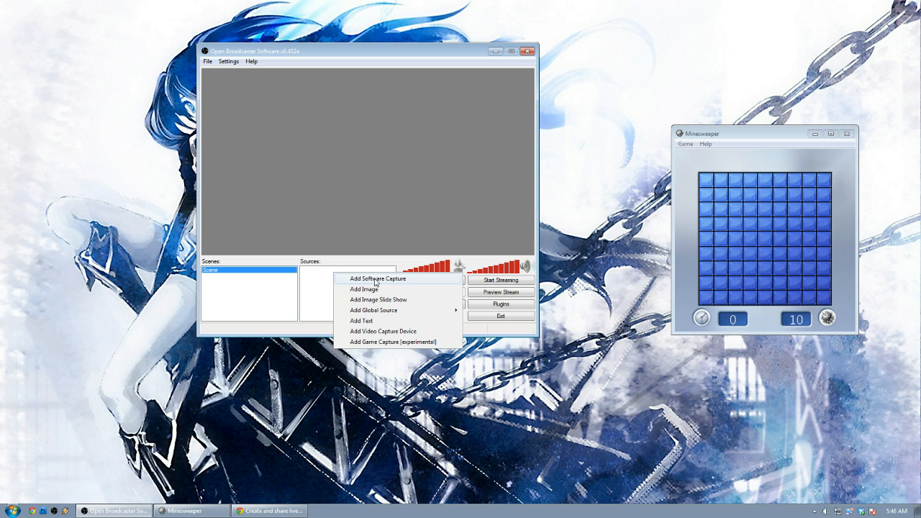
{"action": "left_click", "coordinate": [377, 279]}
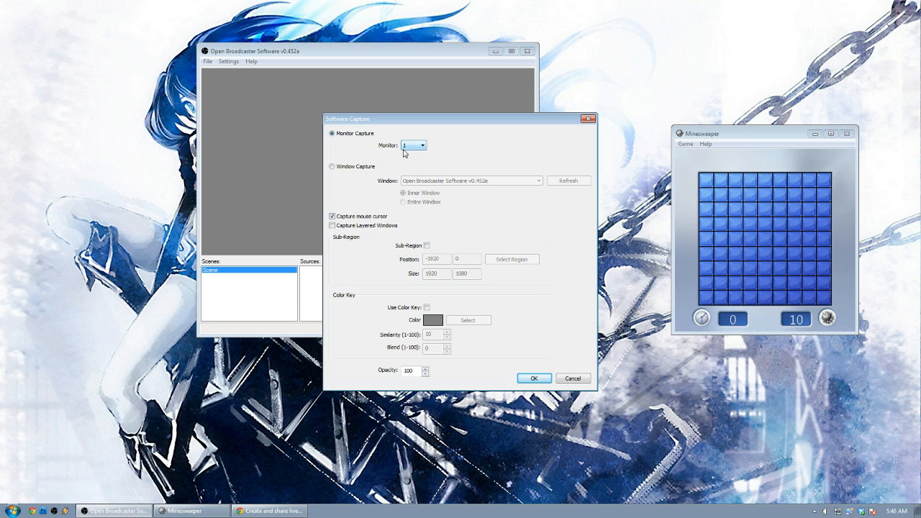
{"action": "mouse_move", "coordinate": [400, 126]}
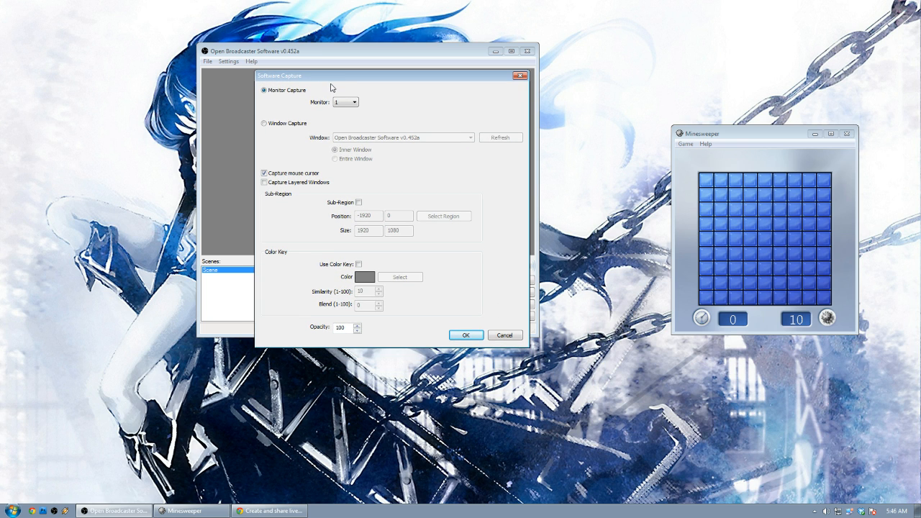
{"action": "mouse_move", "coordinate": [343, 117]}
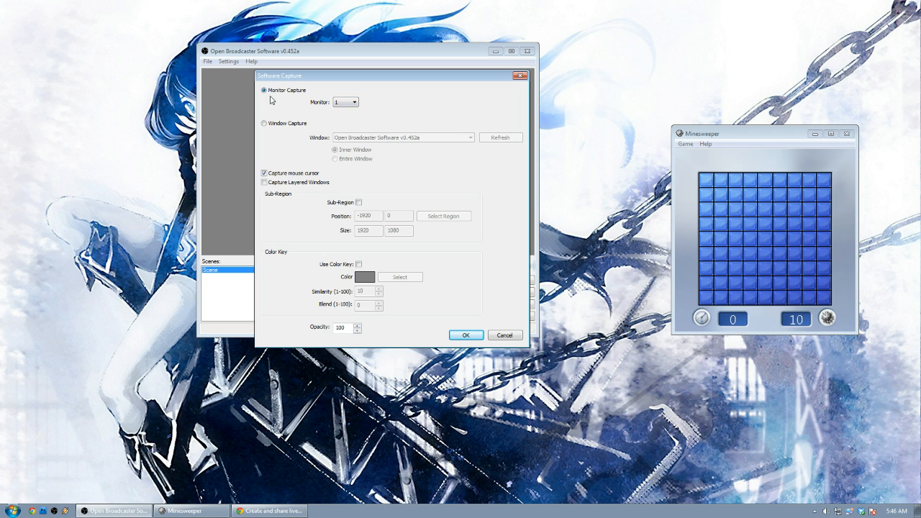
{"action": "mouse_move", "coordinate": [308, 135]}
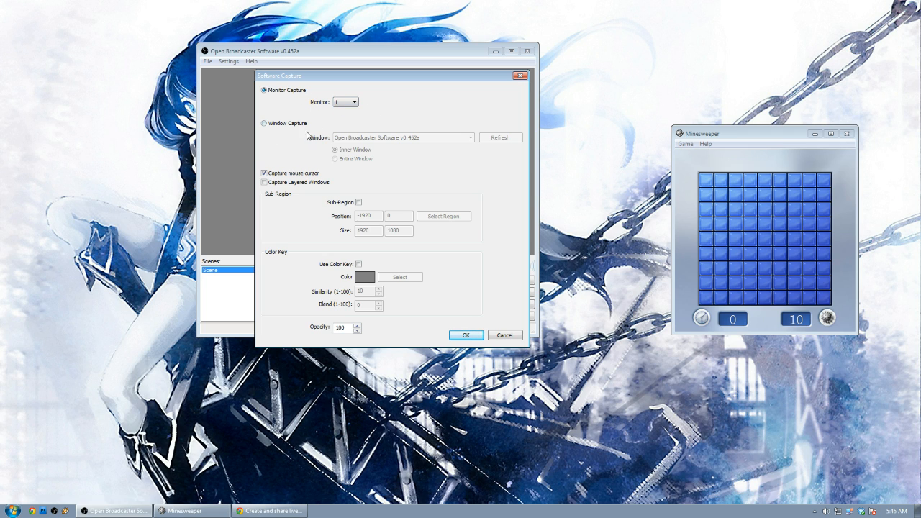
- Set Window Capture to the entire Minesweeper window, leave sub-region off, and confirm
{"action": "left_click", "coordinate": [265, 124]}
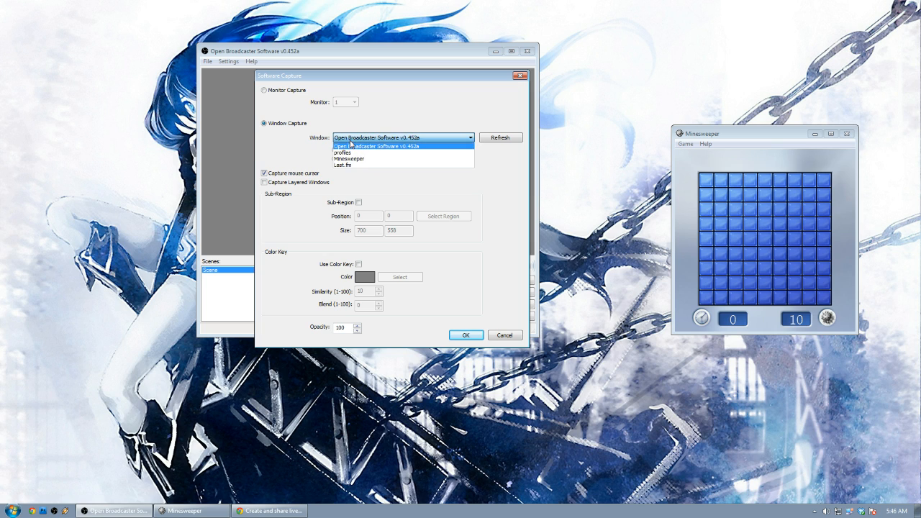
{"action": "left_click", "coordinate": [349, 159]}
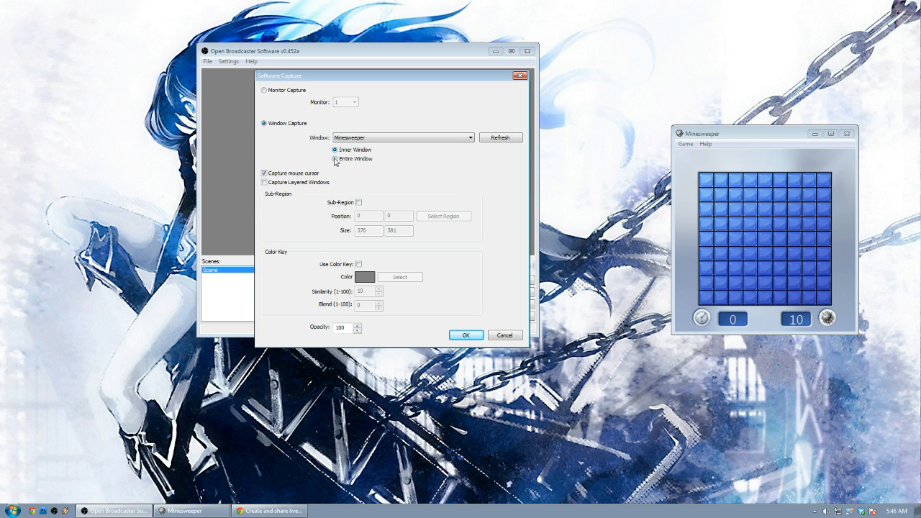
{"action": "left_click", "coordinate": [334, 159]}
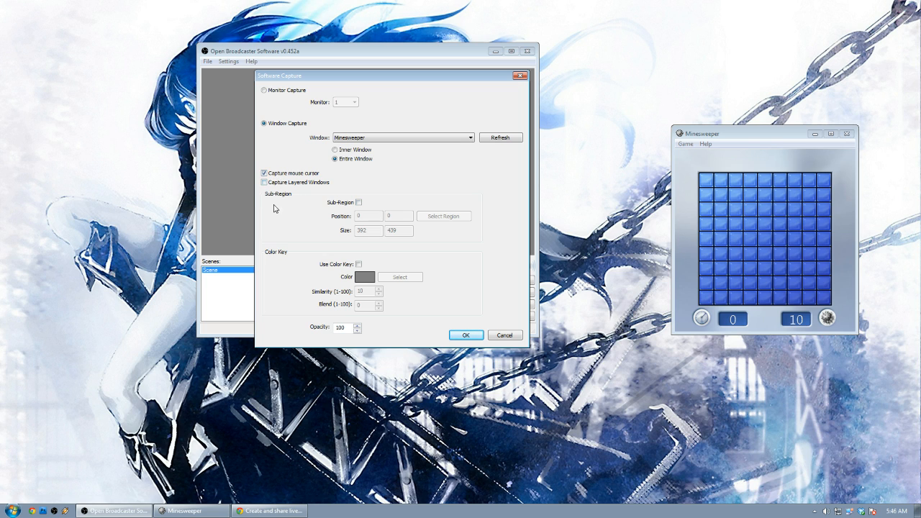
{"action": "left_click", "coordinate": [358, 201]}
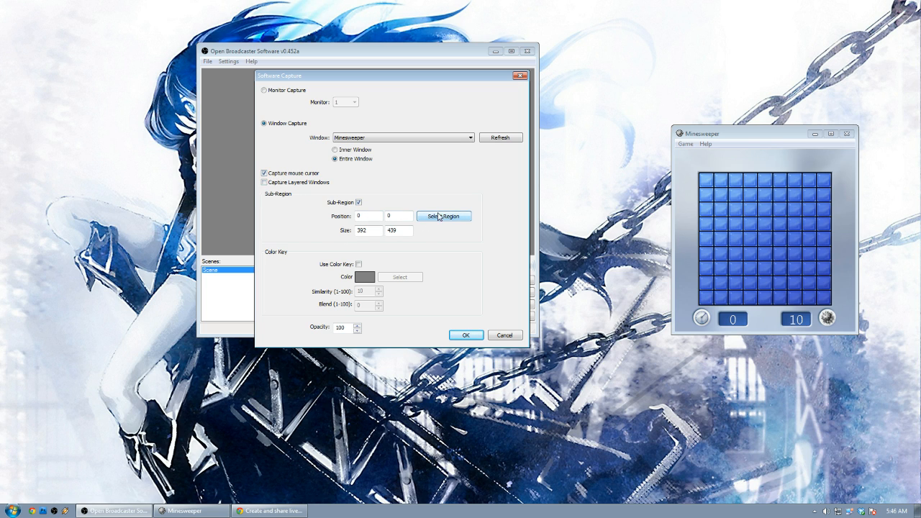
{"action": "left_click", "coordinate": [358, 201]}
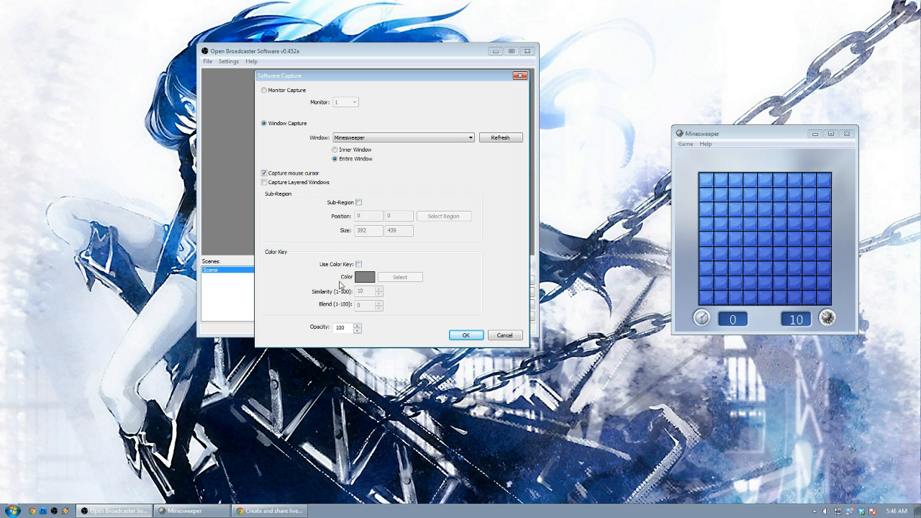
{"action": "mouse_move", "coordinate": [320, 148]}
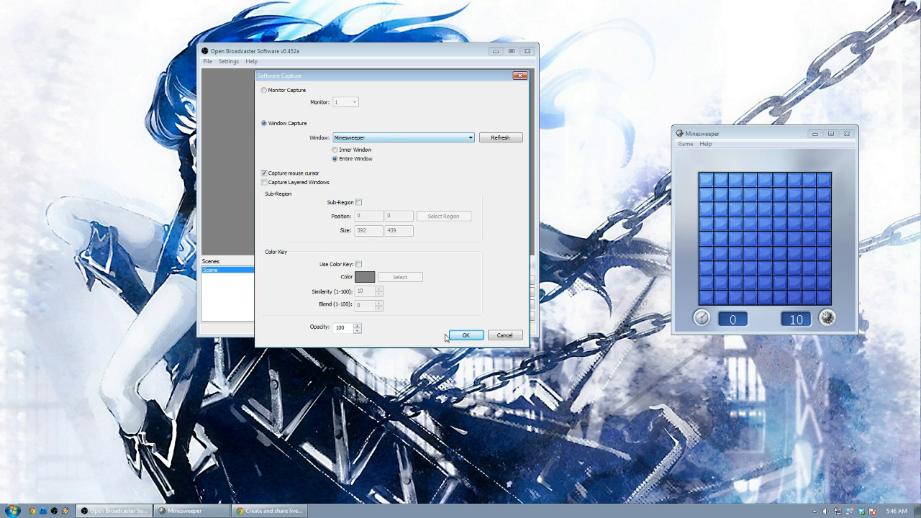
{"action": "left_click", "coordinate": [465, 334]}
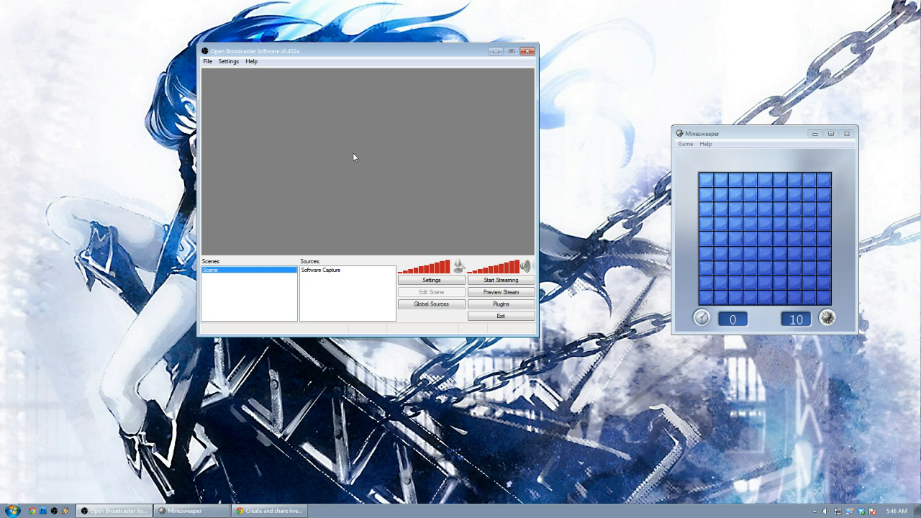
{"action": "mouse_move", "coordinate": [339, 146]}
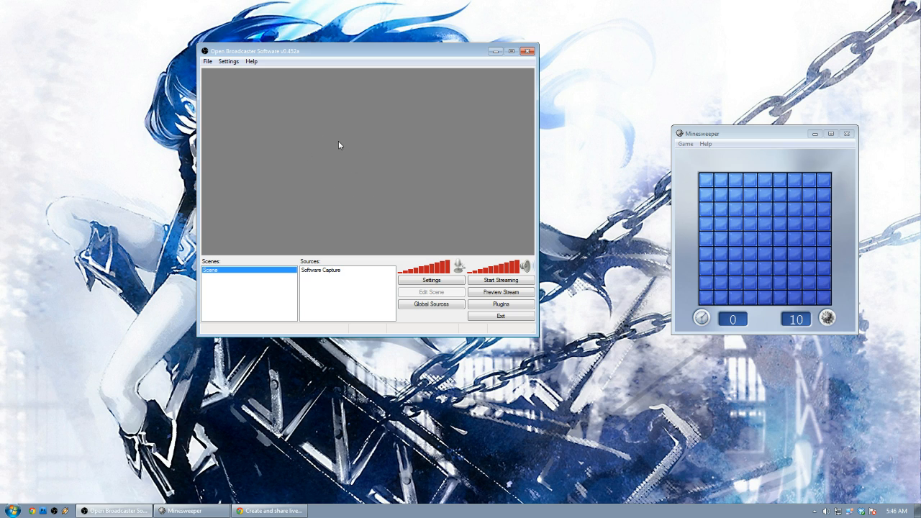
{"action": "mouse_move", "coordinate": [372, 205]}
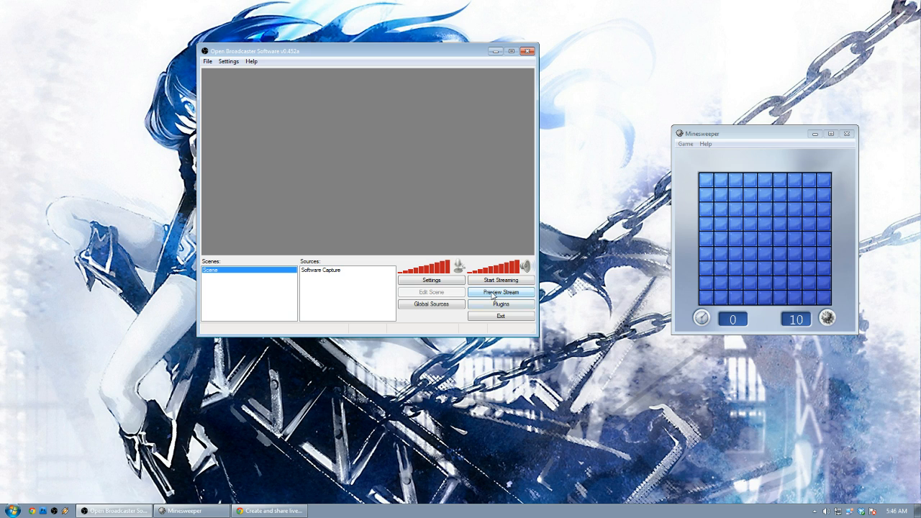
- Start the stream preview showing the captured Minesweeper window
{"action": "left_click", "coordinate": [500, 292]}
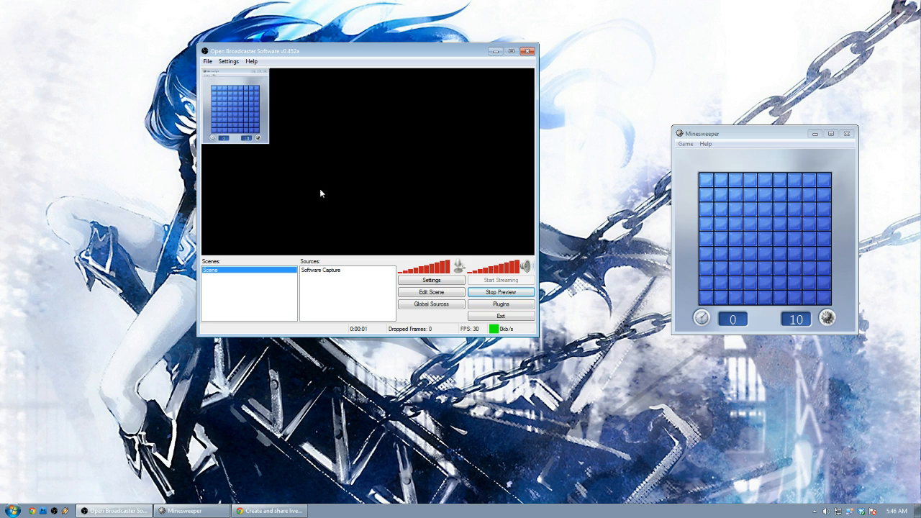
{"action": "mouse_move", "coordinate": [231, 98]}
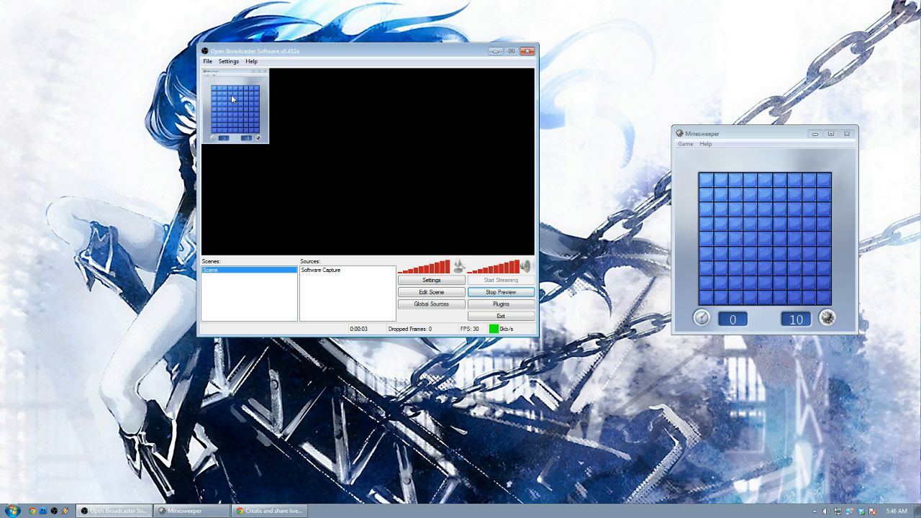
{"action": "mouse_move", "coordinate": [242, 98]}
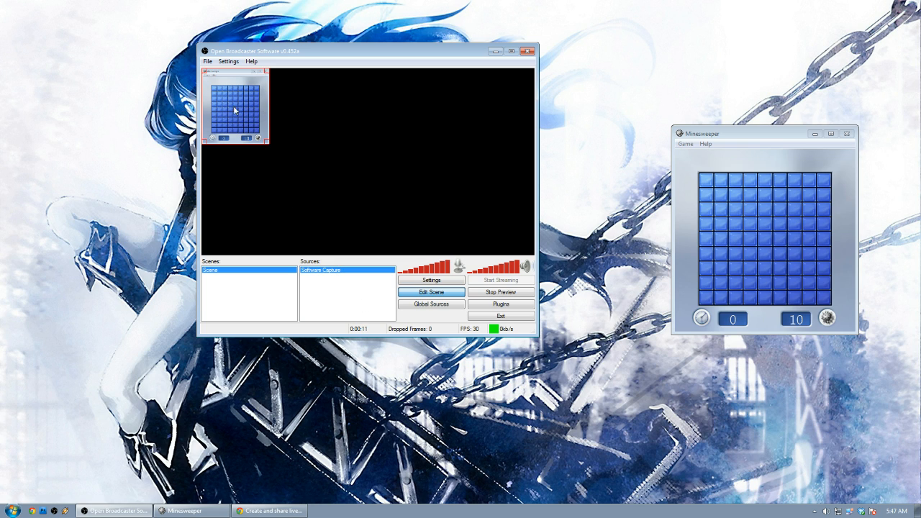
- Enlarge the Minesweeper capture in the preview and bring up the source's options
{"action": "left_click_drag", "start_coordinate": [236, 107], "coordinate": [343, 145]}
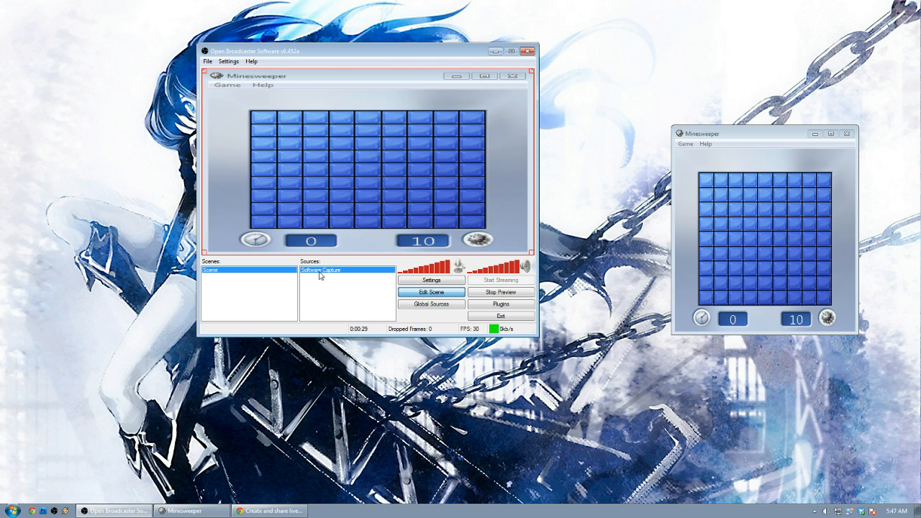
{"action": "right_click", "coordinate": [320, 270]}
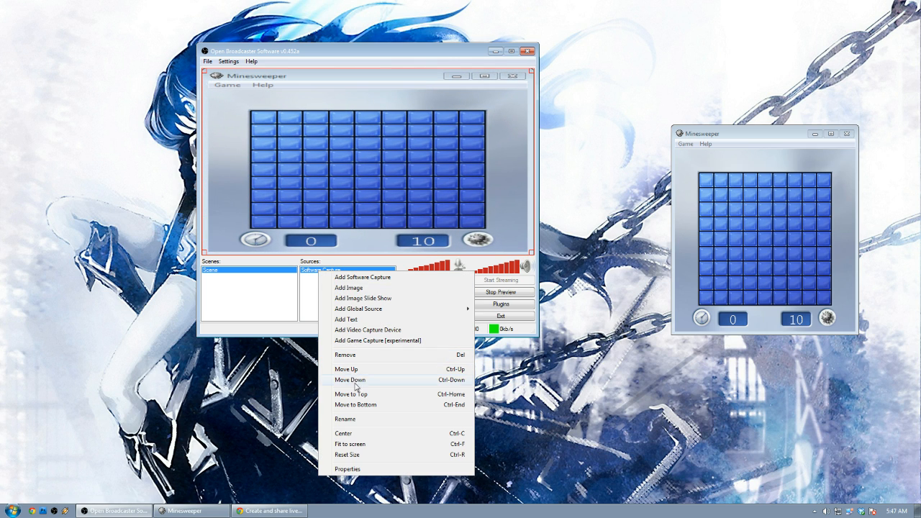
{"action": "mouse_move", "coordinate": [355, 426]}
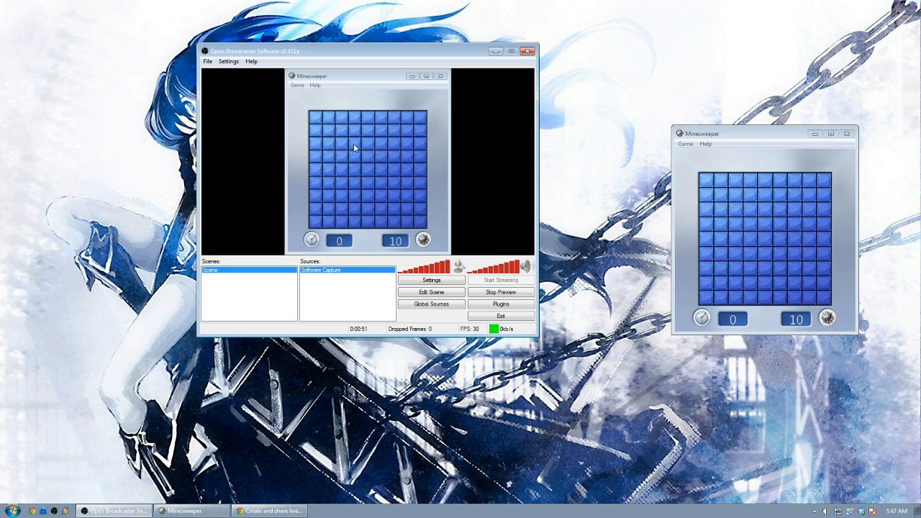
{"action": "mouse_move", "coordinate": [454, 329]}
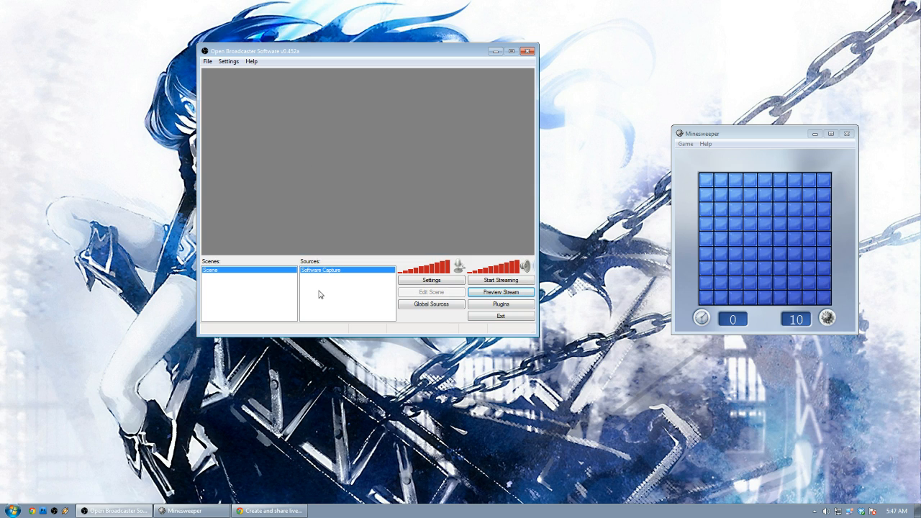
{"action": "right_click", "coordinate": [320, 295]}
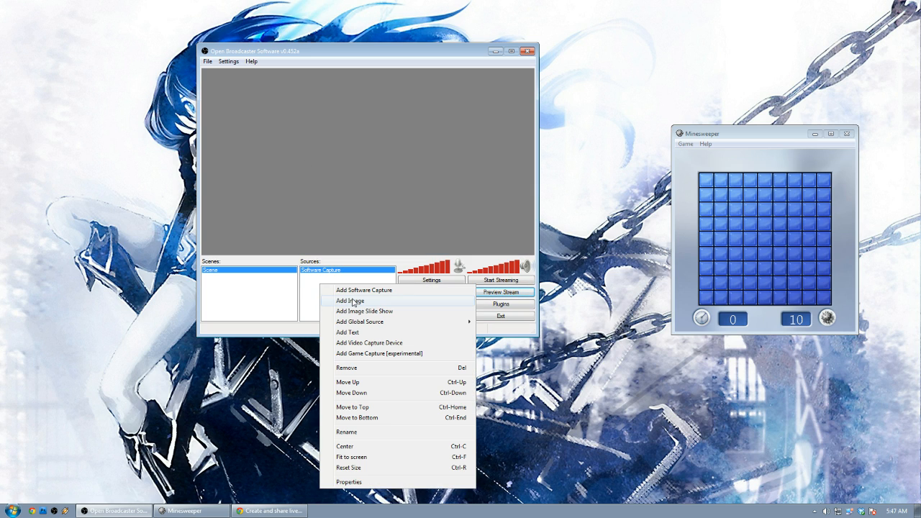
{"action": "mouse_move", "coordinate": [377, 310]}
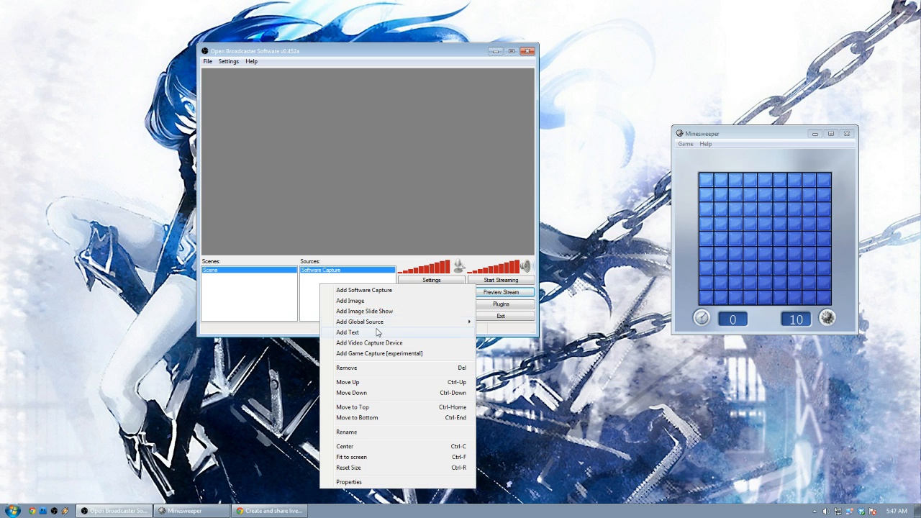
{"action": "mouse_move", "coordinate": [367, 342]}
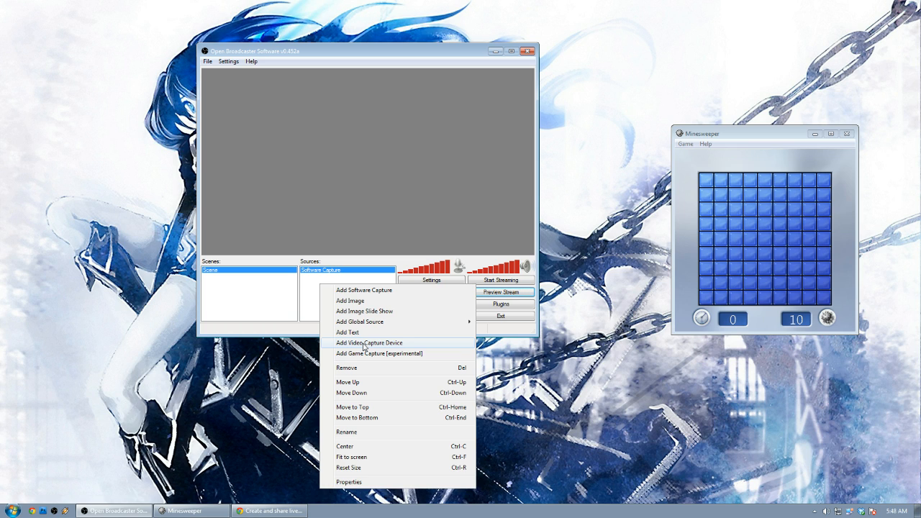
{"action": "mouse_move", "coordinate": [369, 354]}
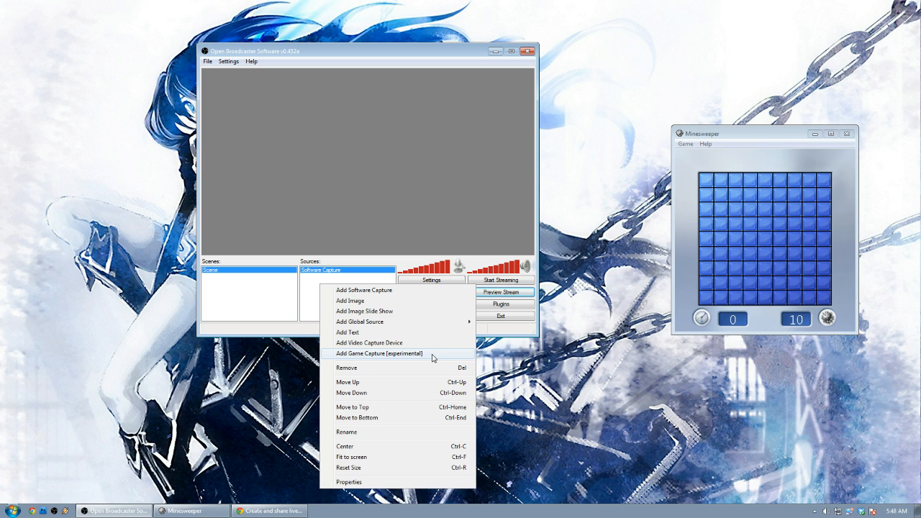
{"action": "mouse_move", "coordinate": [437, 357]}
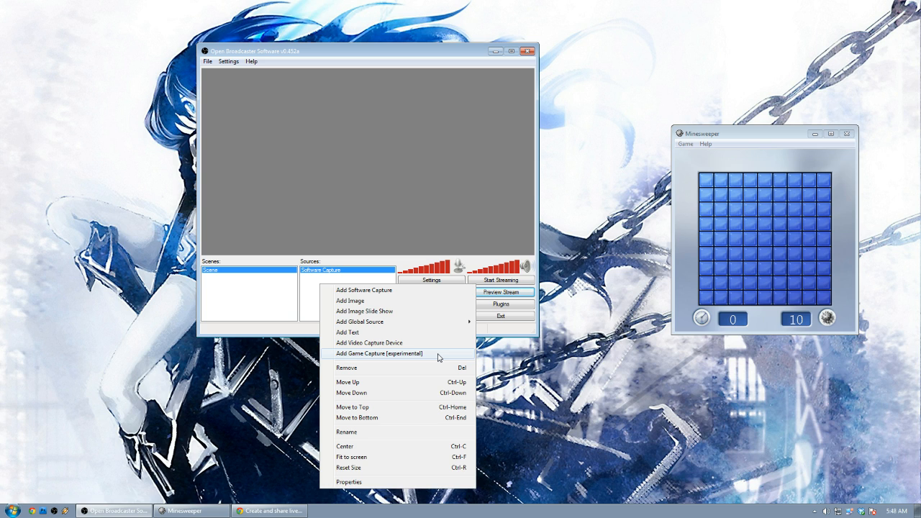
{"action": "mouse_move", "coordinate": [308, 311]}
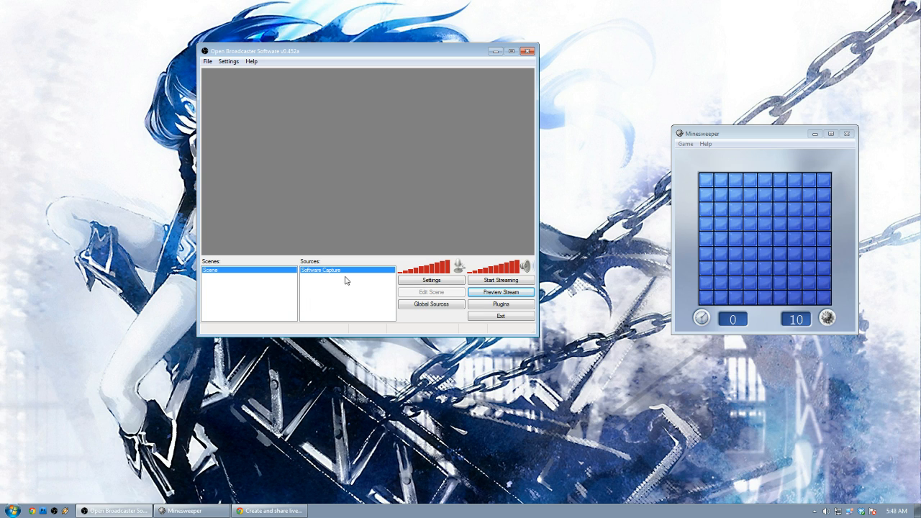
{"action": "mouse_move", "coordinate": [354, 305]}
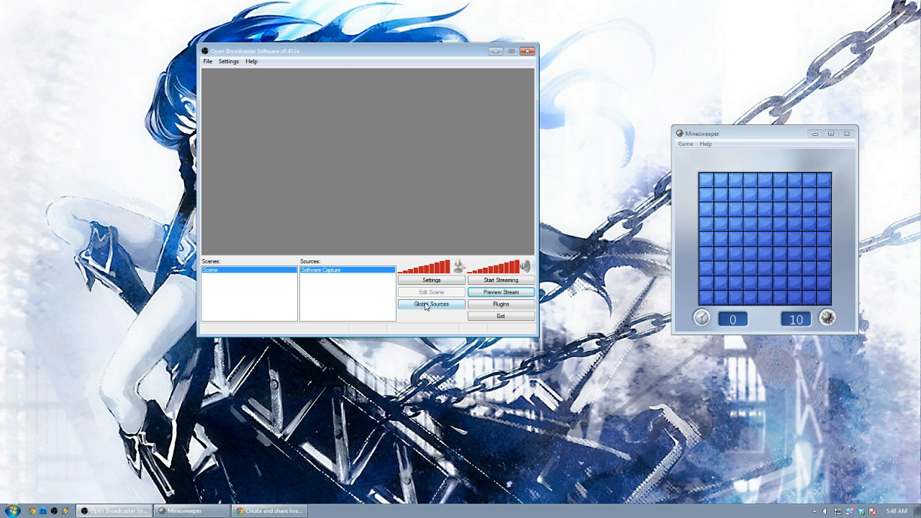
{"action": "left_click", "coordinate": [430, 304]}
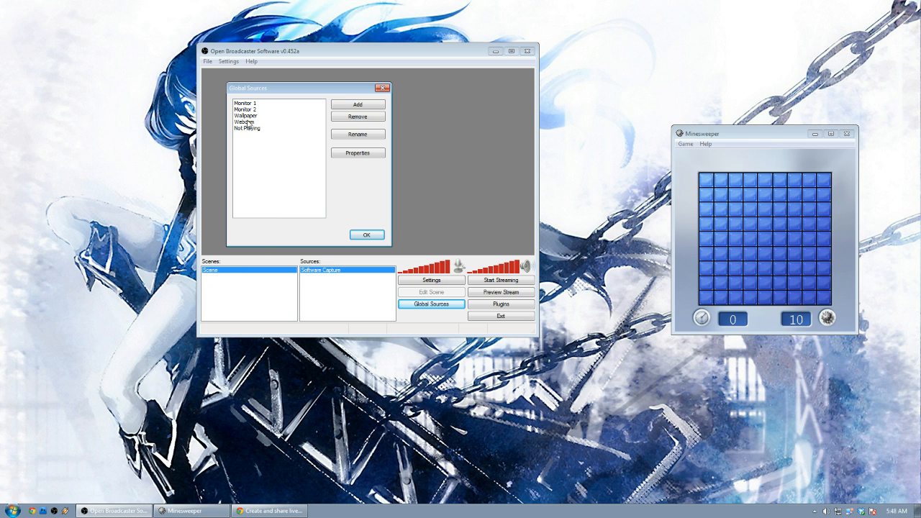
{"action": "left_click", "coordinate": [244, 121]}
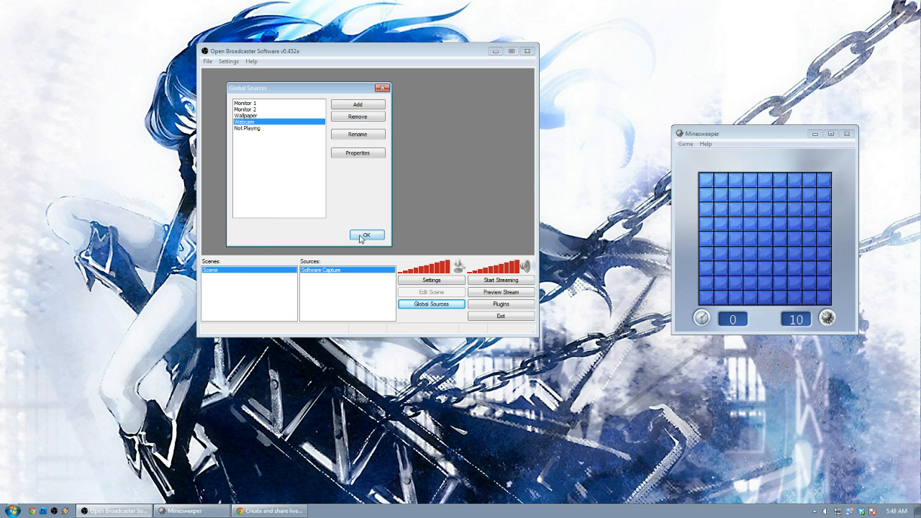
{"action": "left_click", "coordinate": [365, 234]}
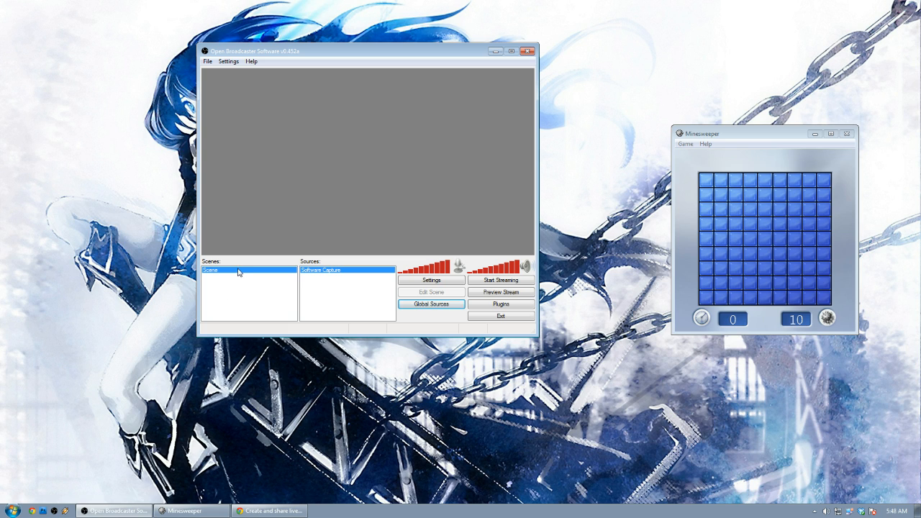
{"action": "mouse_move", "coordinate": [210, 296]}
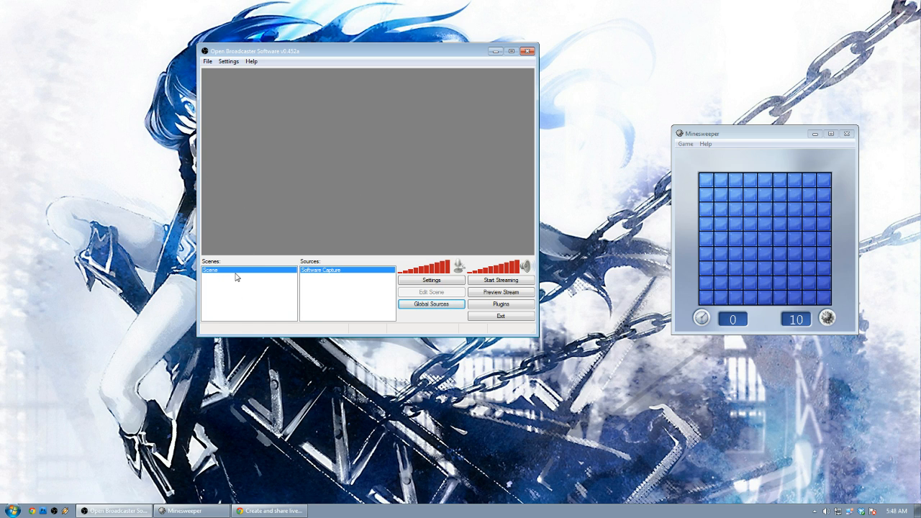
{"action": "mouse_move", "coordinate": [256, 247]}
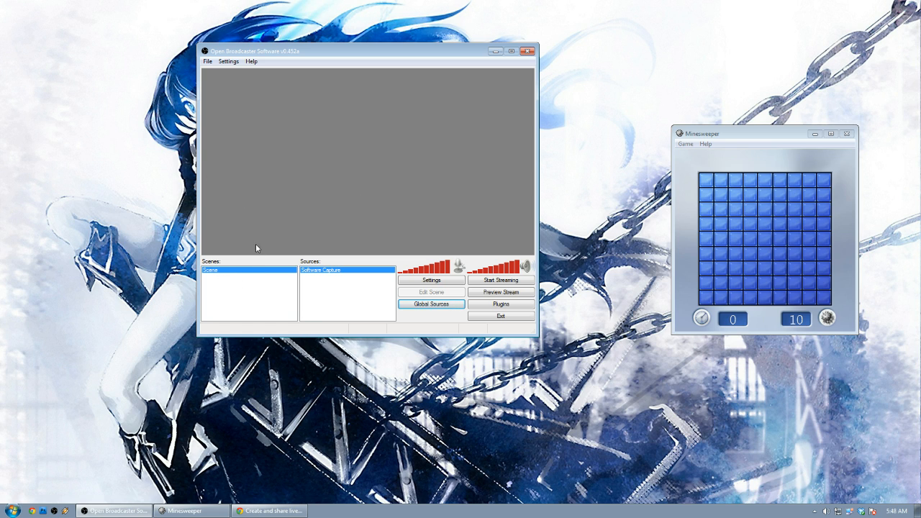
{"action": "mouse_move", "coordinate": [277, 267]}
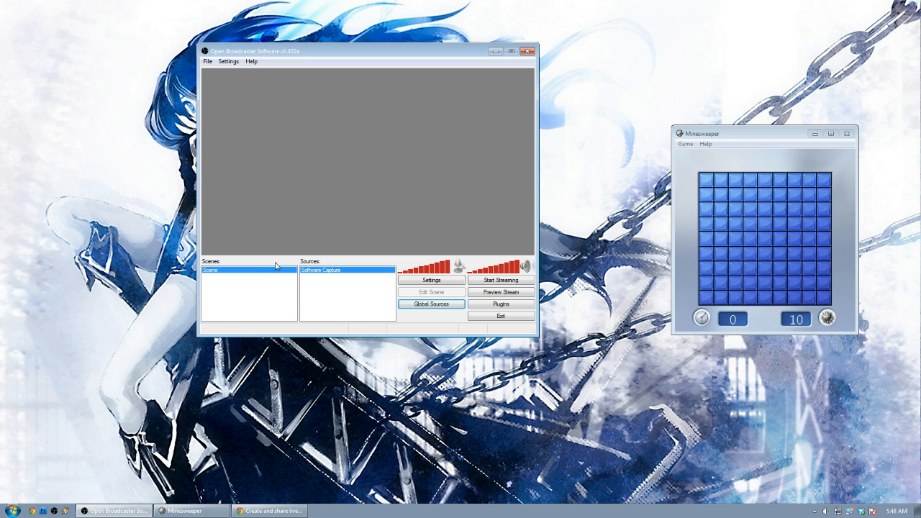
{"action": "mouse_move", "coordinate": [266, 190]}
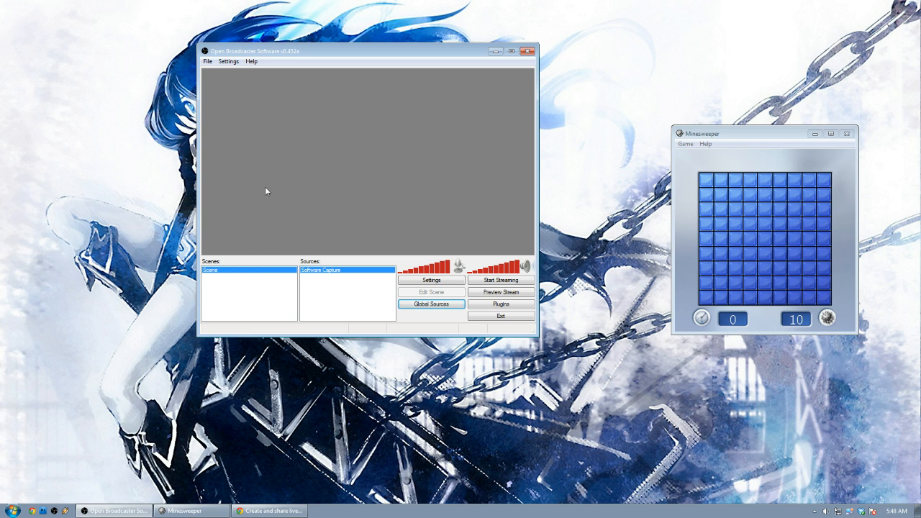
{"action": "mouse_move", "coordinate": [274, 259]}
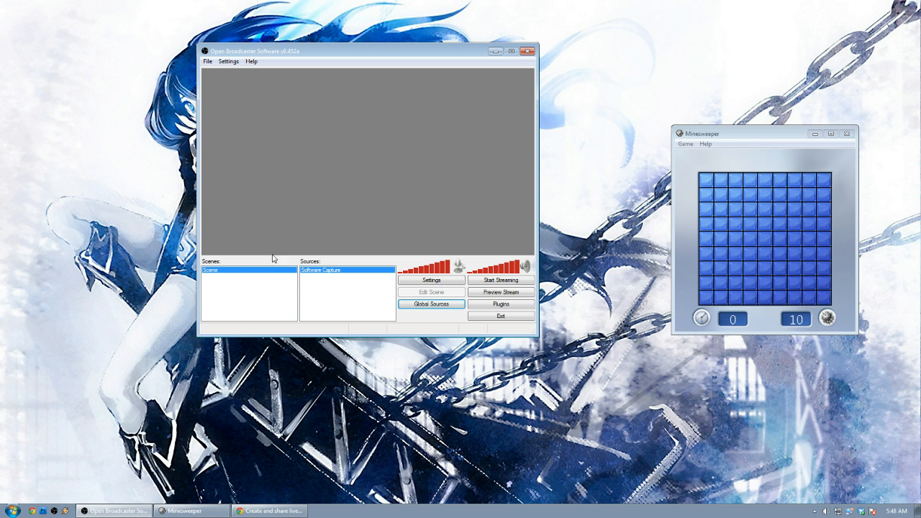
{"action": "mouse_move", "coordinate": [221, 281]}
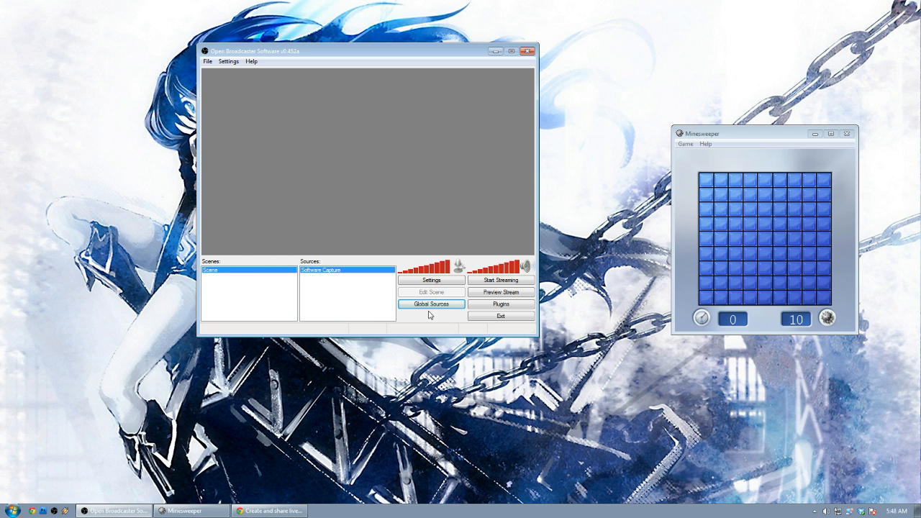
- Start adding a text global source, then cancel so Software Capture stays the only source
{"action": "left_click", "coordinate": [430, 304]}
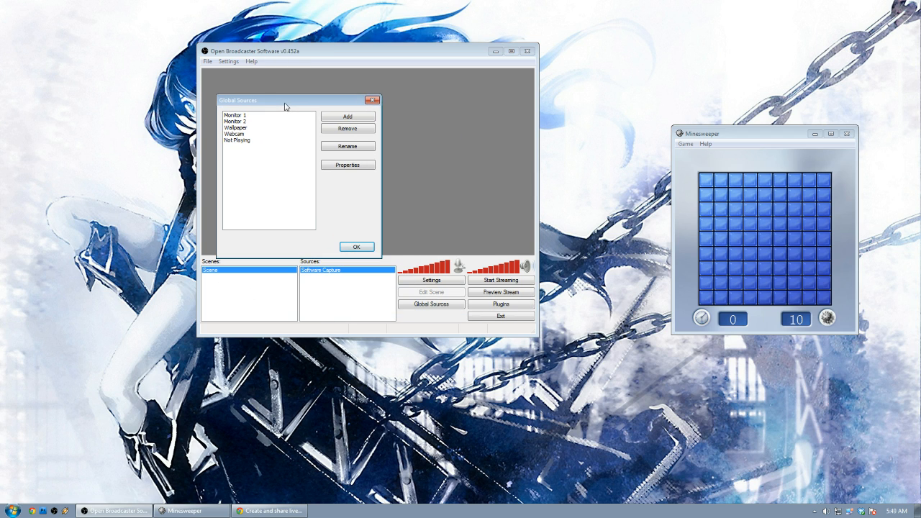
{"action": "left_click", "coordinate": [347, 115]}
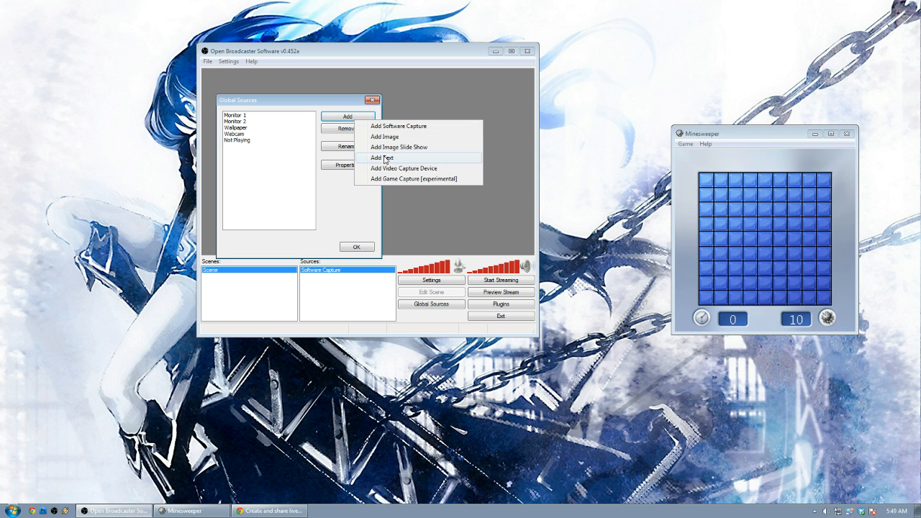
{"action": "left_click", "coordinate": [383, 157]}
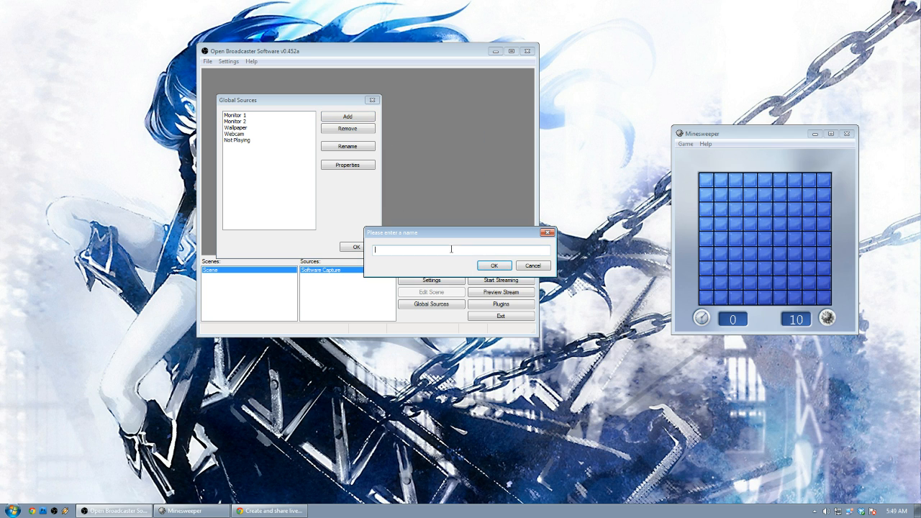
{"action": "left_click", "coordinate": [494, 265]}
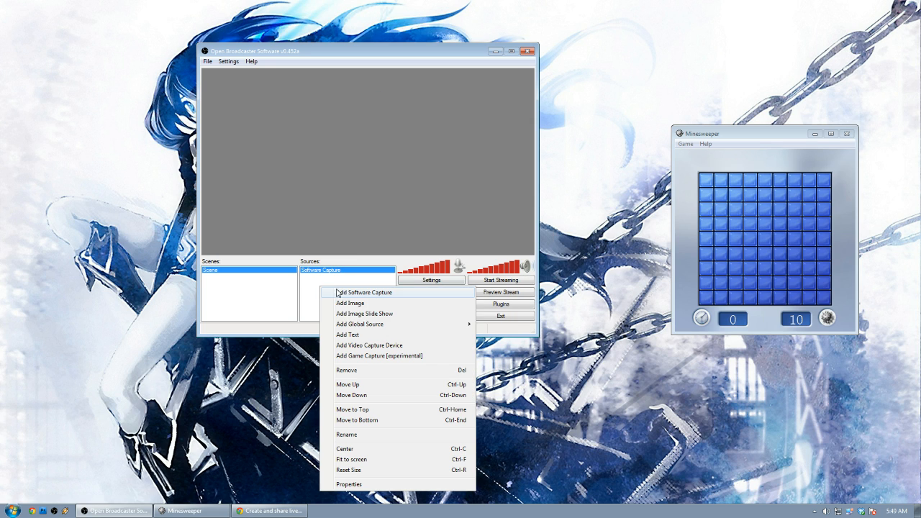
{"action": "mouse_move", "coordinate": [360, 324]}
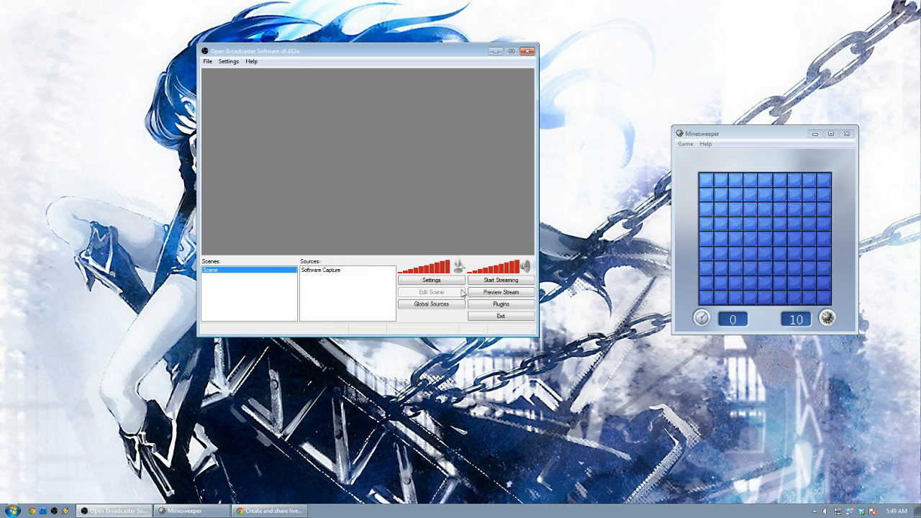
- Briefly check Global Sources and the preview, stop it, and bring up the Settings window
{"action": "left_click", "coordinate": [430, 304]}
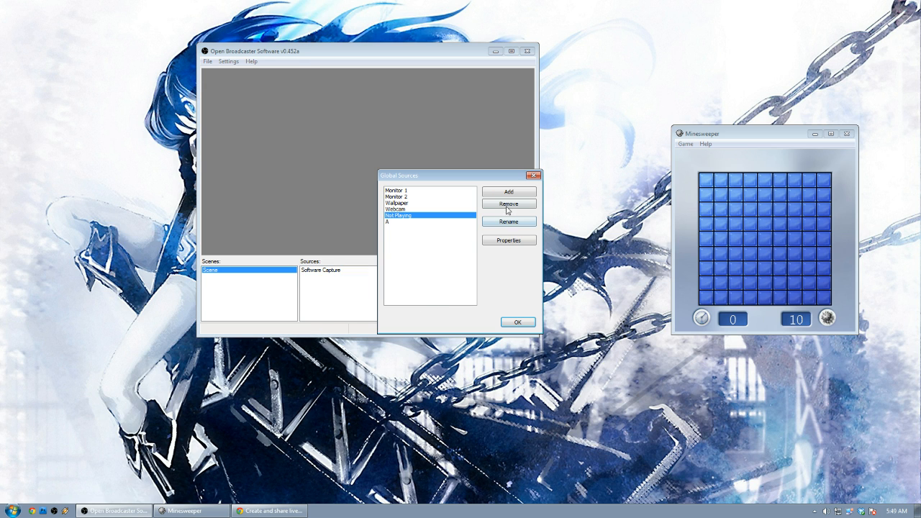
{"action": "left_click", "coordinate": [518, 323]}
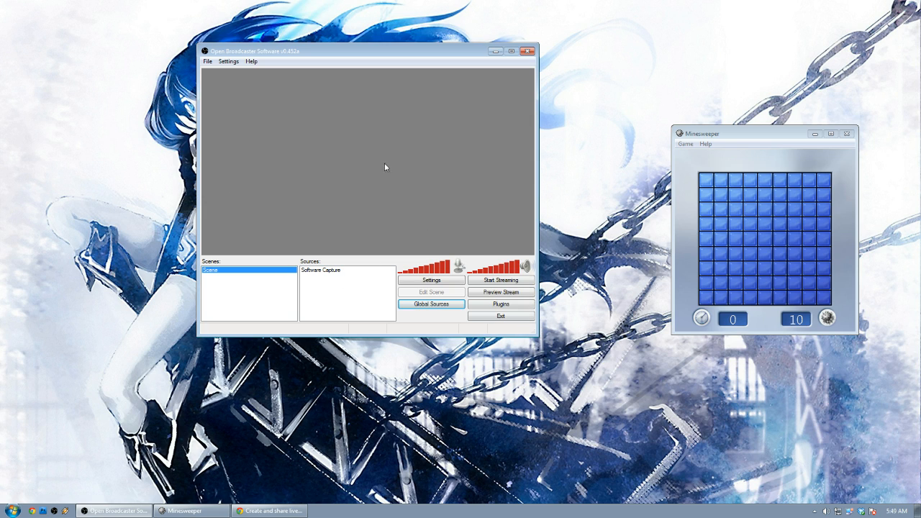
{"action": "left_click", "coordinate": [501, 291]}
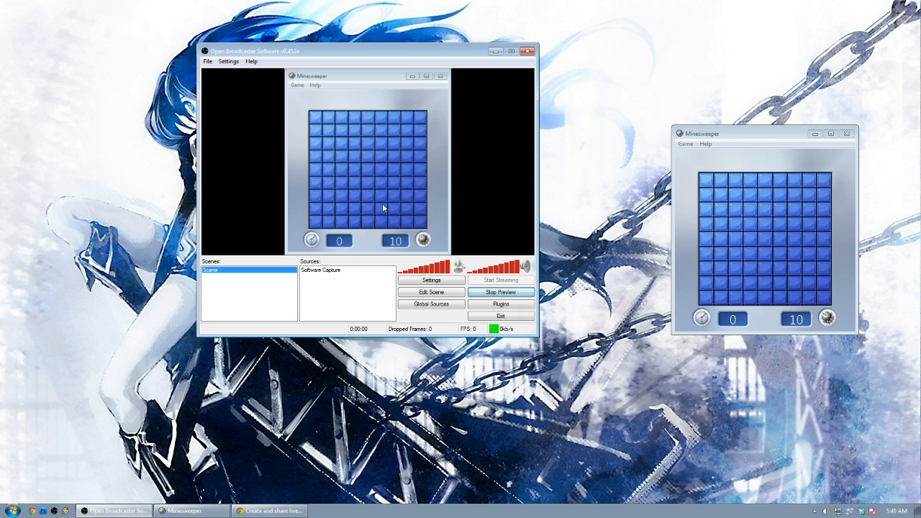
{"action": "left_click", "coordinate": [500, 291]}
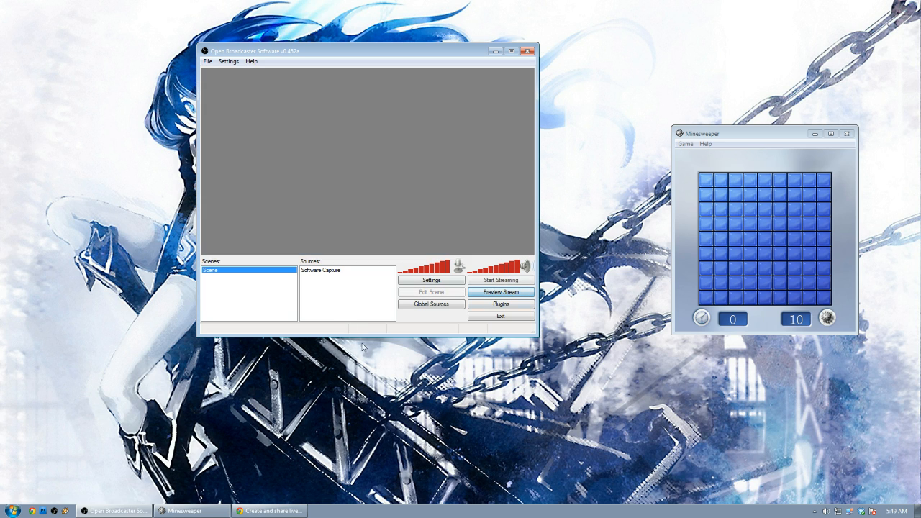
{"action": "left_click", "coordinate": [432, 279]}
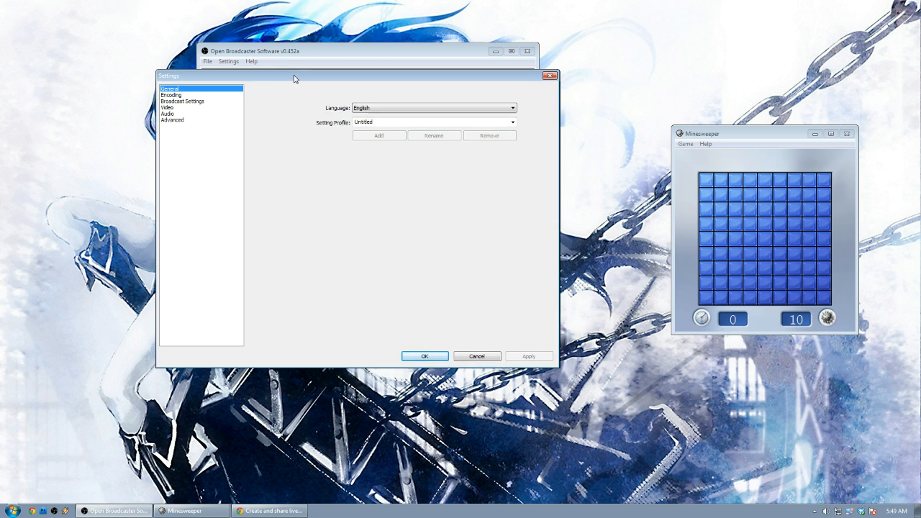
- Add a new settings profile and rename it 'Tutorial'
{"action": "left_click", "coordinate": [511, 108]}
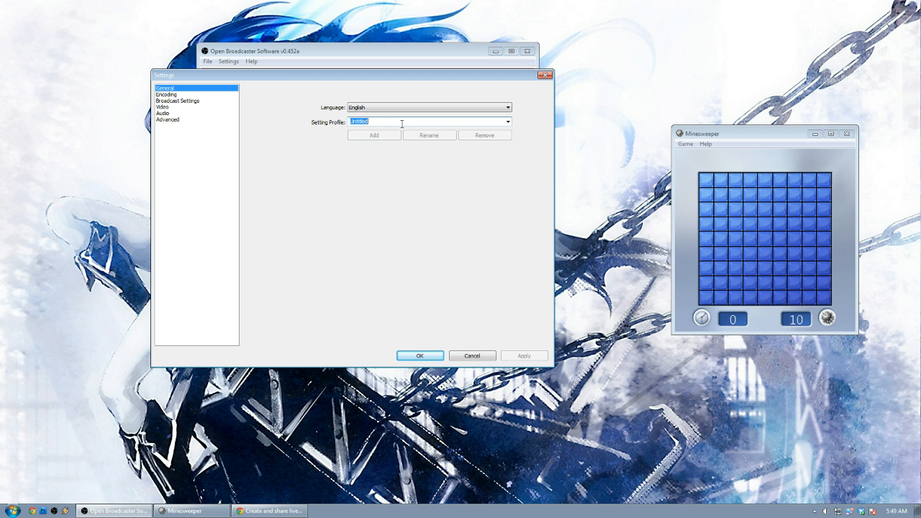
{"action": "mouse_move", "coordinate": [173, 115]}
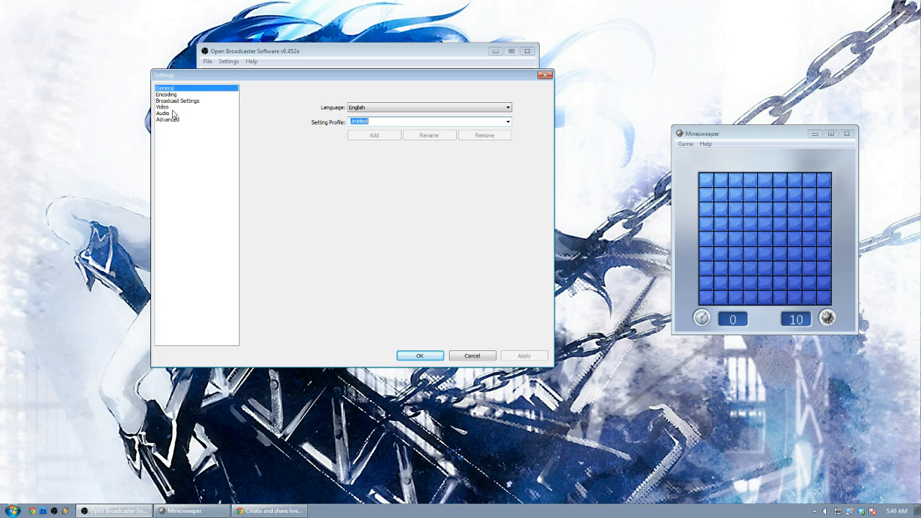
{"action": "type", "text": "Tutorial"}
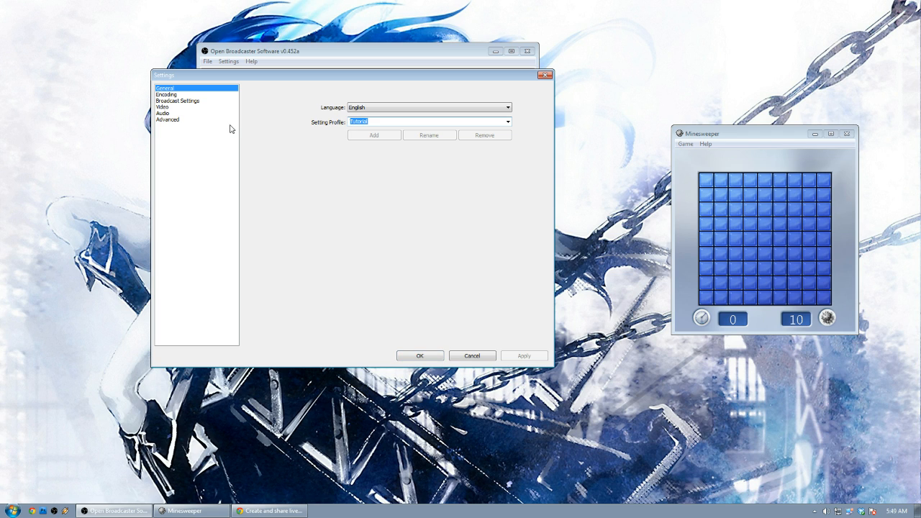
{"action": "left_click", "coordinate": [374, 136]}
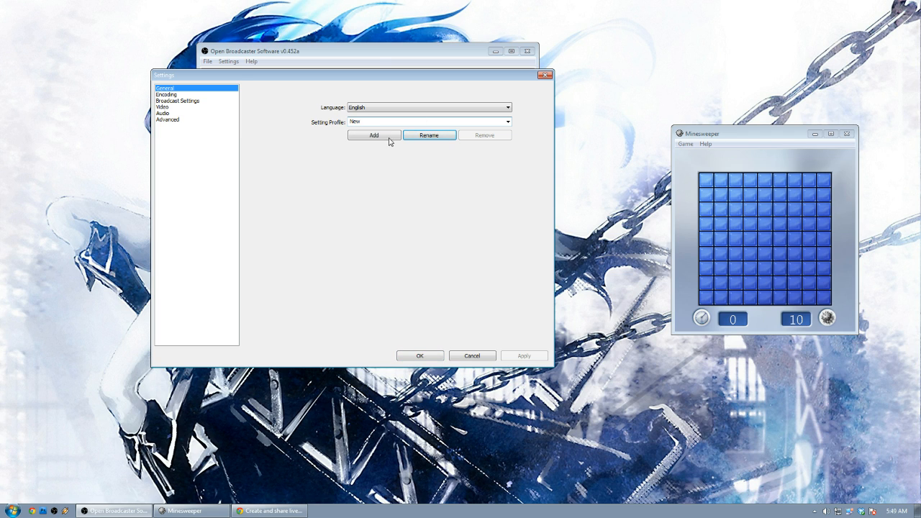
{"action": "left_click", "coordinate": [508, 121]}
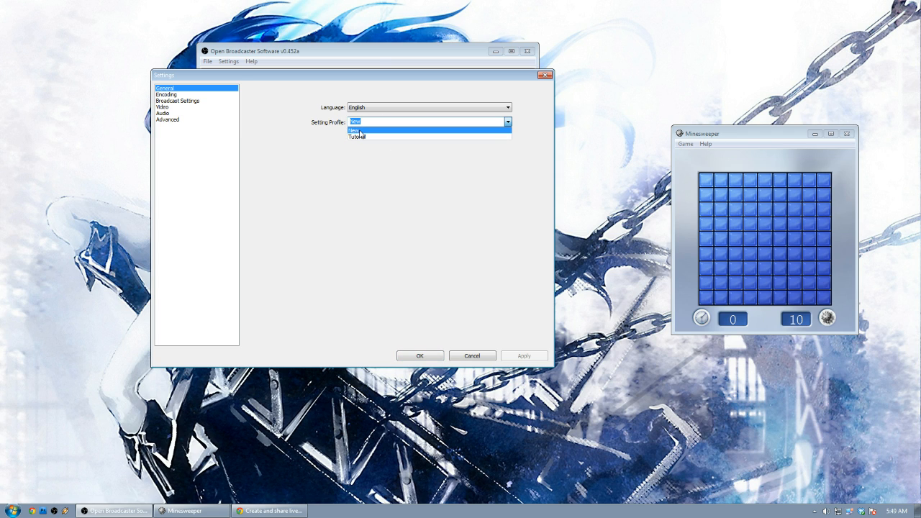
{"action": "left_click", "coordinate": [354, 130]}
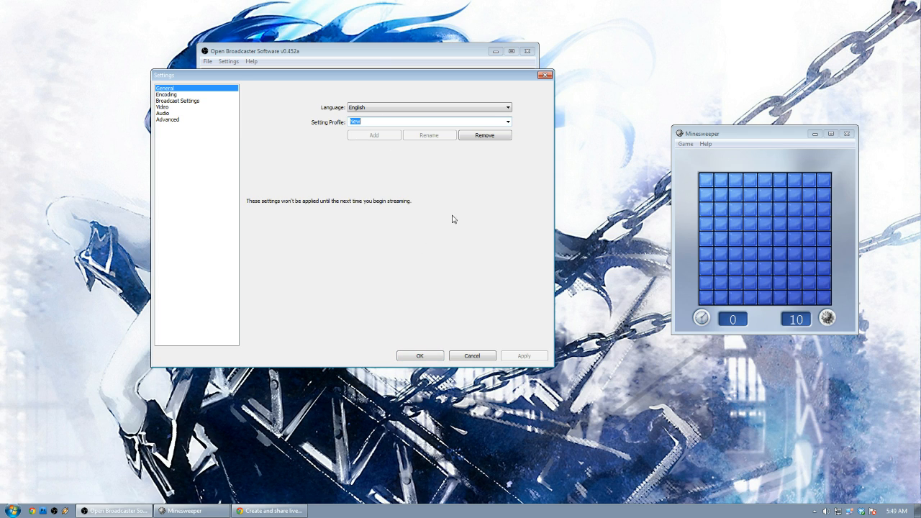
{"action": "type", "text": "Tutorial"}
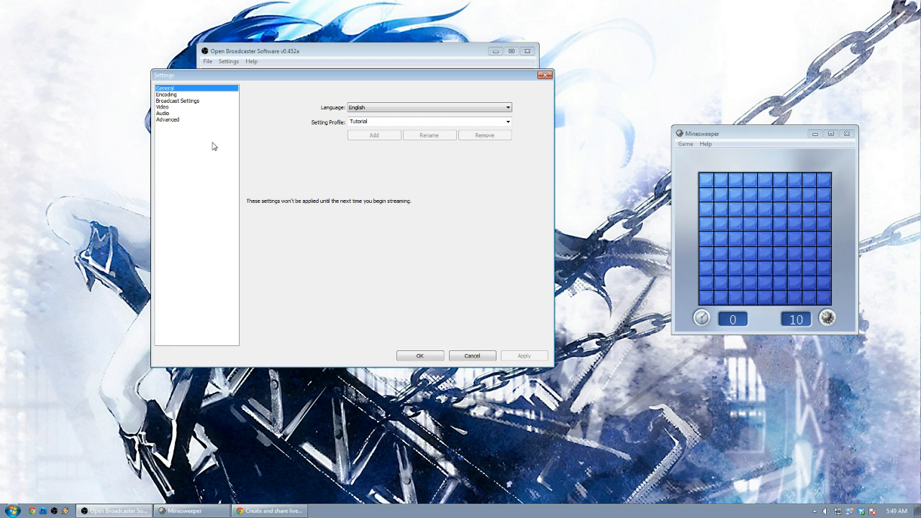
{"action": "mouse_move", "coordinate": [403, 167]}
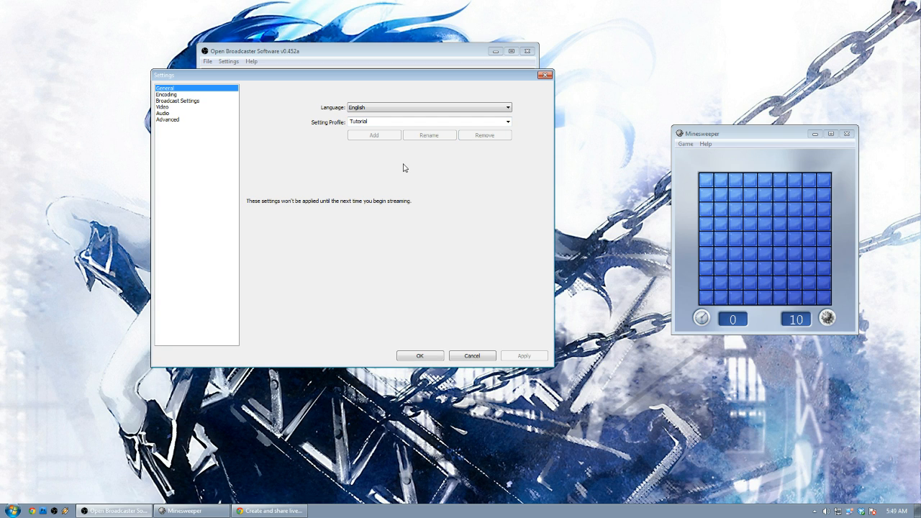
- In Encoding, try max bitrate and buffer size values 2000, 3000 and 1000
{"action": "left_click", "coordinate": [167, 95]}
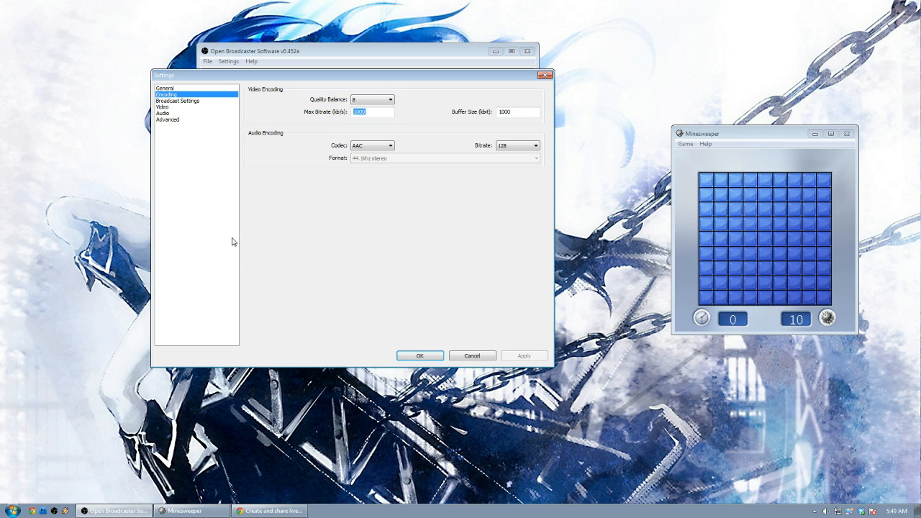
{"action": "mouse_move", "coordinate": [259, 224]}
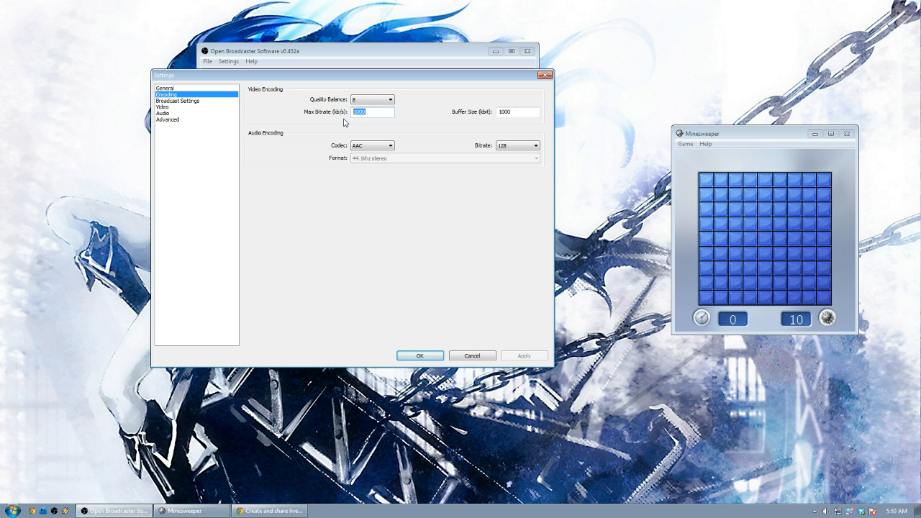
{"action": "mouse_move", "coordinate": [343, 178]}
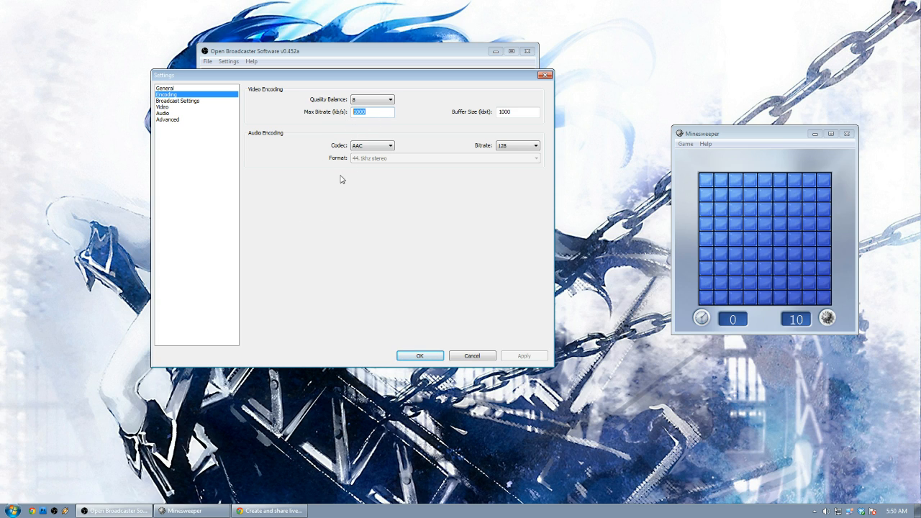
{"action": "mouse_move", "coordinate": [303, 199]}
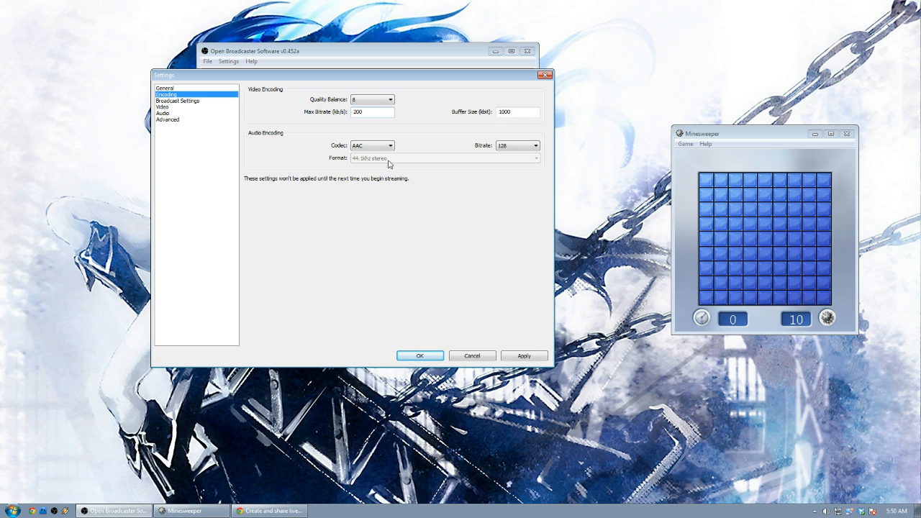
{"action": "type", "text": "2000"}
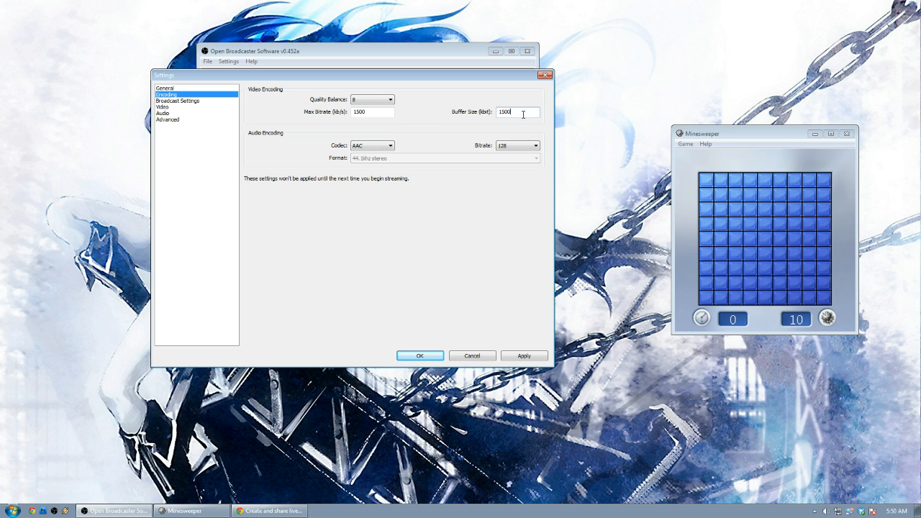
{"action": "type", "text": "3000"}
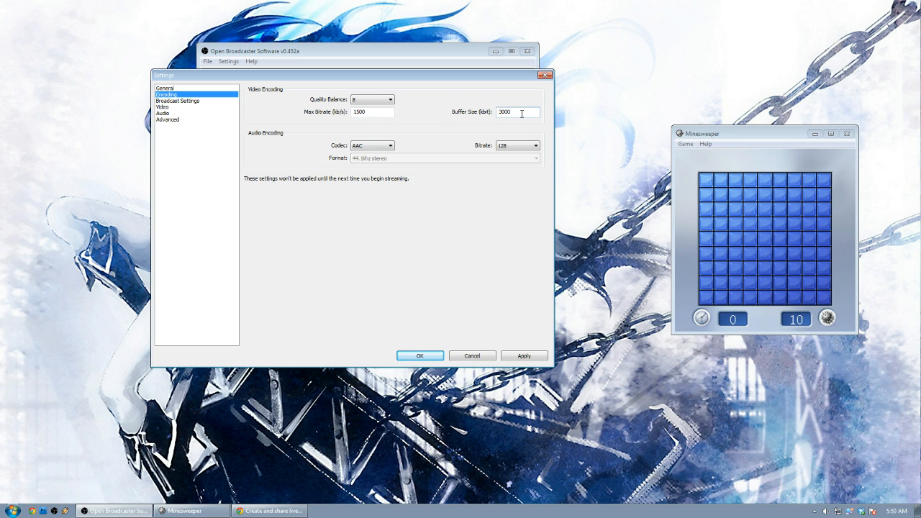
{"action": "type", "text": "1000"}
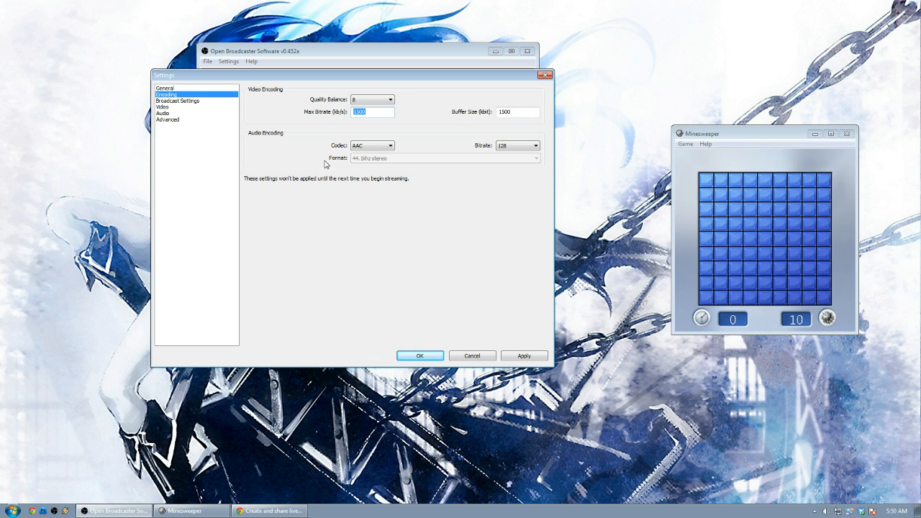
- Try another quality balance level, then leave it at 8
{"action": "left_click", "coordinate": [389, 99]}
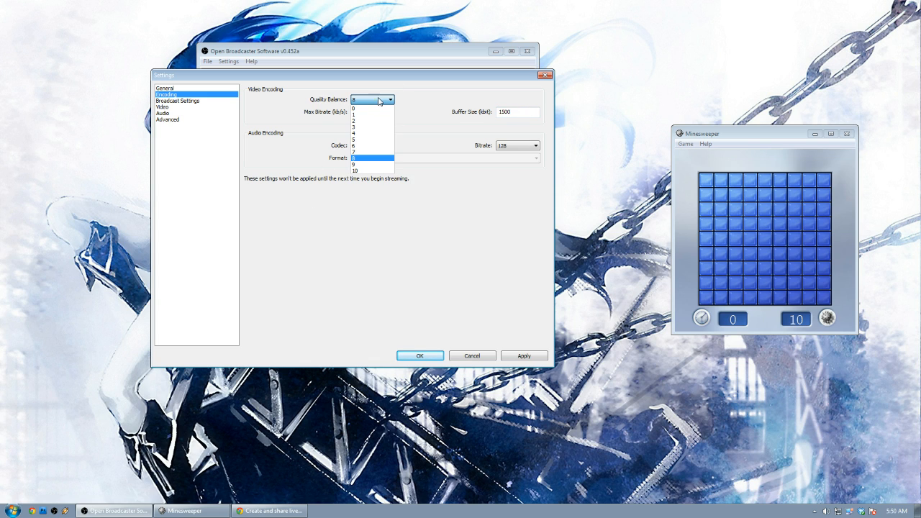
{"action": "left_click", "coordinate": [372, 157]}
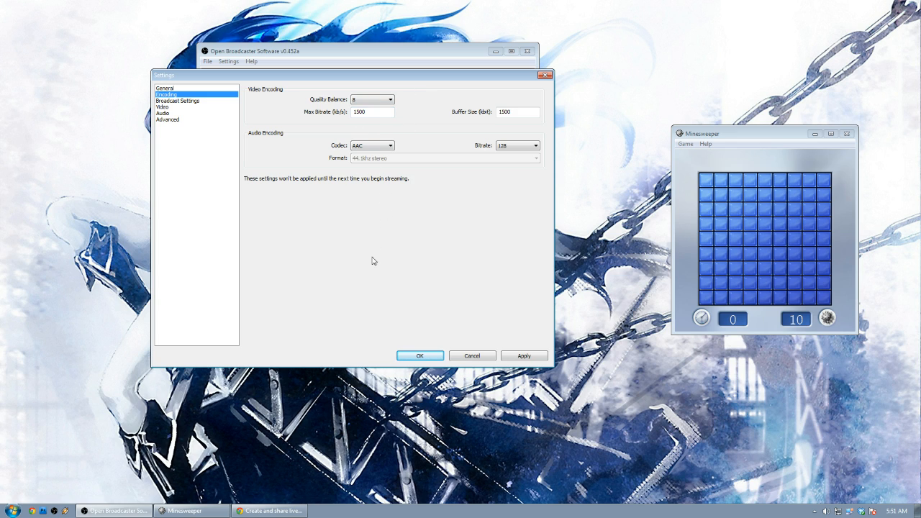
{"action": "left_click", "coordinate": [390, 99]}
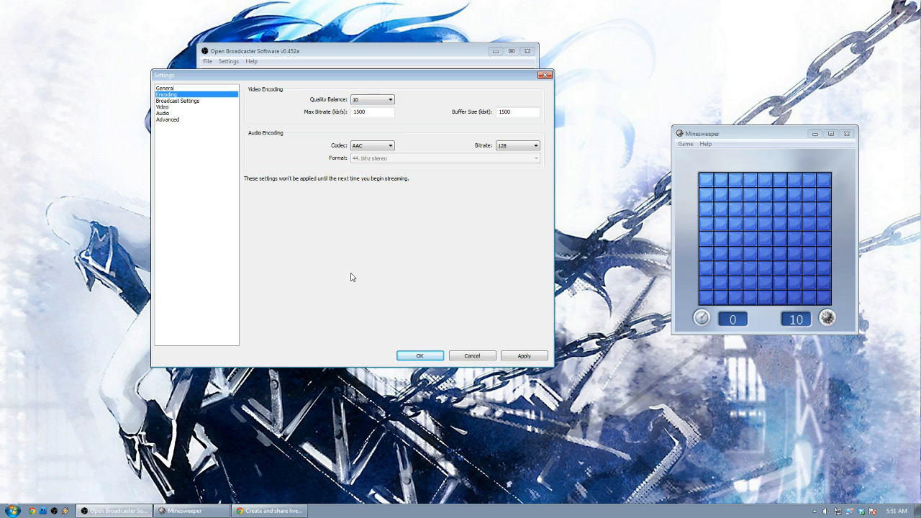
{"action": "mouse_move", "coordinate": [288, 227]}
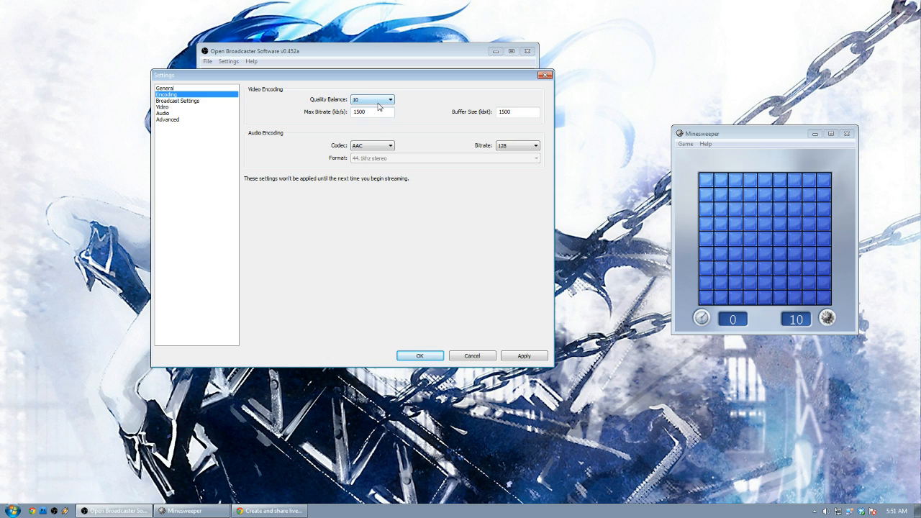
{"action": "left_click", "coordinate": [367, 99]}
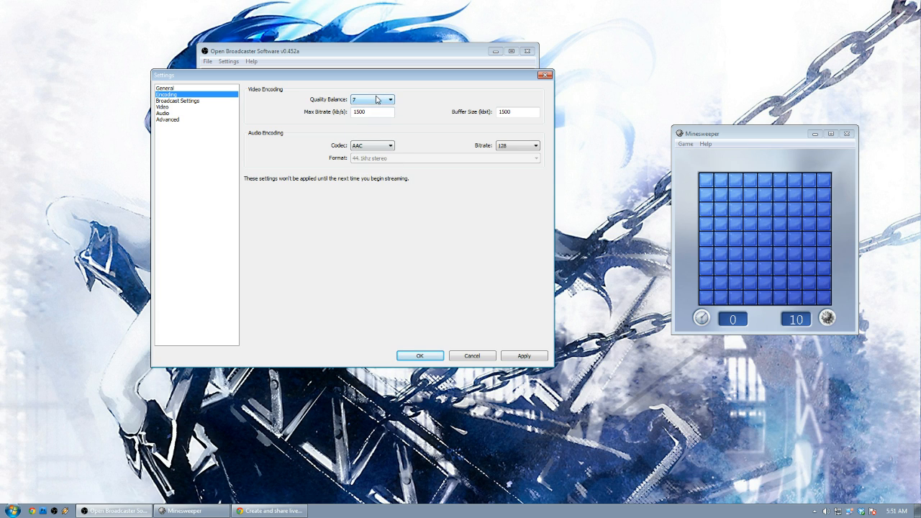
{"action": "left_click", "coordinate": [388, 100]}
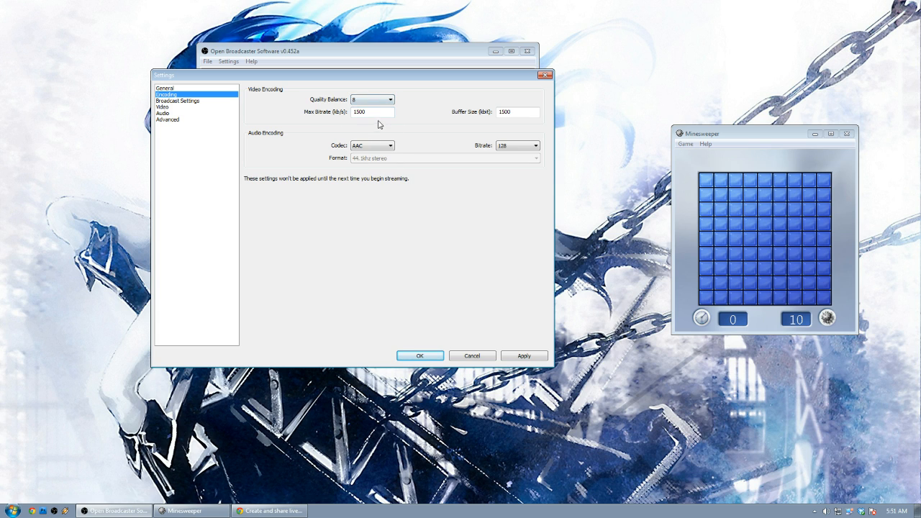
{"action": "left_click", "coordinate": [388, 100]}
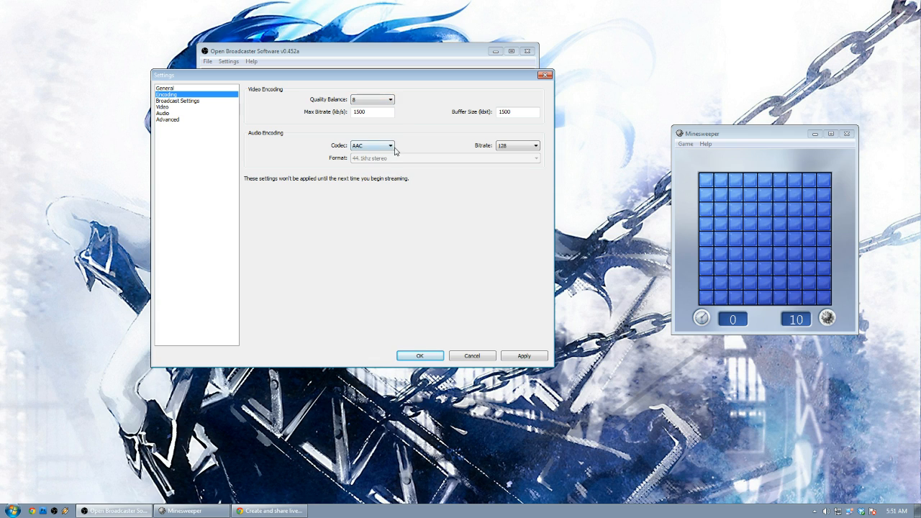
- Keep the audio codec AAC and set its bitrate to 128 after trying 320
{"action": "left_click", "coordinate": [392, 146]}
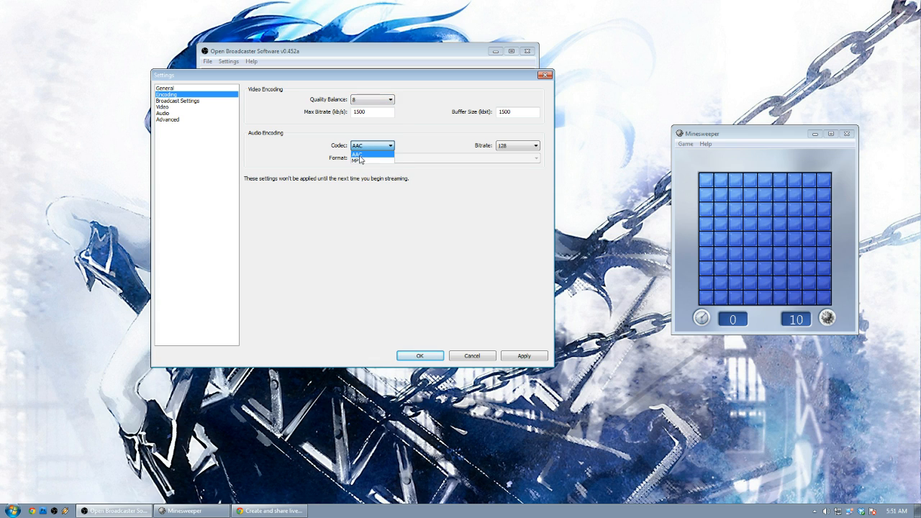
{"action": "left_click", "coordinate": [356, 152]}
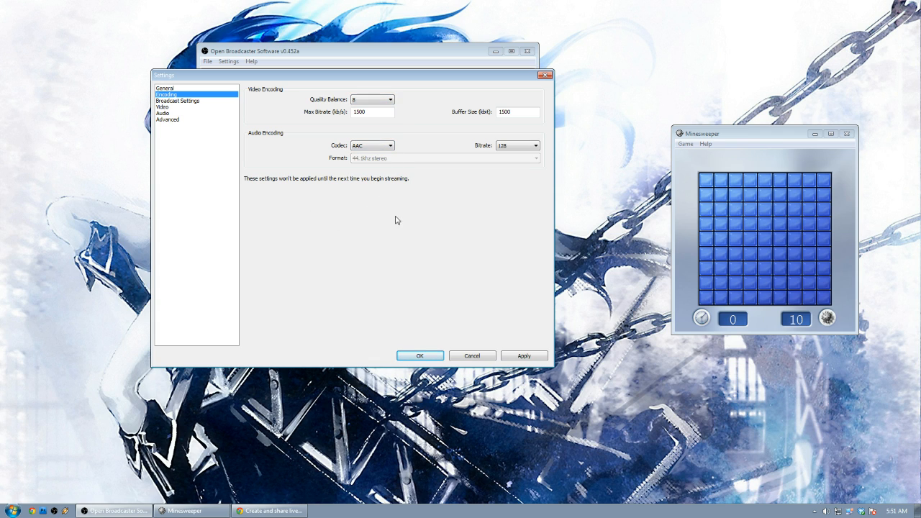
{"action": "mouse_move", "coordinate": [400, 228]}
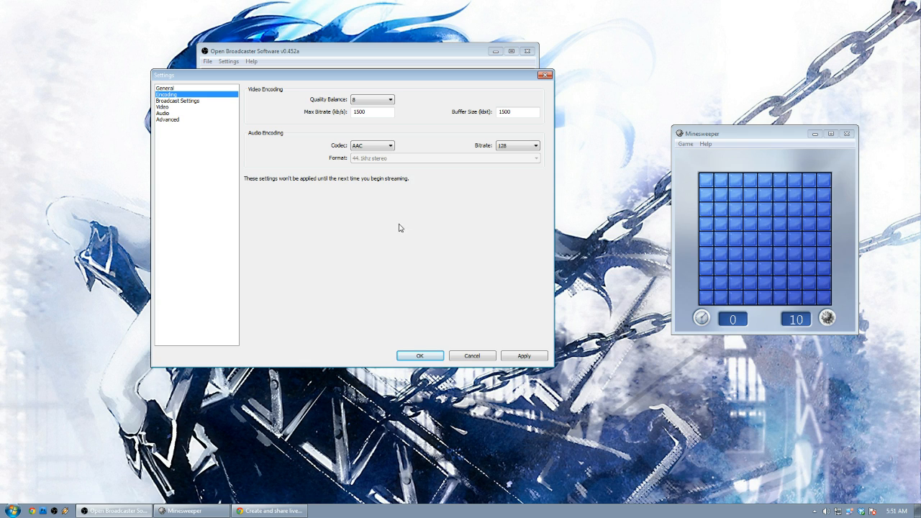
{"action": "mouse_move", "coordinate": [504, 156]}
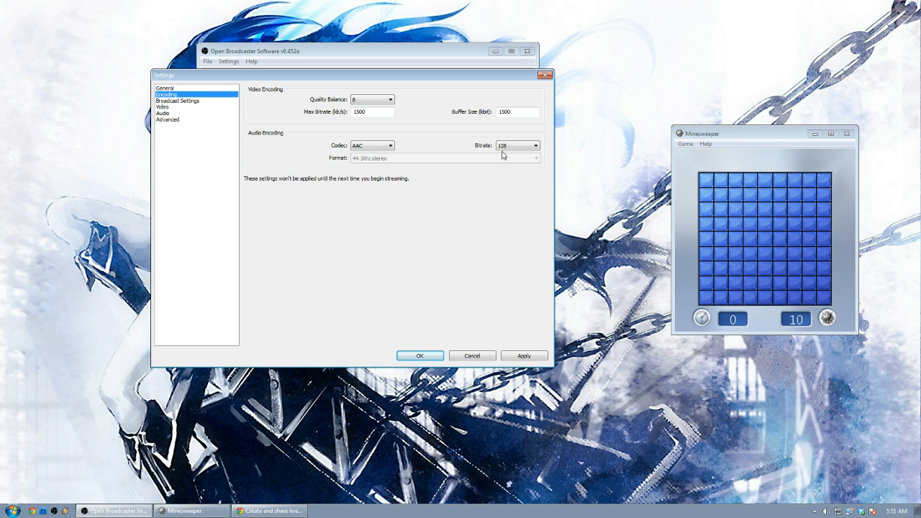
{"action": "mouse_move", "coordinate": [514, 158]}
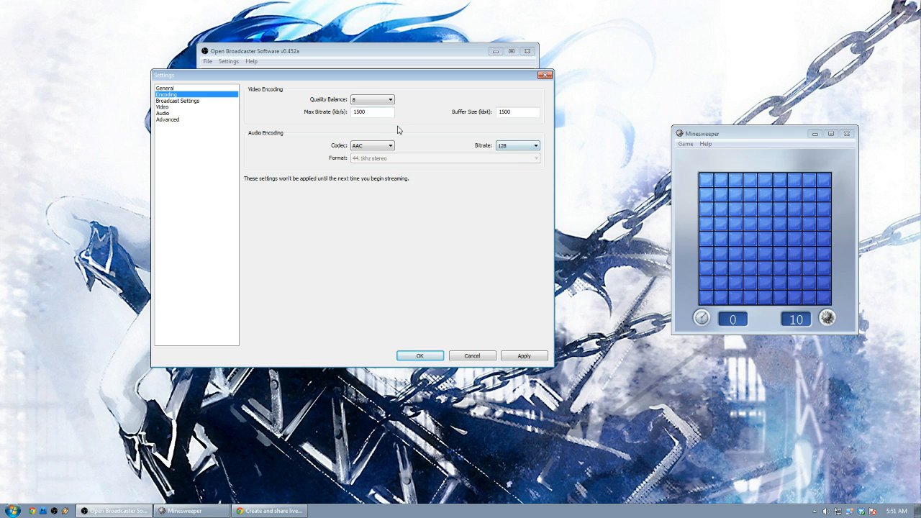
{"action": "left_click", "coordinate": [535, 145]}
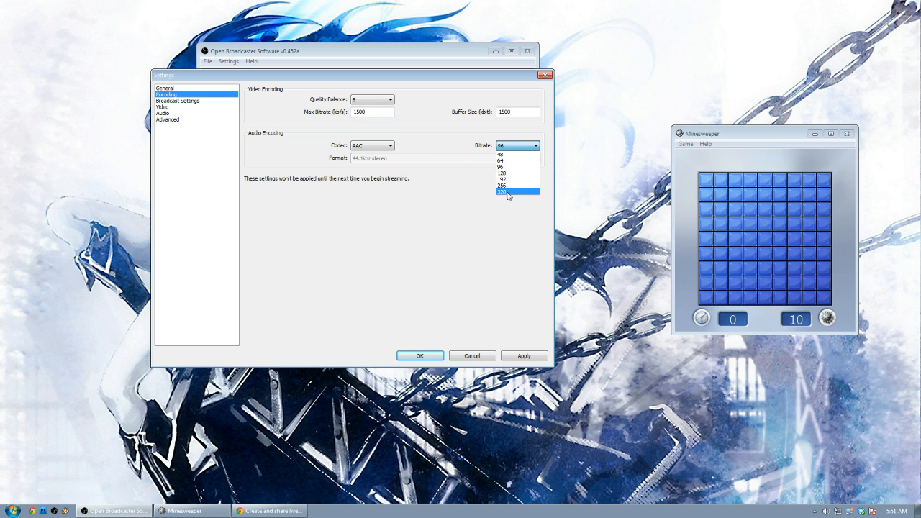
{"action": "left_click", "coordinate": [509, 192]}
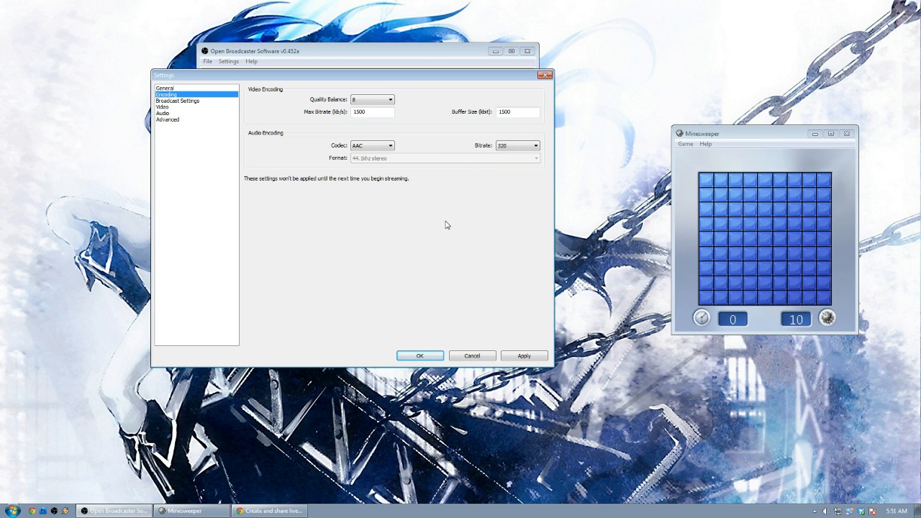
{"action": "mouse_move", "coordinate": [433, 220]}
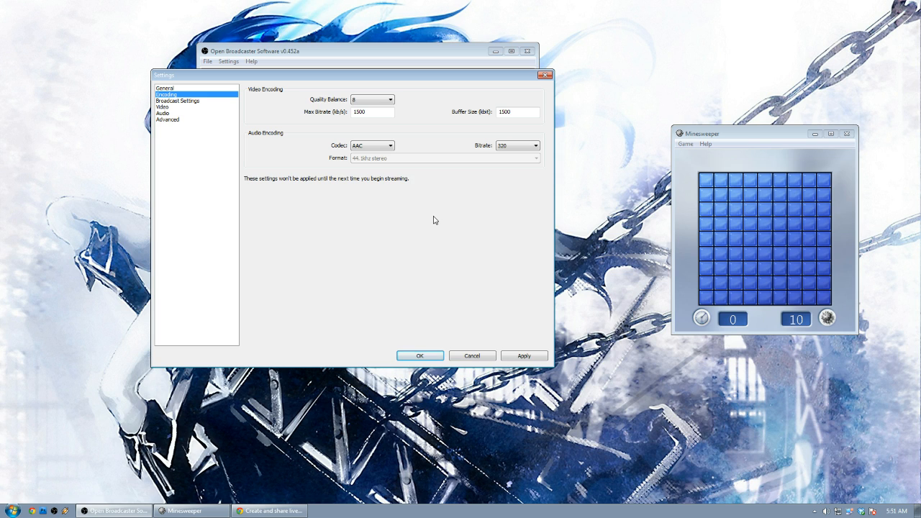
{"action": "left_click", "coordinate": [535, 146]}
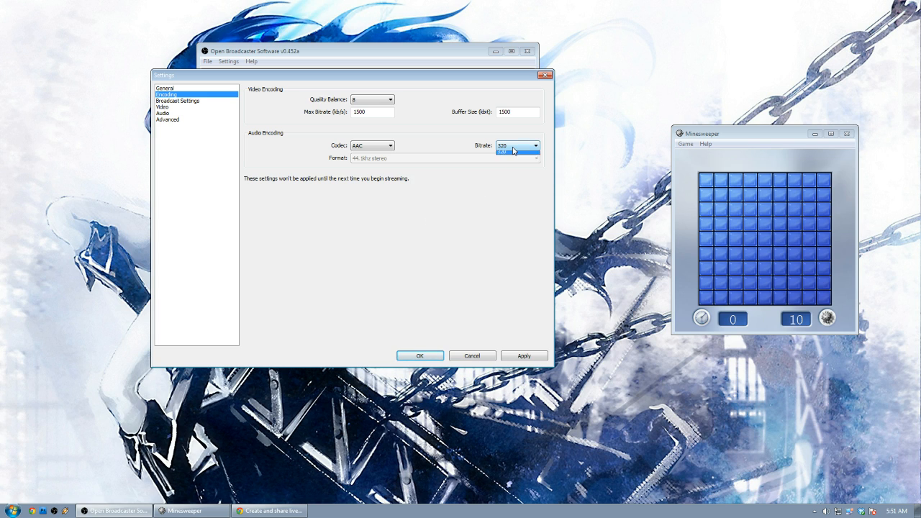
{"action": "left_click", "coordinate": [535, 145]}
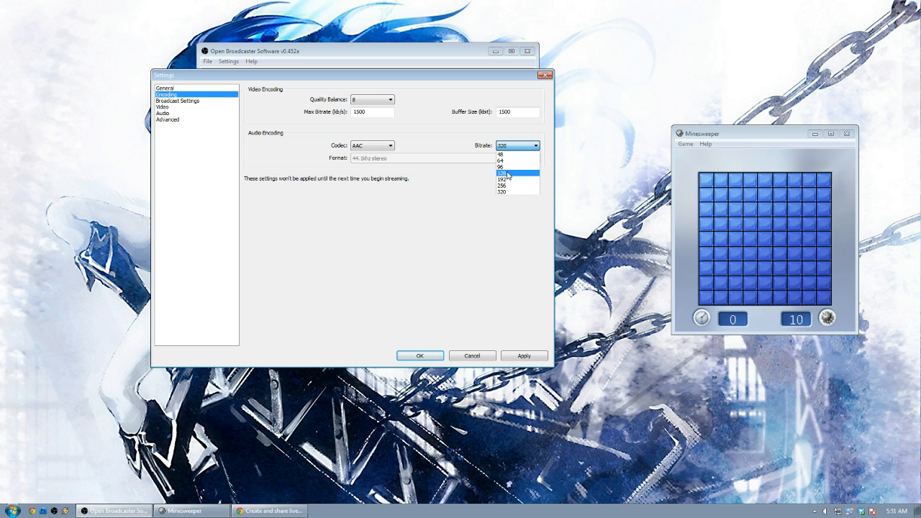
{"action": "left_click", "coordinate": [501, 174]}
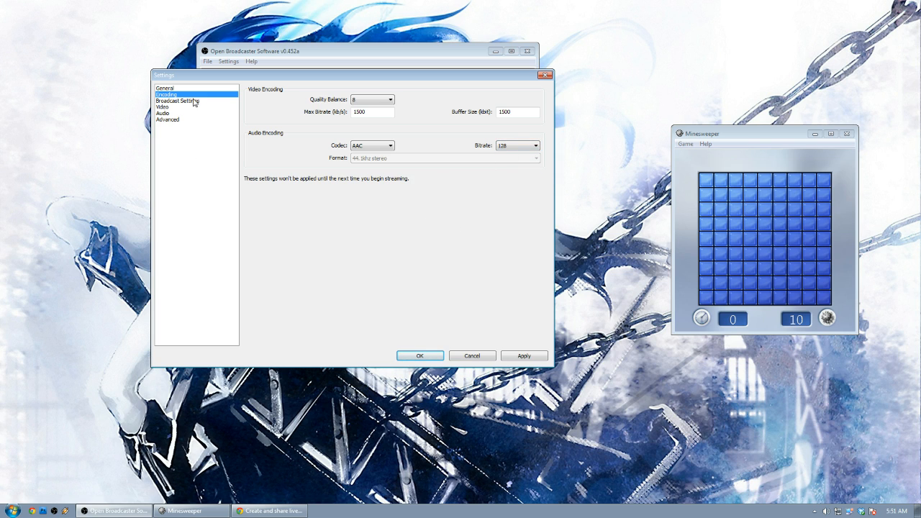
- In Broadcast Settings, try File Output Only and return the mode to Live Stream
{"action": "left_click", "coordinate": [178, 101]}
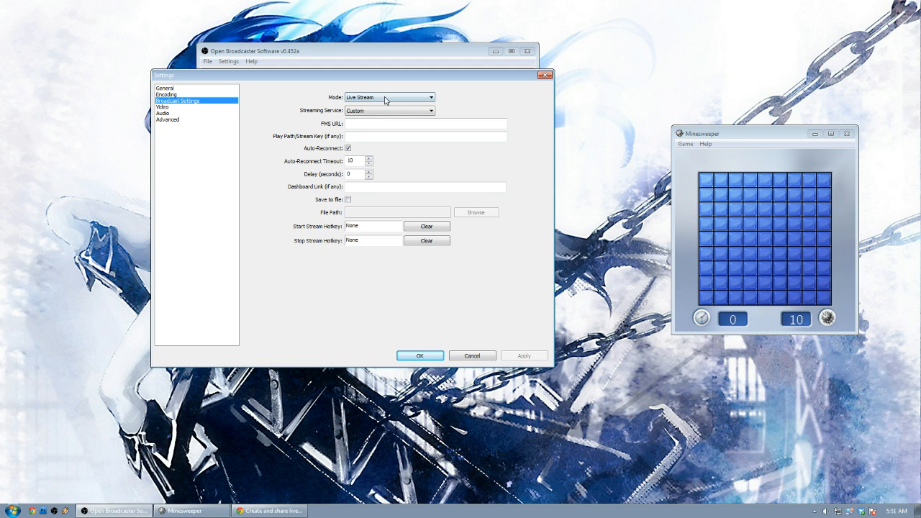
{"action": "left_click", "coordinate": [388, 98]}
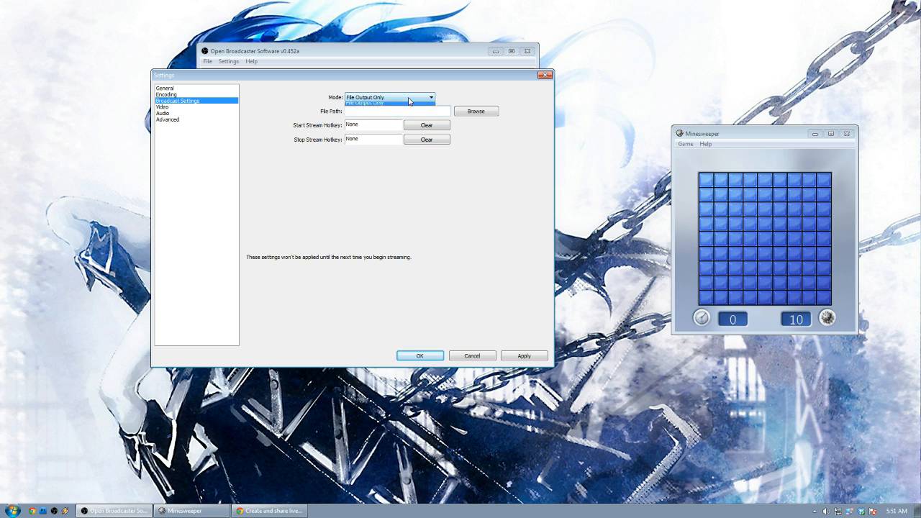
{"action": "left_click", "coordinate": [389, 98]}
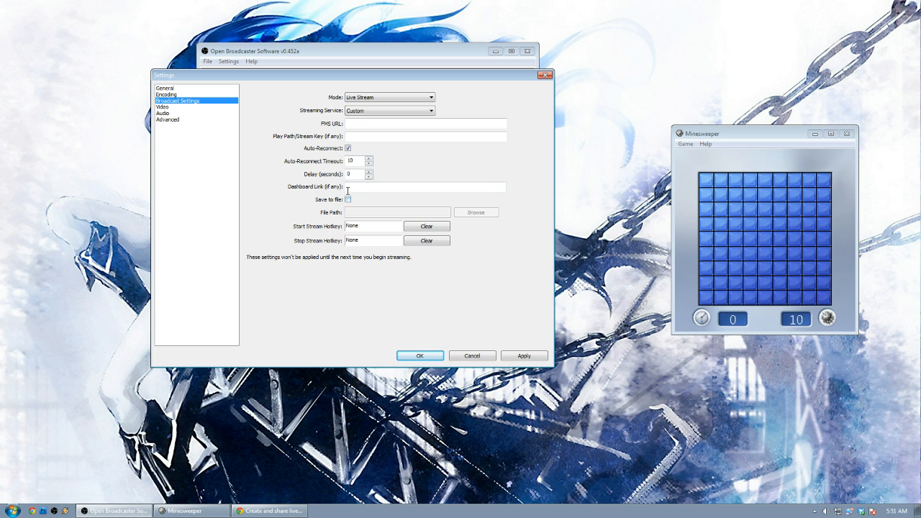
- Choose Twitch/JustinTV as the service with the US East: Ashburn, VA (Secondary) server
{"action": "left_click", "coordinate": [348, 198]}
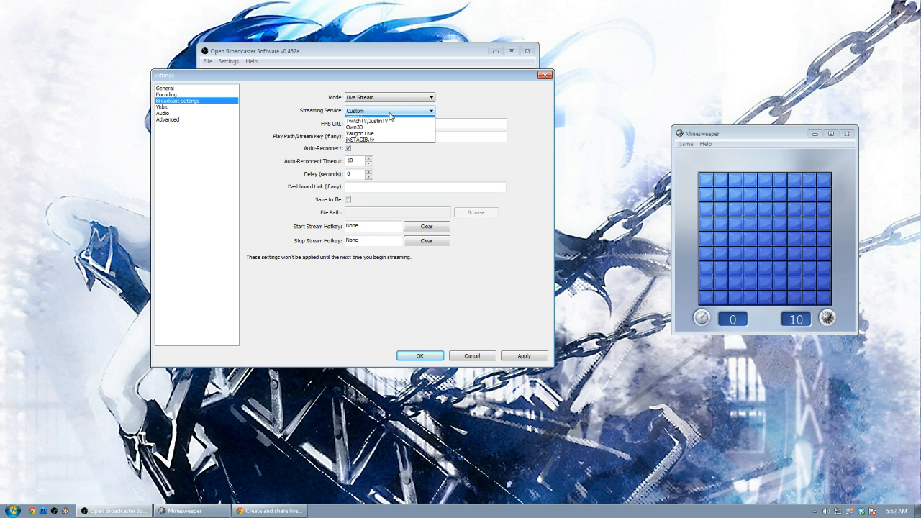
{"action": "left_click", "coordinate": [388, 110]}
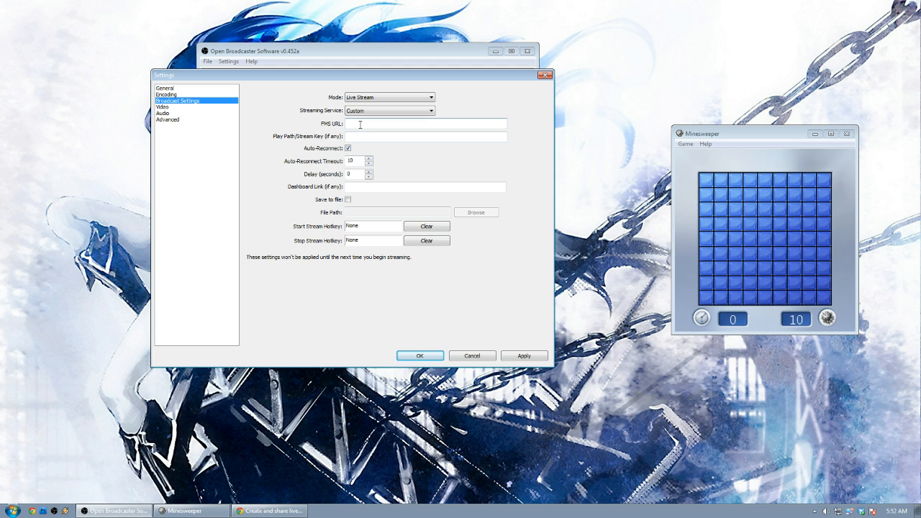
{"action": "left_click", "coordinate": [429, 124]}
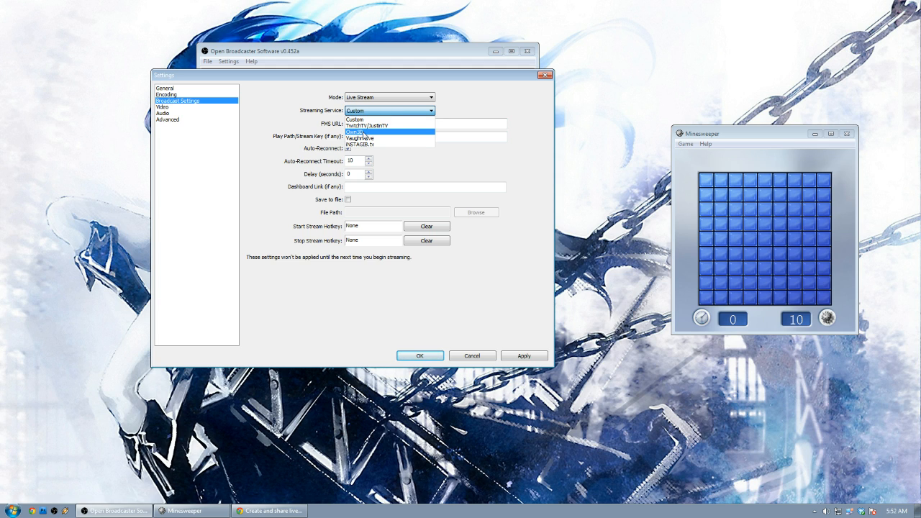
{"action": "left_click", "coordinate": [367, 121]}
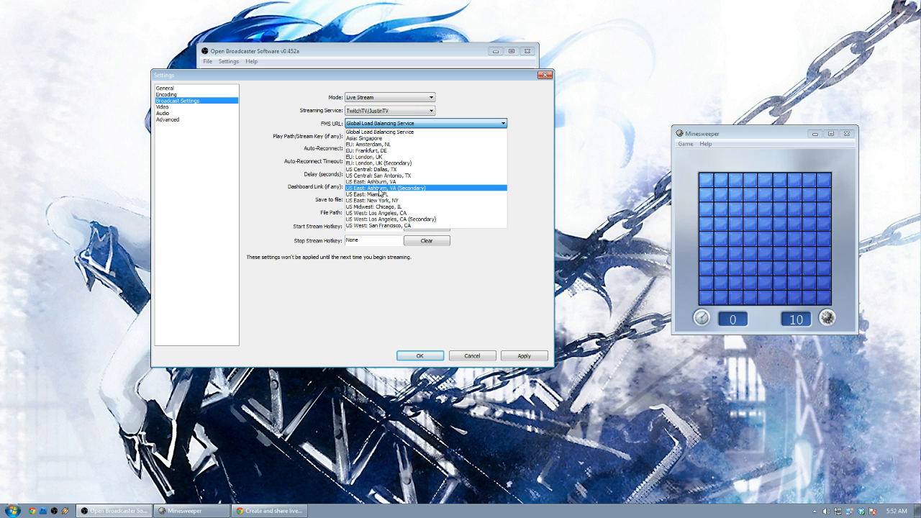
{"action": "left_click", "coordinate": [383, 188]}
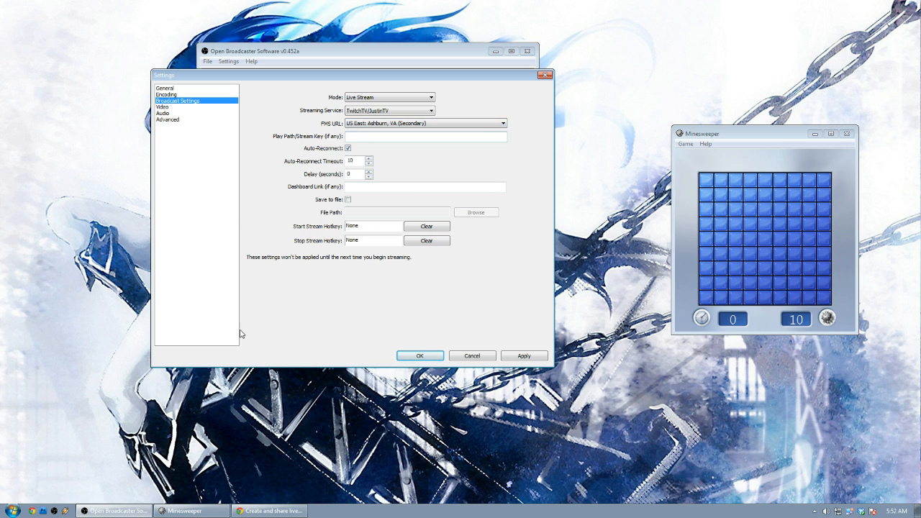
{"action": "mouse_move", "coordinate": [294, 363]}
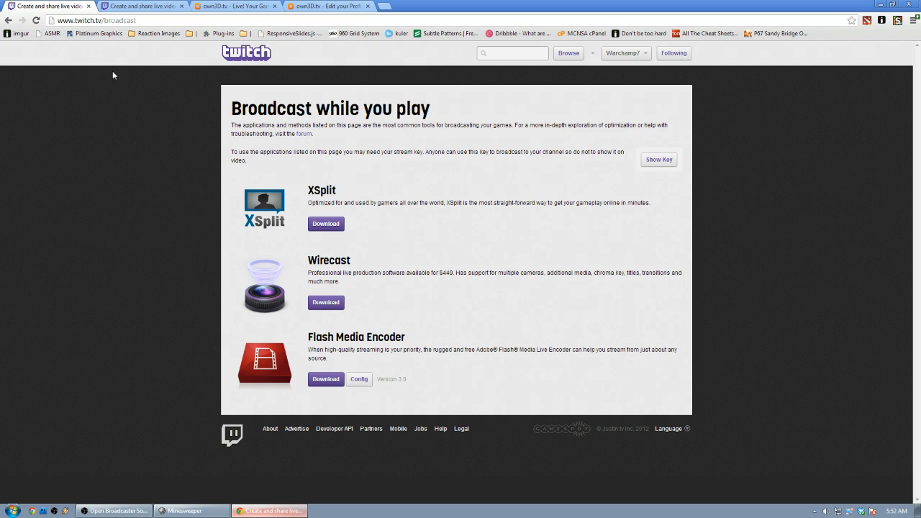
- Show the stream key on twitch.tv/broadcast and select the whole key for copying
{"action": "left_click", "coordinate": [94, 20]}
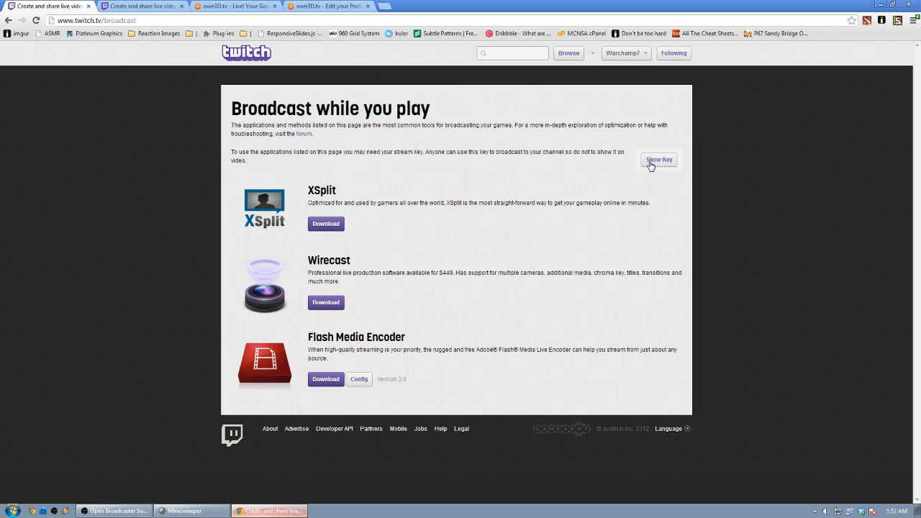
{"action": "left_click", "coordinate": [658, 158]}
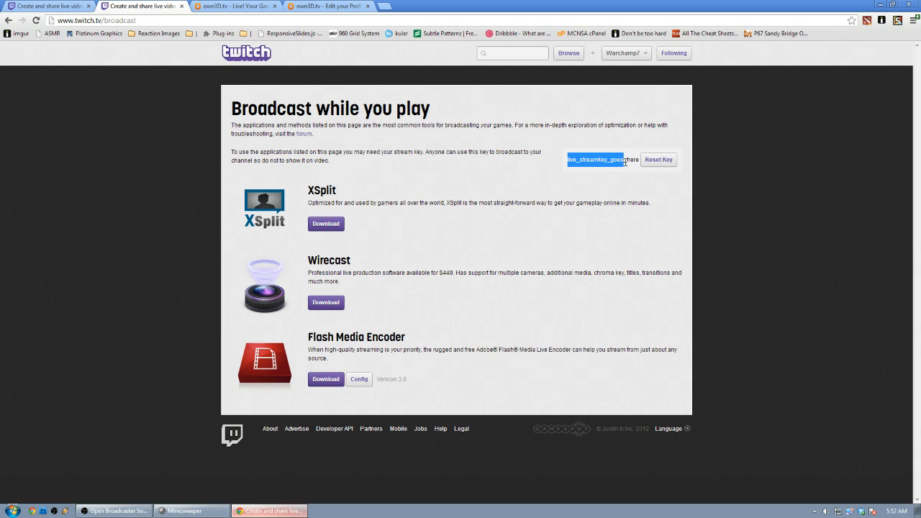
{"action": "left_click", "coordinate": [602, 169]}
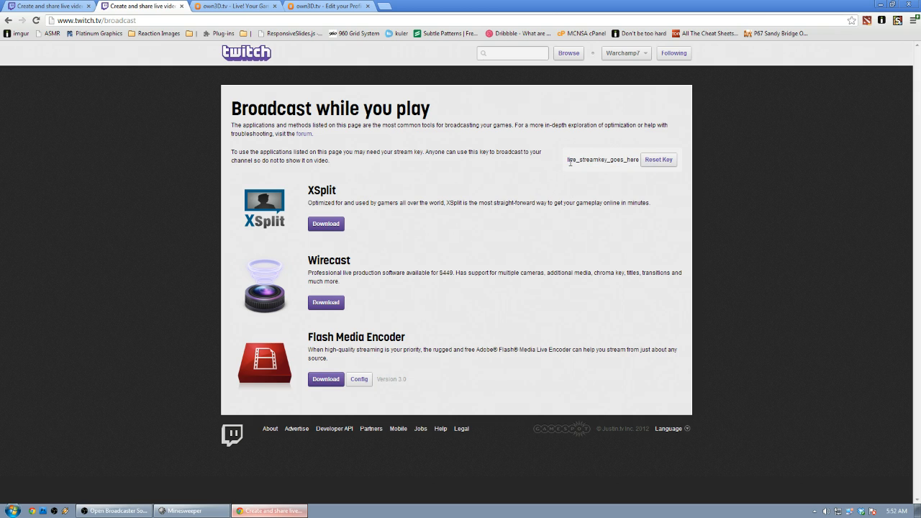
{"action": "triple_click", "coordinate": [601, 160]}
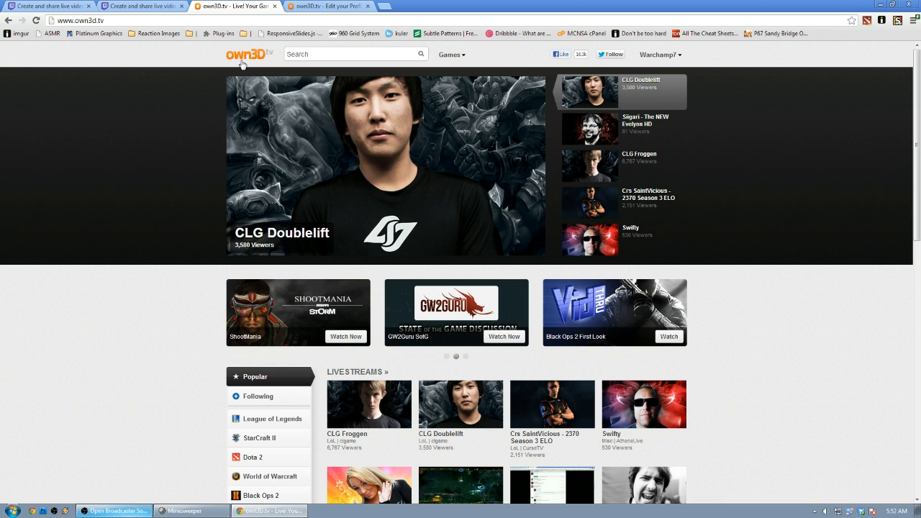
- From My Livestreams, edit the stream test livestream, show its FMS stream key and select it
{"action": "left_click", "coordinate": [659, 54]}
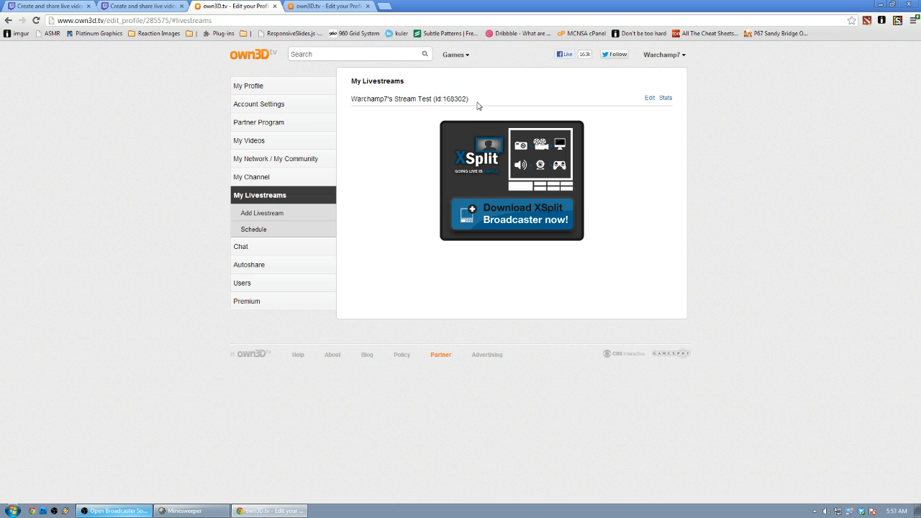
{"action": "mouse_move", "coordinate": [650, 97]}
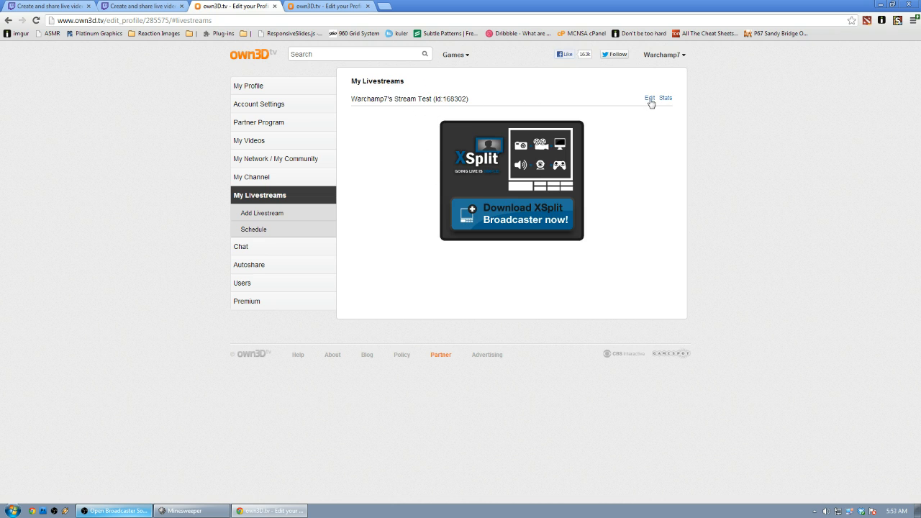
{"action": "left_click", "coordinate": [647, 98]}
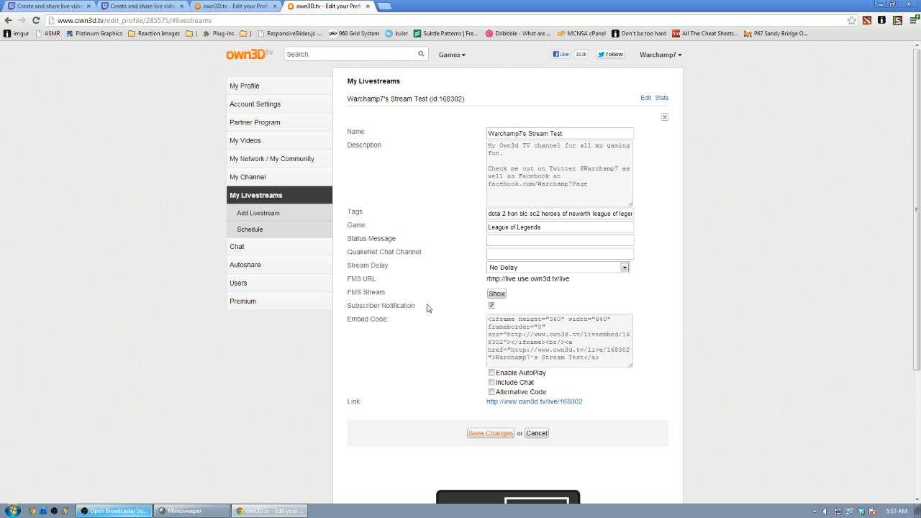
{"action": "left_click", "coordinate": [495, 293]}
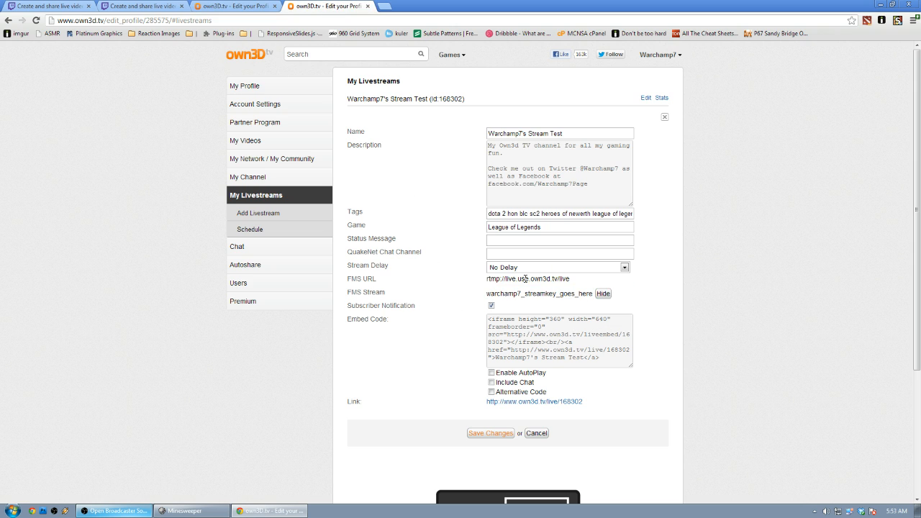
{"action": "double_click", "coordinate": [538, 294]}
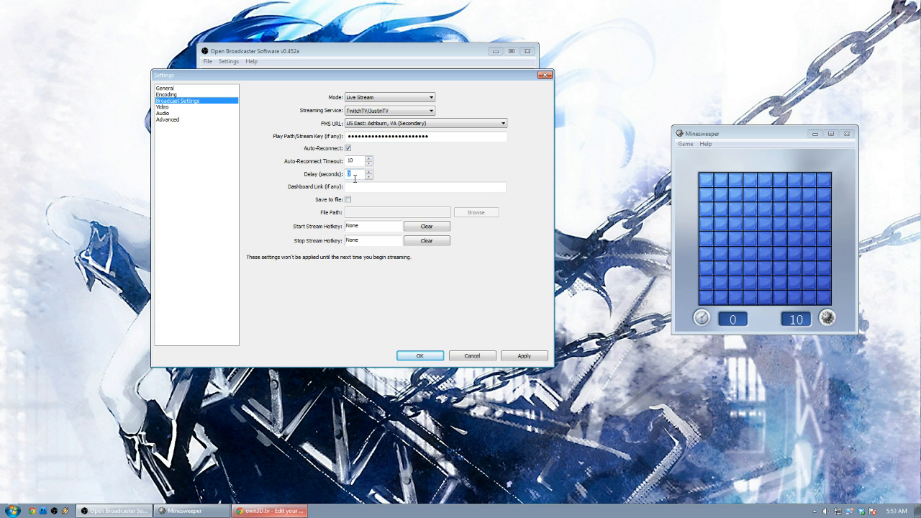
{"action": "mouse_move", "coordinate": [360, 199]}
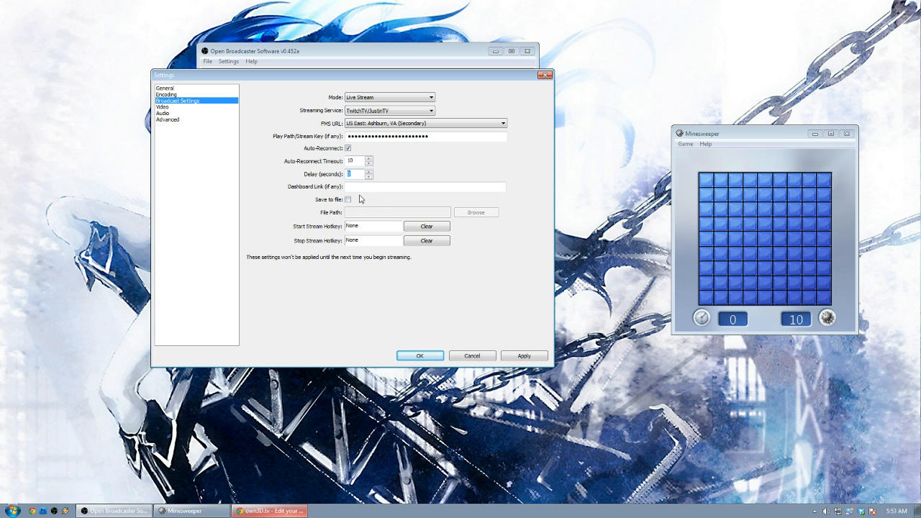
- Enter the stream key and Twitch dashboard link in Broadcast Settings and apply them
{"action": "type", "text": "300"}
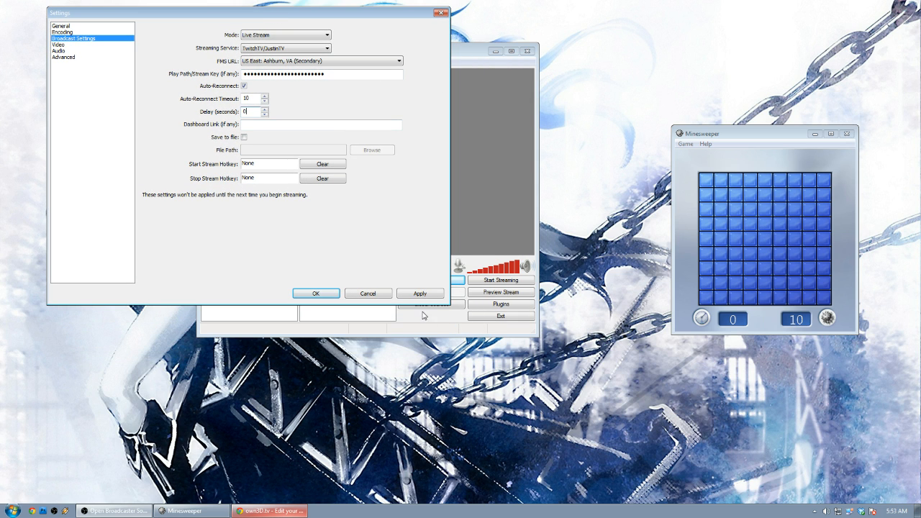
{"action": "mouse_move", "coordinate": [273, 369]}
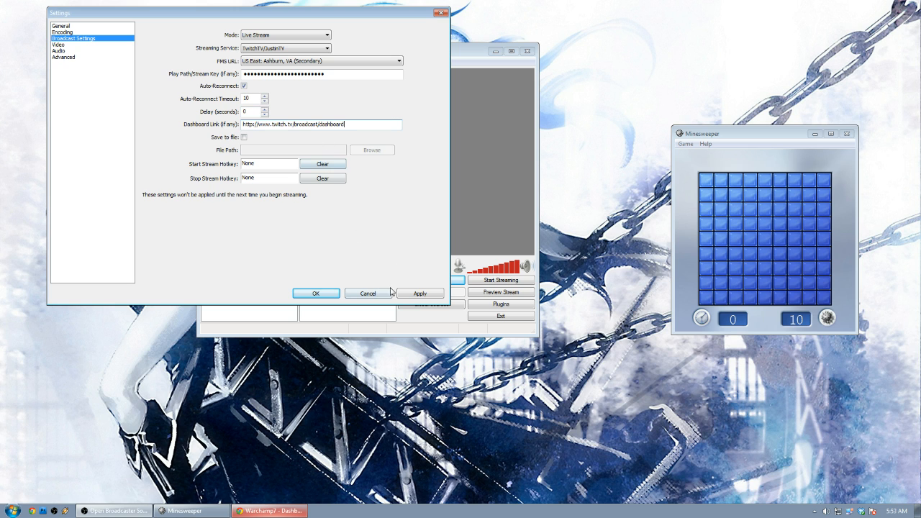
{"action": "left_click", "coordinate": [367, 294]}
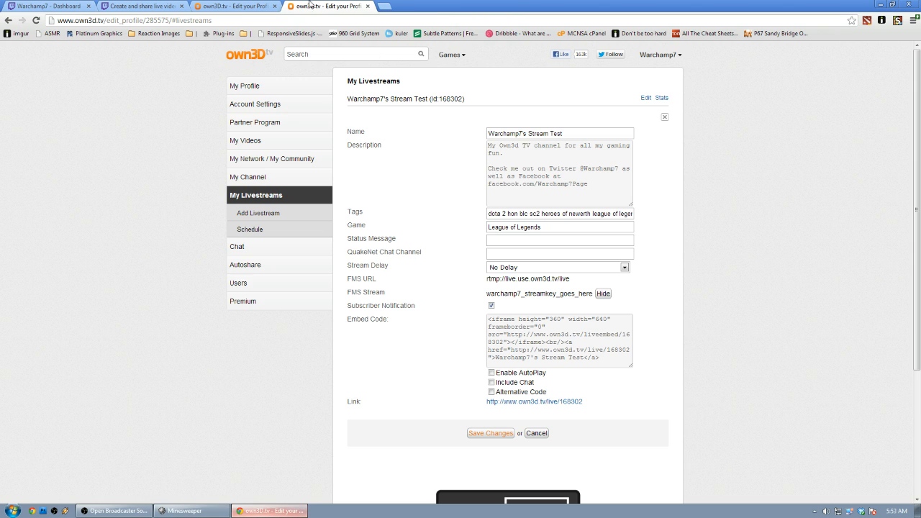
- Hide the FMS stream key on the own3D.tv livestream edit page
{"action": "left_click", "coordinate": [603, 294]}
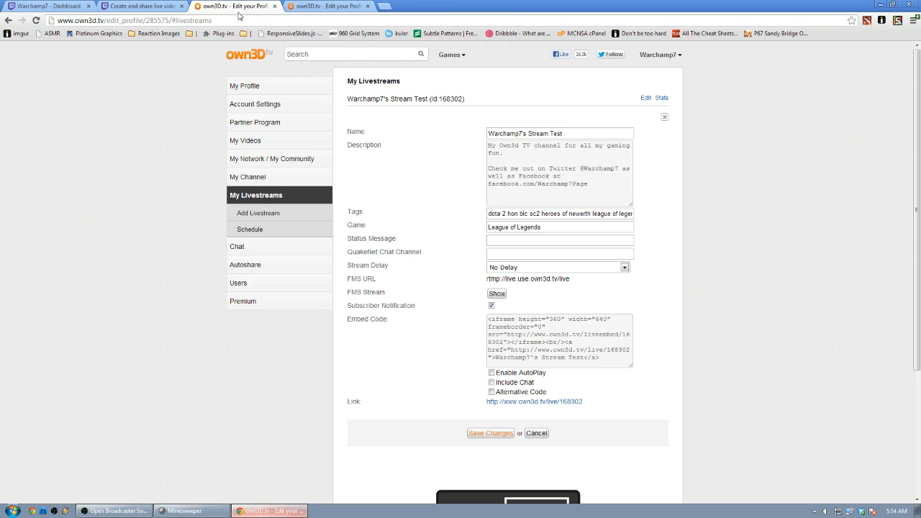
{"action": "left_click", "coordinate": [132, 20]}
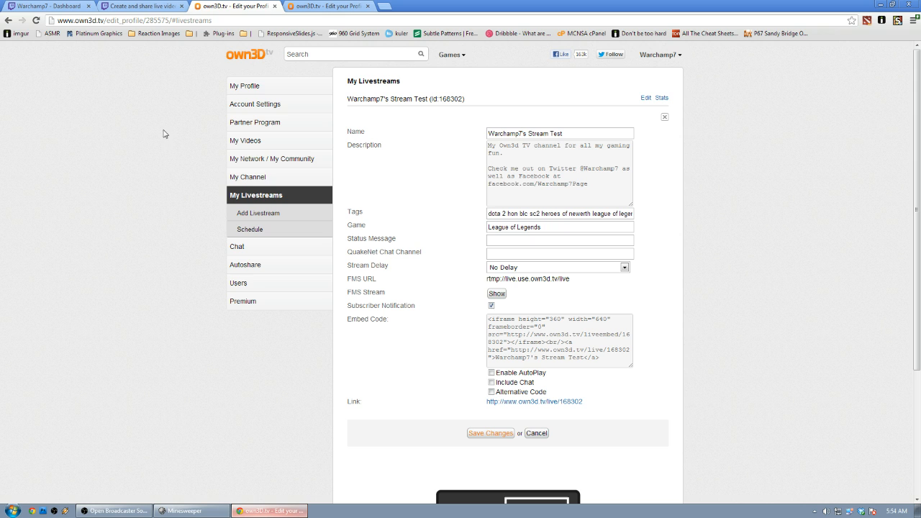
{"action": "mouse_move", "coordinate": [820, 13]}
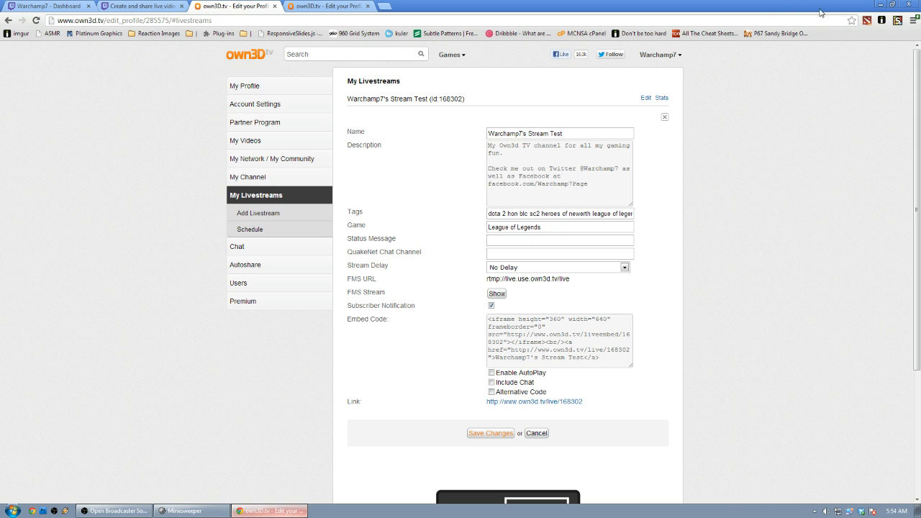
{"action": "mouse_move", "coordinate": [878, 59]}
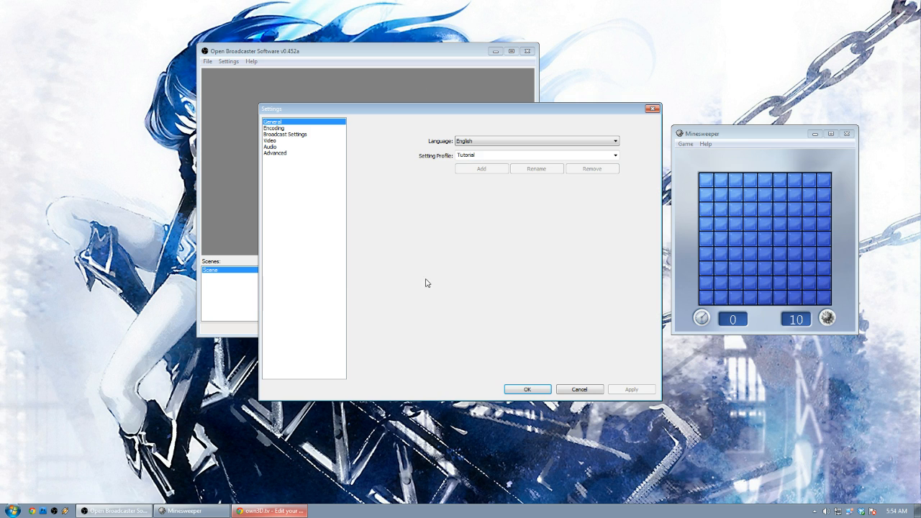
- In Video settings set Resolution Downscale to 1.50, outputting 1280x720 from the 1920x1080 base
{"action": "left_click", "coordinate": [285, 135]}
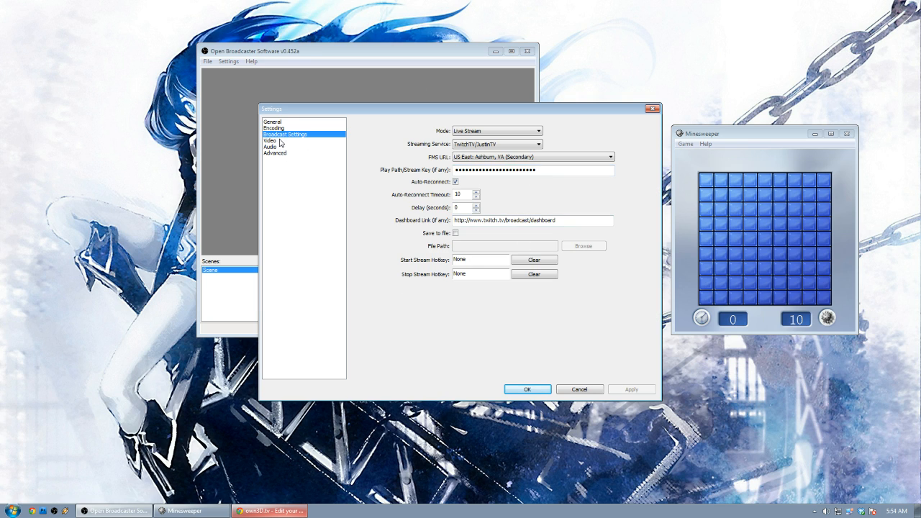
{"action": "left_click", "coordinate": [270, 141]}
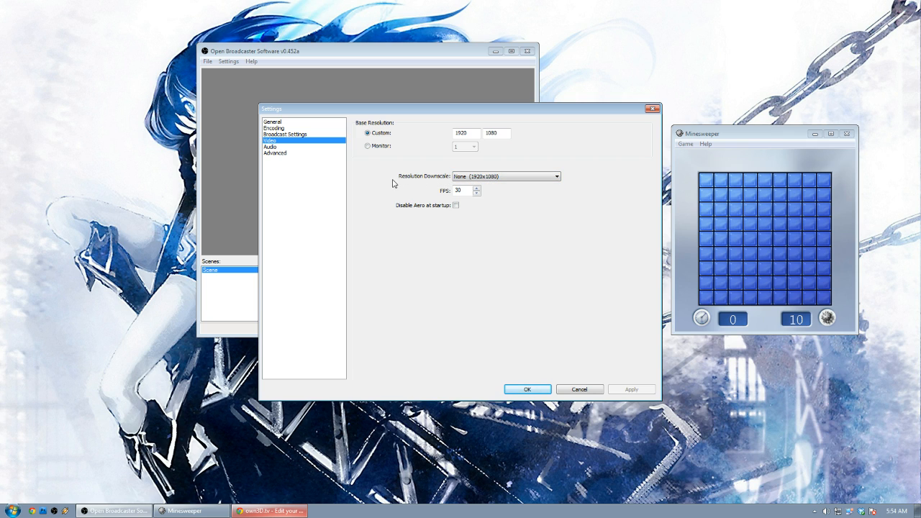
{"action": "left_click", "coordinate": [555, 175]}
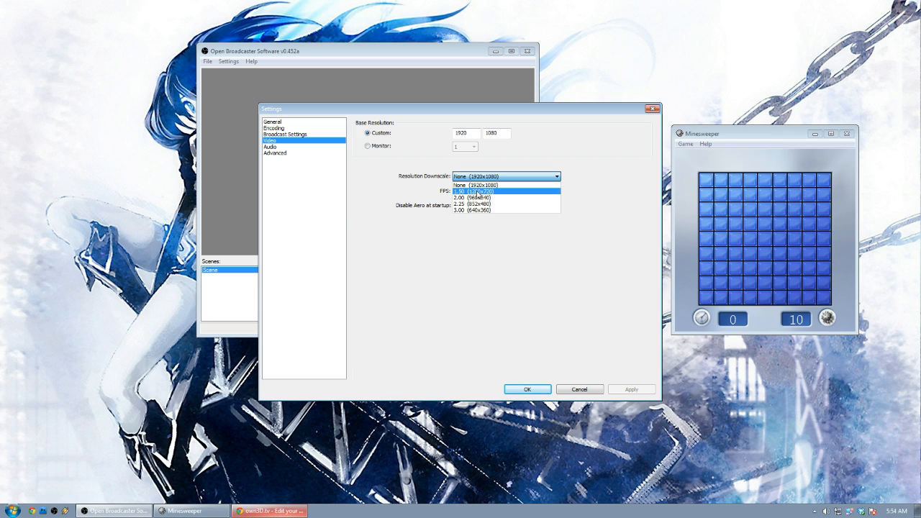
{"action": "left_click", "coordinate": [472, 190]}
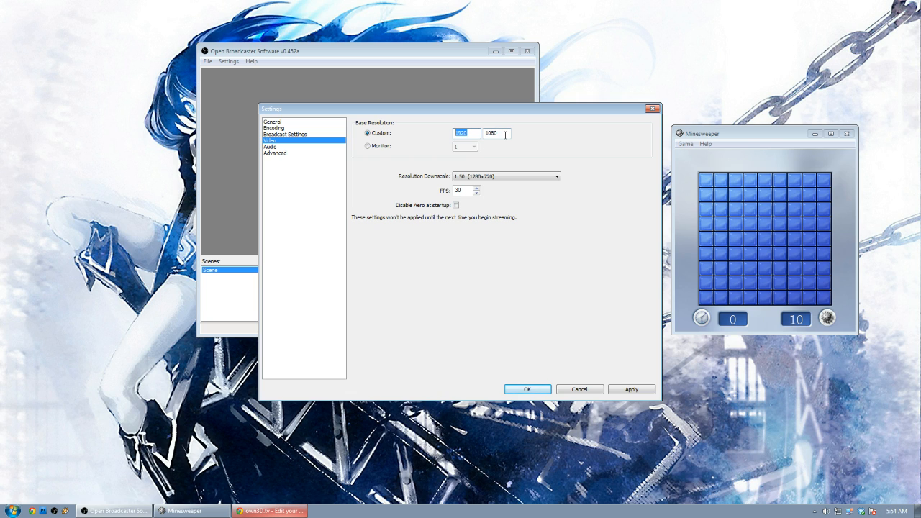
{"action": "left_click", "coordinate": [555, 176]}
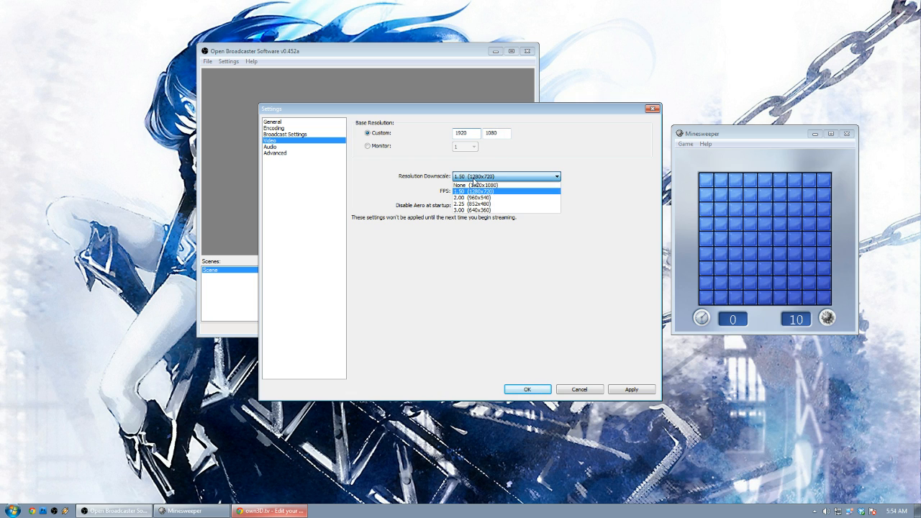
{"action": "left_click", "coordinate": [482, 192]}
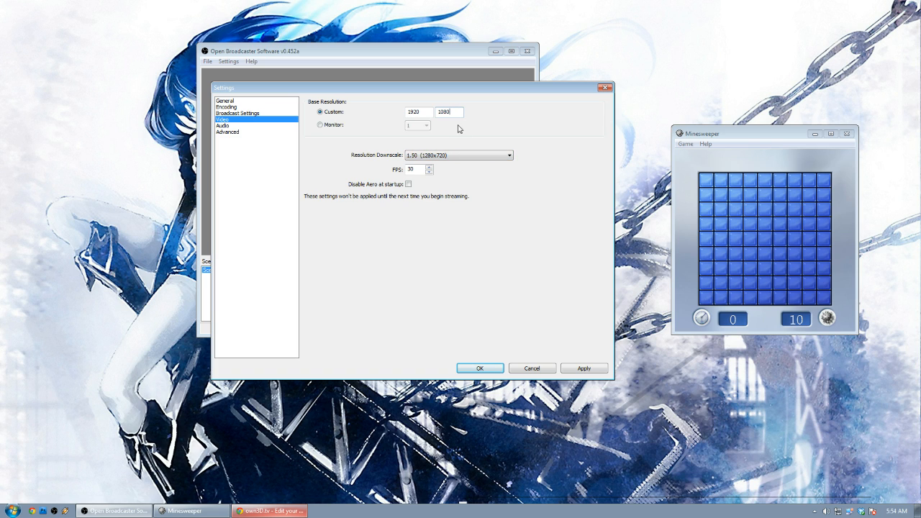
- Keep 30 FPS and tick Disable Aero at startup
{"action": "left_click", "coordinate": [411, 169]}
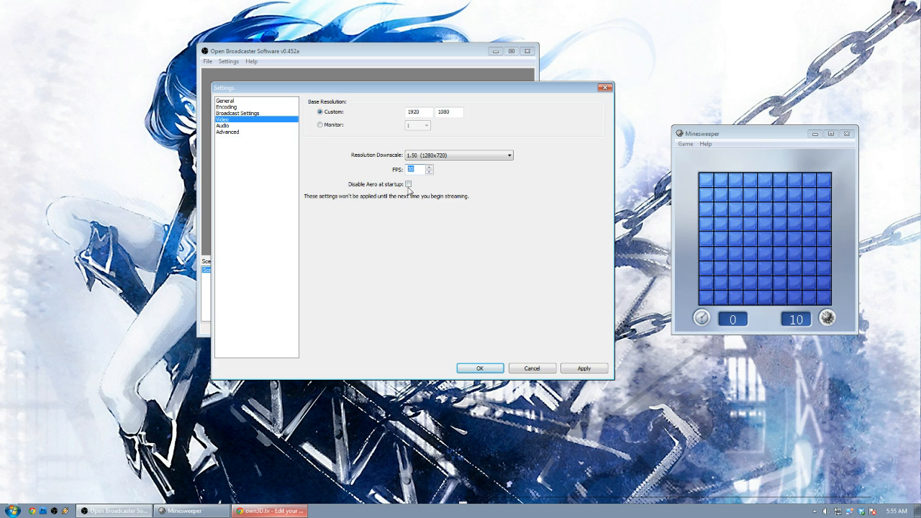
{"action": "left_click", "coordinate": [409, 184]}
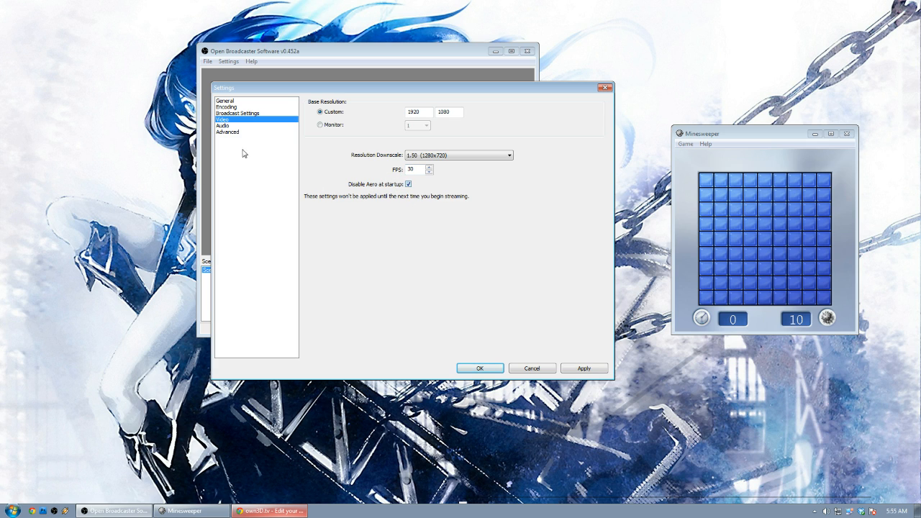
{"action": "left_click", "coordinate": [223, 126]}
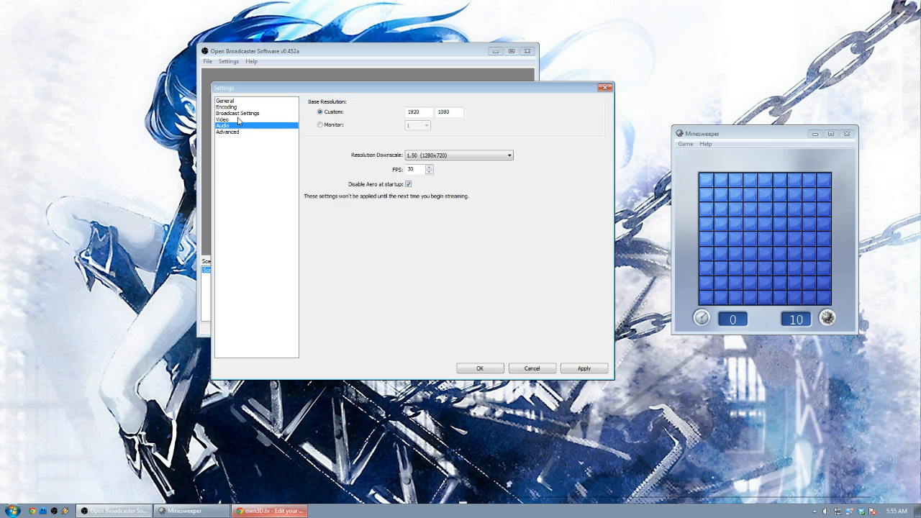
- In Audio settings untick Use Push-to-talk, leave Force Mono off and Mic/Aux Boost at 1
{"action": "left_click", "coordinate": [223, 126]}
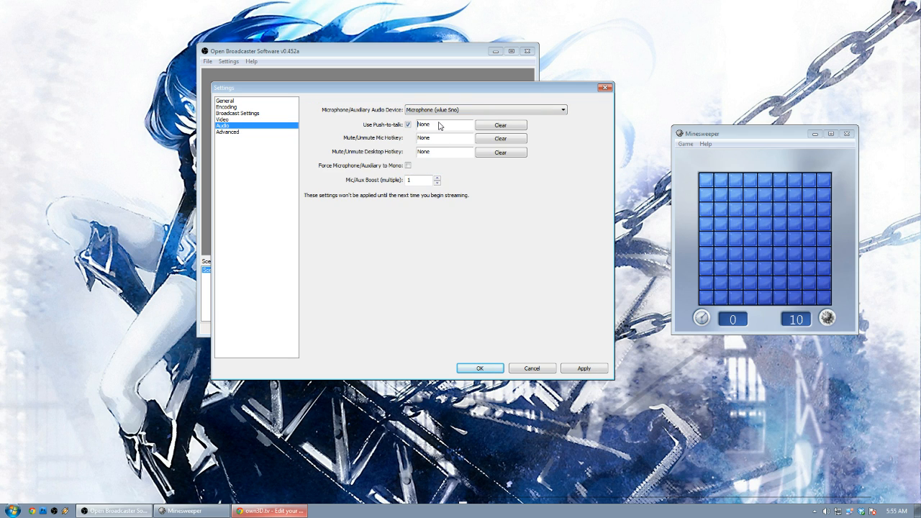
{"action": "middle_click", "coordinate": [443, 124]}
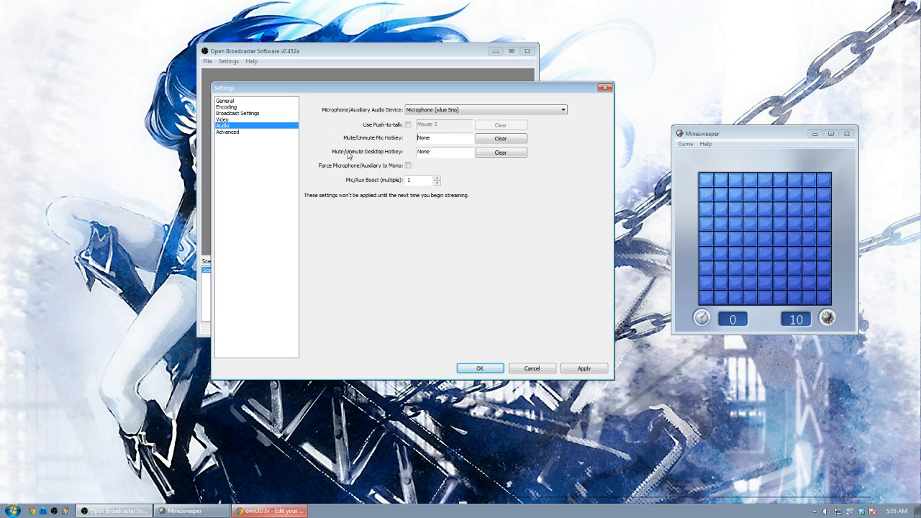
{"action": "mouse_move", "coordinate": [444, 158]}
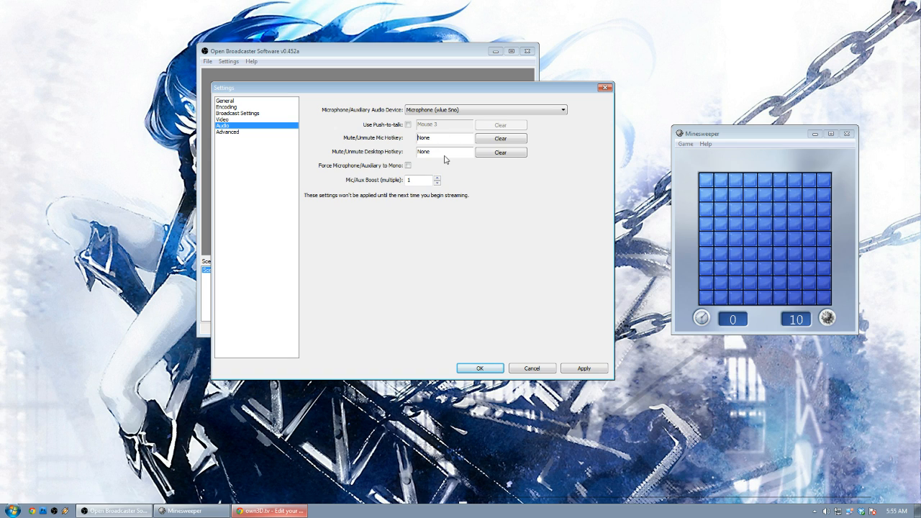
{"action": "left_click", "coordinate": [408, 164]}
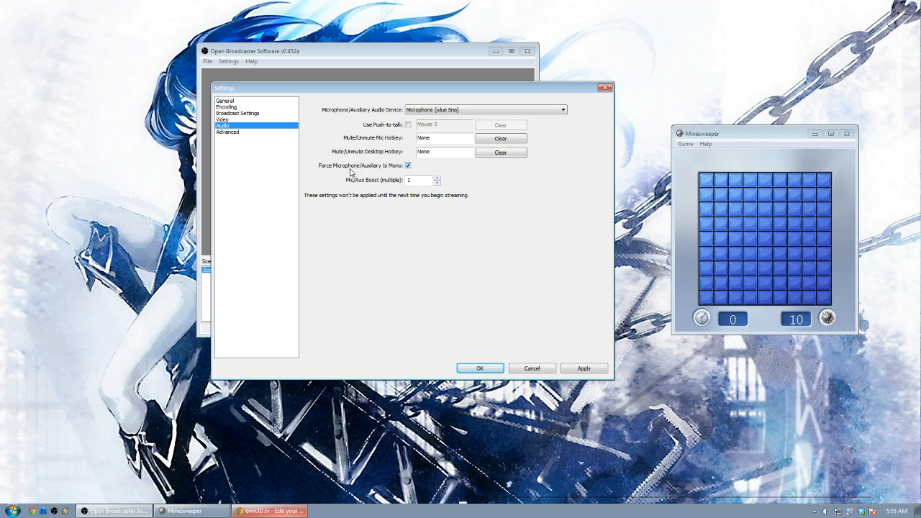
{"action": "left_click", "coordinate": [408, 165]}
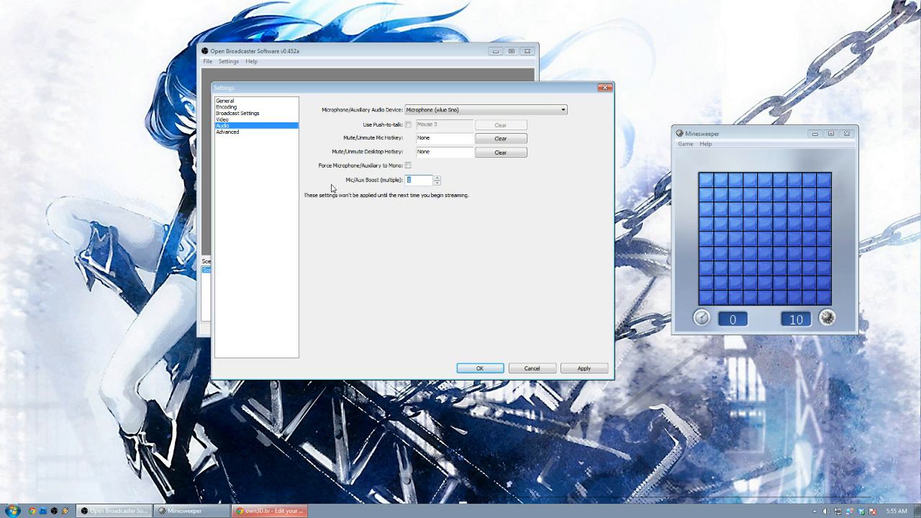
{"action": "mouse_move", "coordinate": [405, 190]}
{"action": "type", "text": "20"}
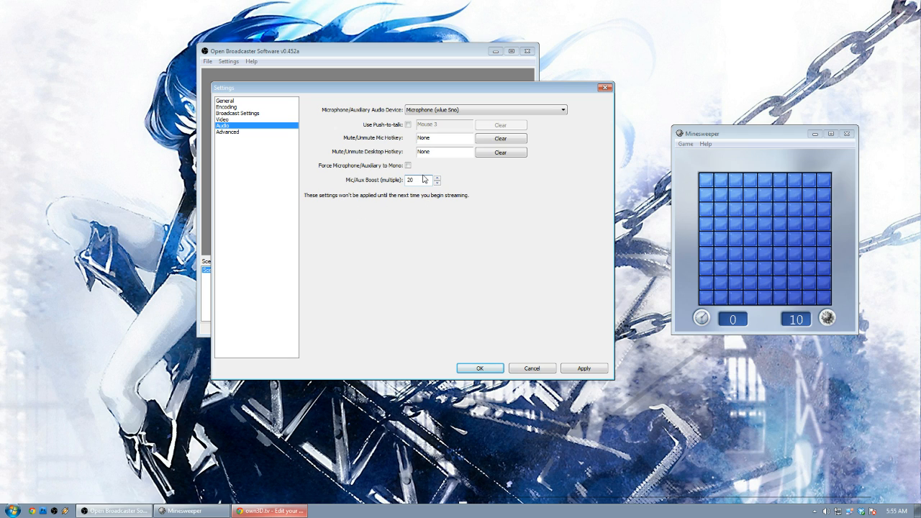
{"action": "type", "text": "1"}
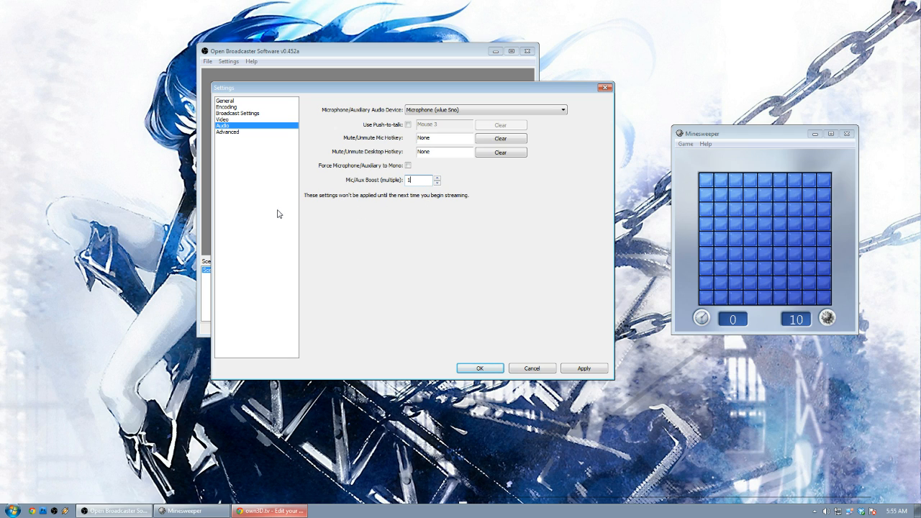
{"action": "mouse_move", "coordinate": [366, 216]}
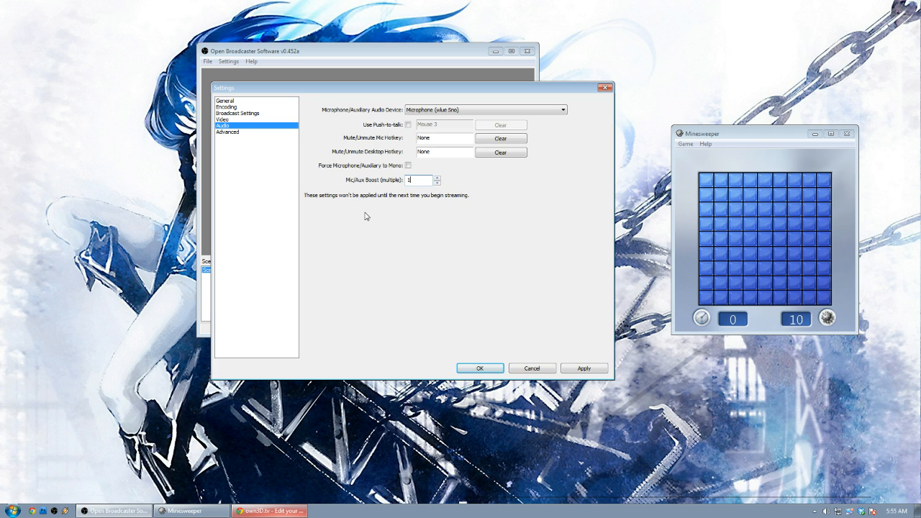
{"action": "mouse_move", "coordinate": [360, 256]}
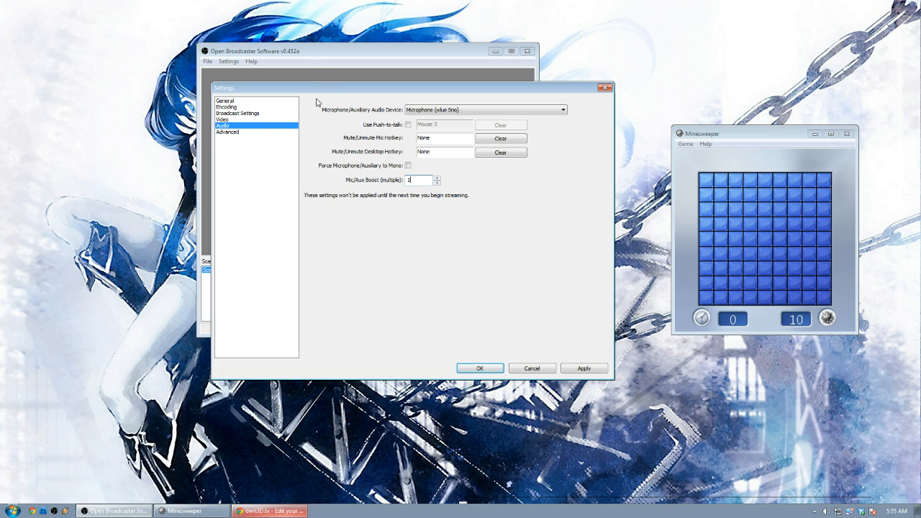
- Switch to Advanced settings, answering Yes to save and apply the audio changes
{"action": "left_click", "coordinate": [228, 133]}
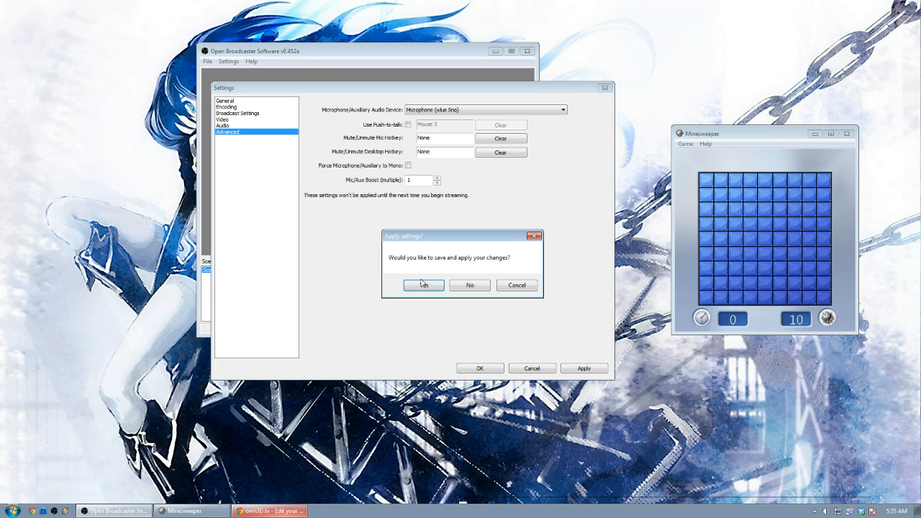
{"action": "left_click", "coordinate": [423, 285]}
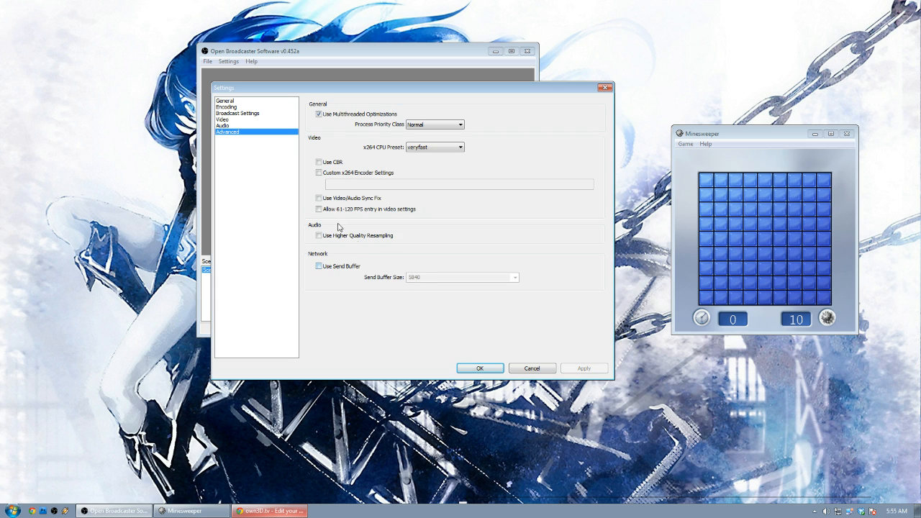
{"action": "left_click", "coordinate": [319, 210]}
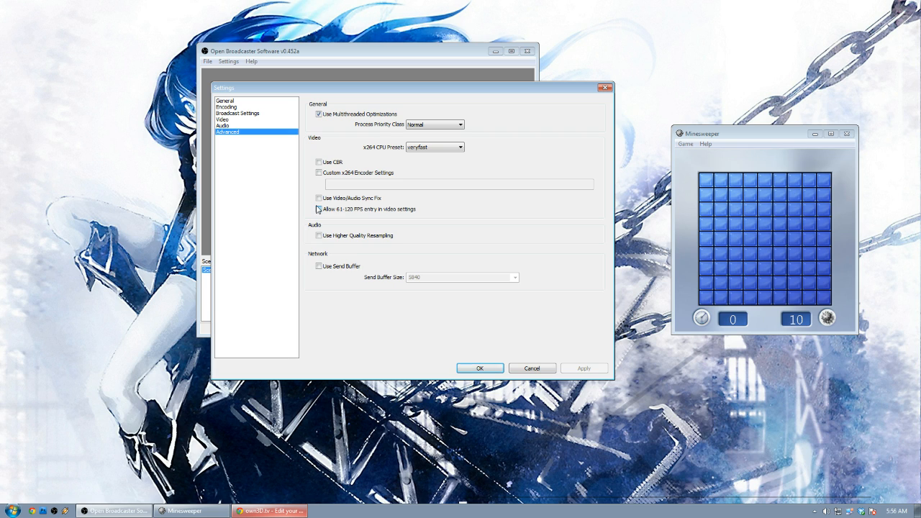
- Toggle Allow 61-120 FPS on and back off, then list the x264 CPU presets
{"action": "left_click", "coordinate": [319, 209]}
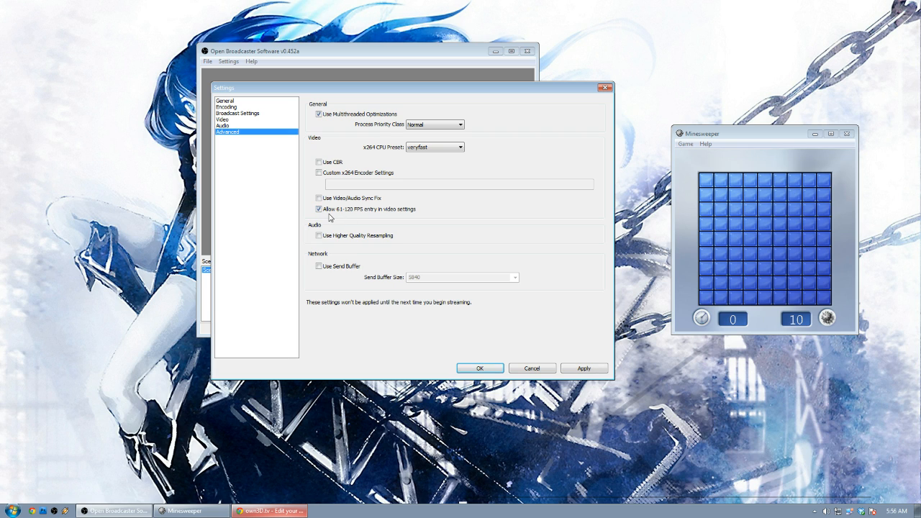
{"action": "left_click", "coordinate": [319, 208]}
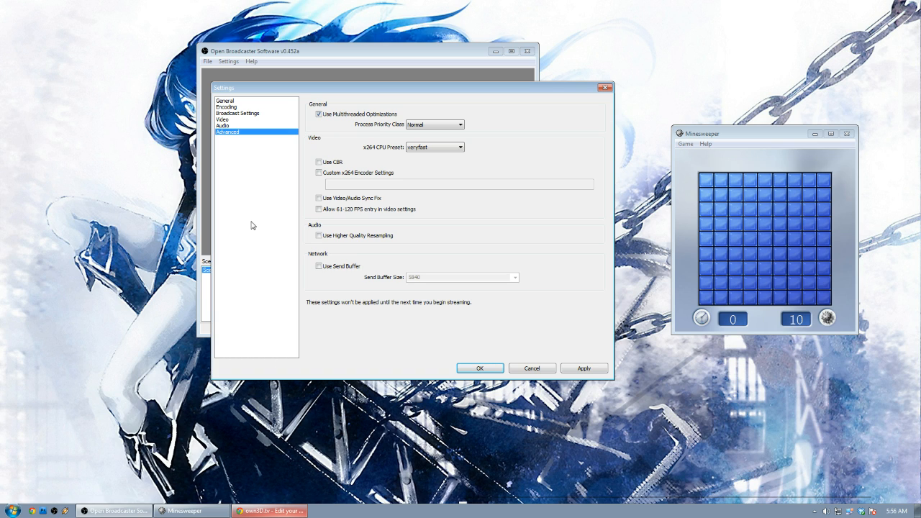
{"action": "left_click", "coordinate": [459, 147]}
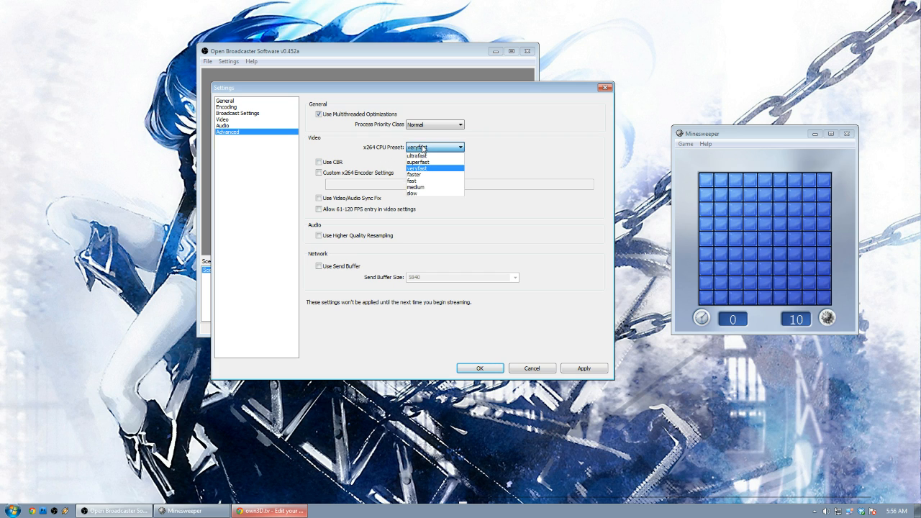
{"action": "mouse_move", "coordinate": [417, 156]}
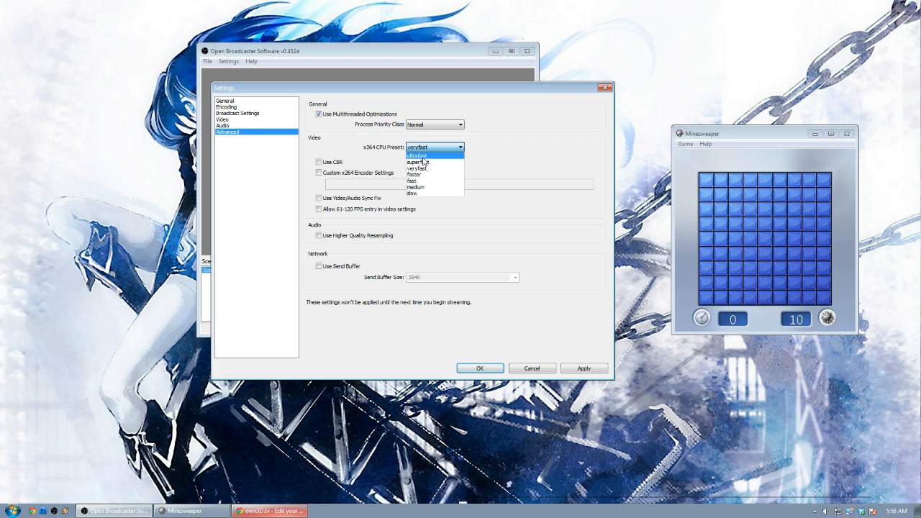
- Try the ultrafast x264 CPU preset after confirming the warning, then set it back to veryfast
{"action": "left_click", "coordinate": [417, 155]}
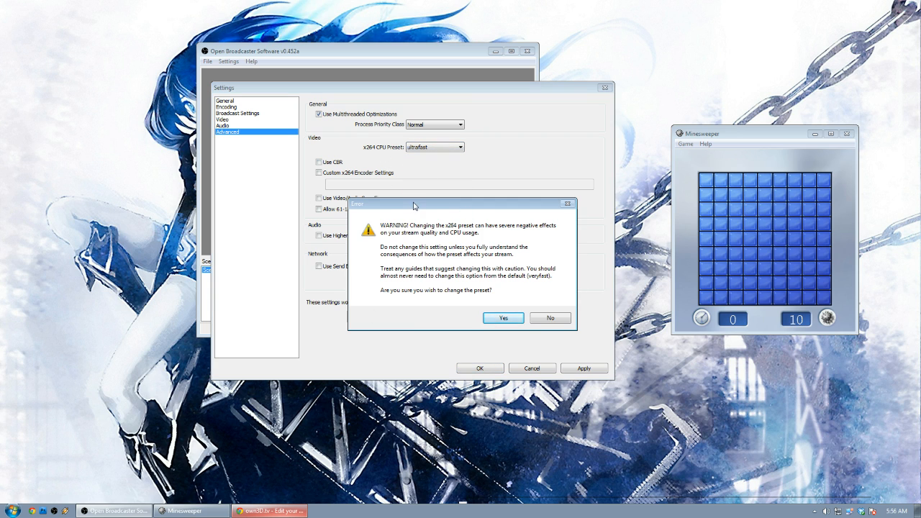
{"action": "left_click", "coordinate": [550, 318]}
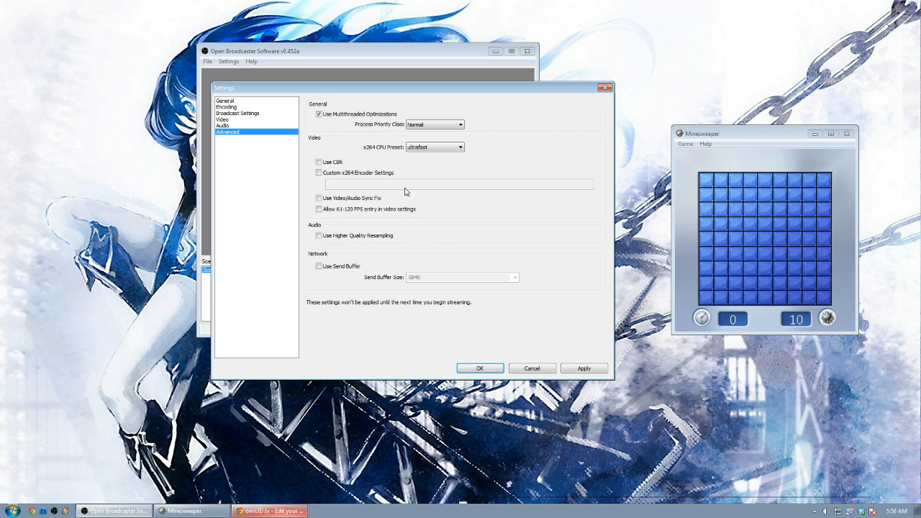
{"action": "left_click", "coordinate": [459, 147]}
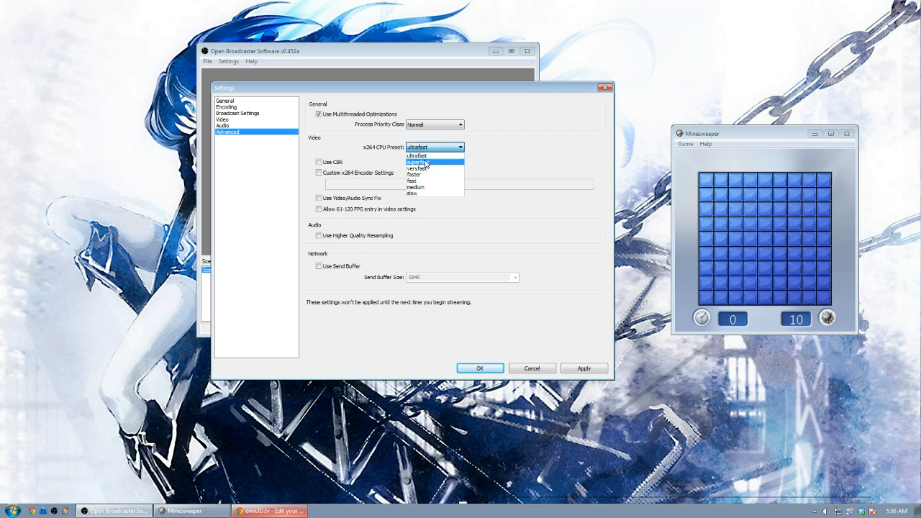
{"action": "left_click", "coordinate": [415, 174]}
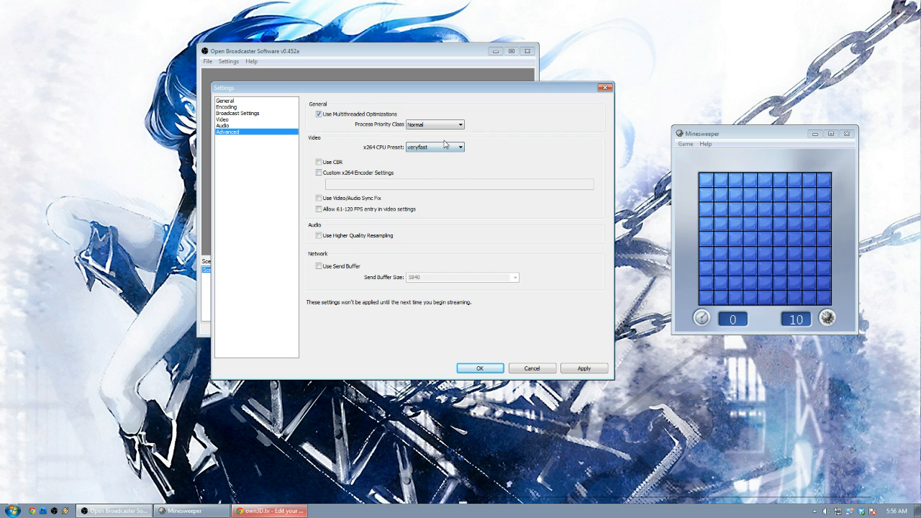
{"action": "left_click", "coordinate": [431, 147]}
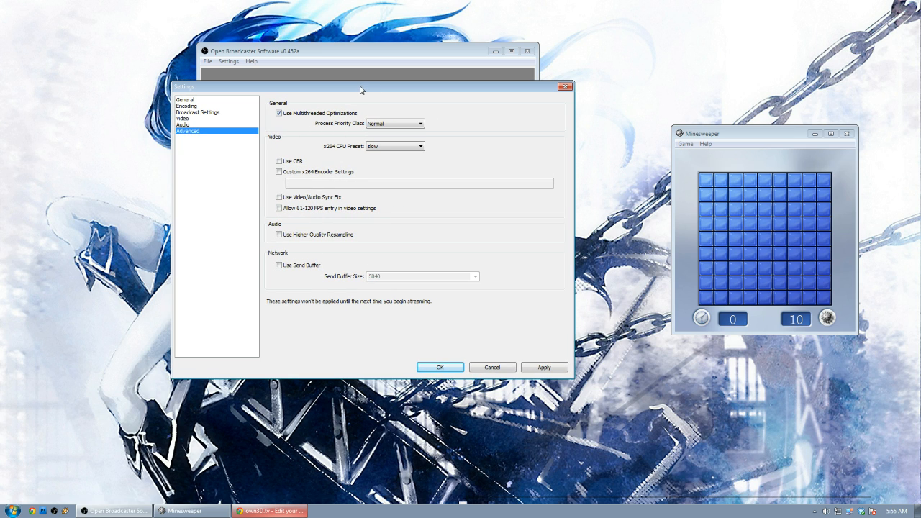
{"action": "left_click", "coordinate": [420, 146]}
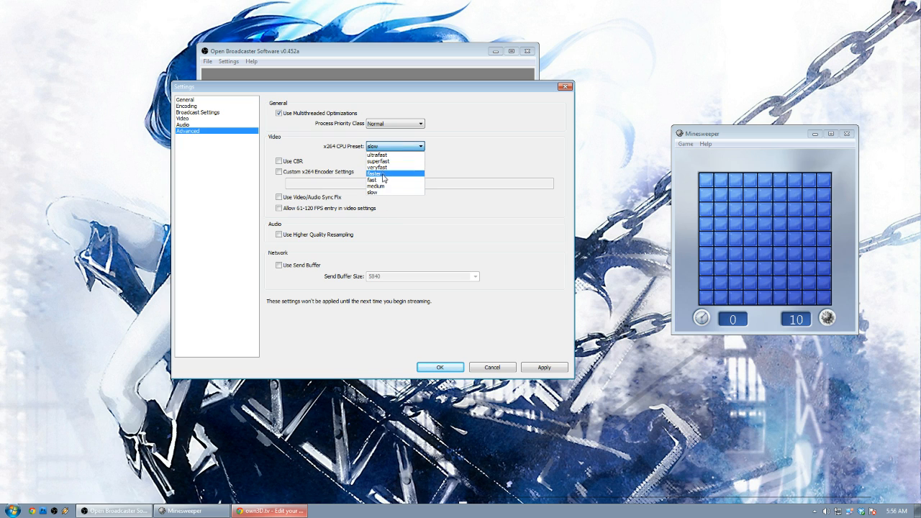
{"action": "left_click", "coordinate": [377, 167]}
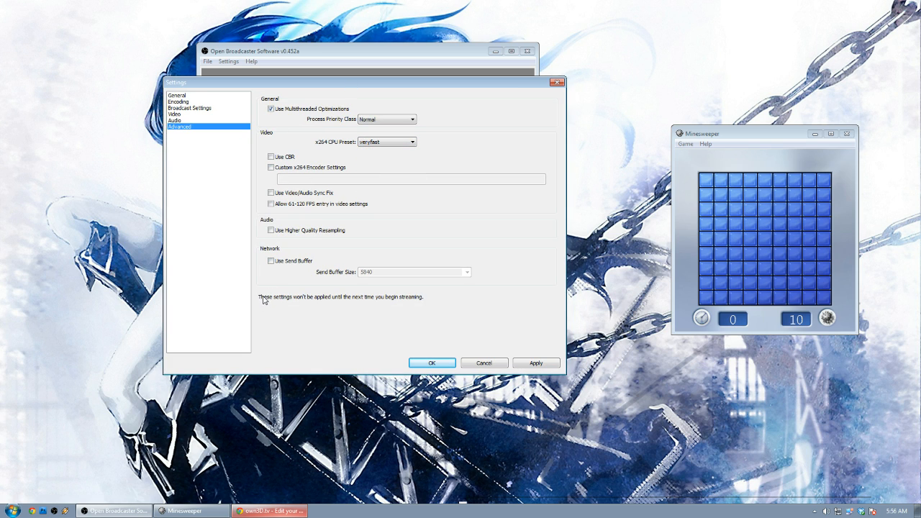
{"action": "mouse_move", "coordinate": [210, 180]}
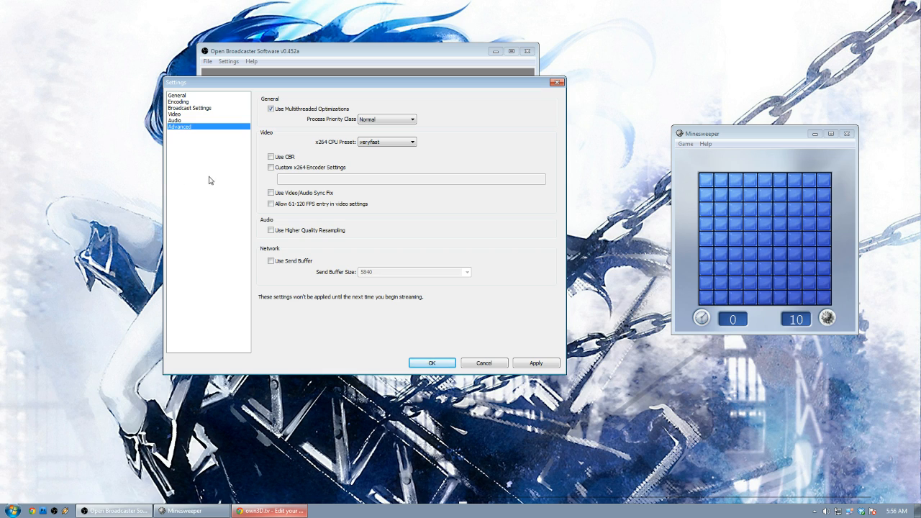
{"action": "mouse_move", "coordinate": [521, 357]}
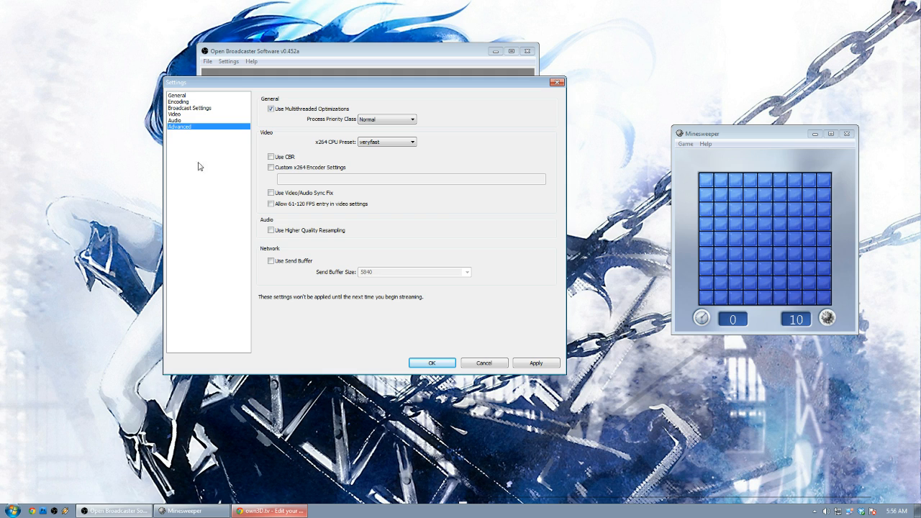
- Enable Custom x264 Encoder Settings, save the change via Yes, then untick it again on Advanced
{"action": "left_click", "coordinate": [270, 167]}
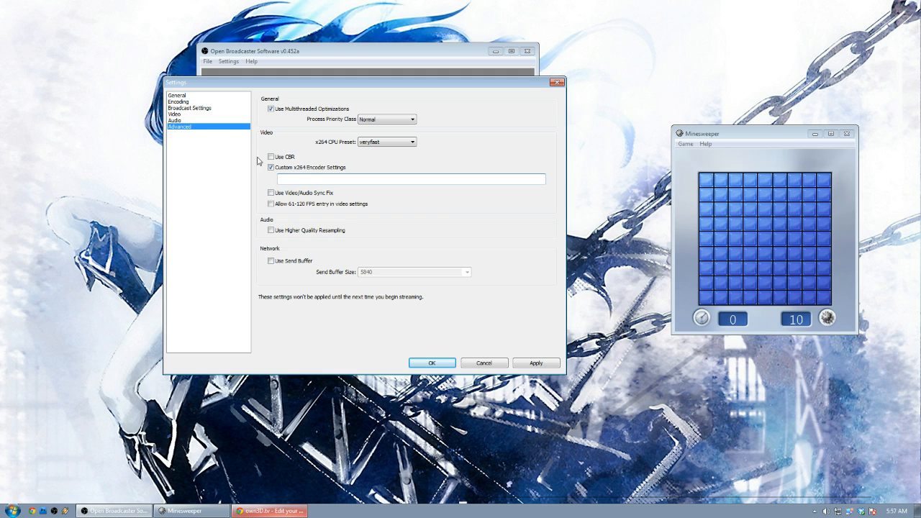
{"action": "left_click", "coordinate": [189, 106]}
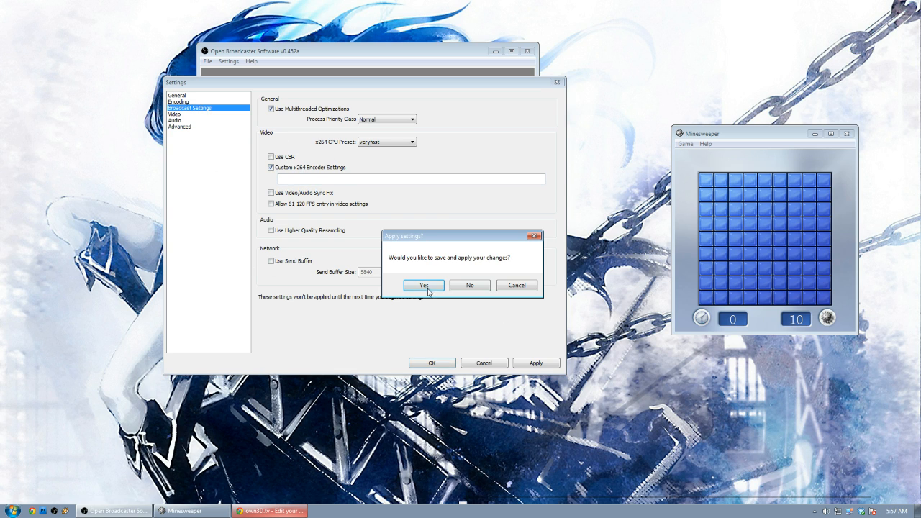
{"action": "left_click", "coordinate": [423, 285]}
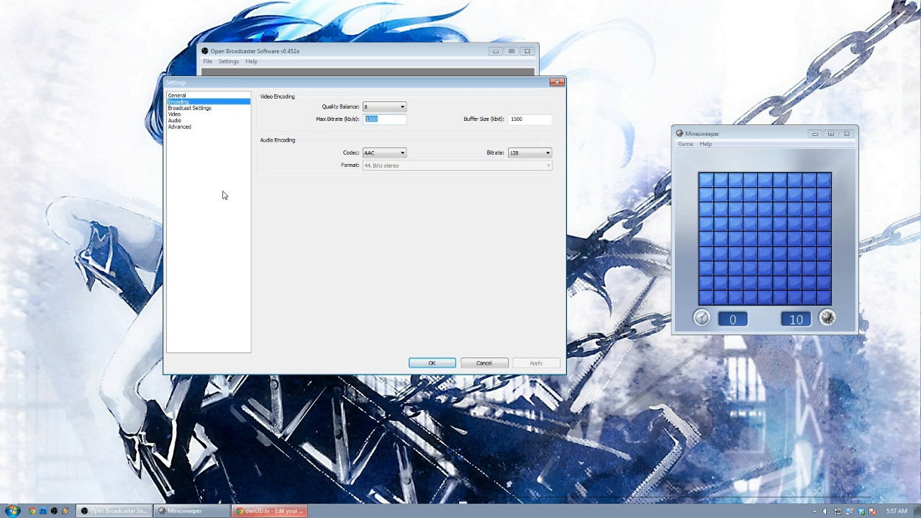
{"action": "mouse_move", "coordinate": [191, 133]}
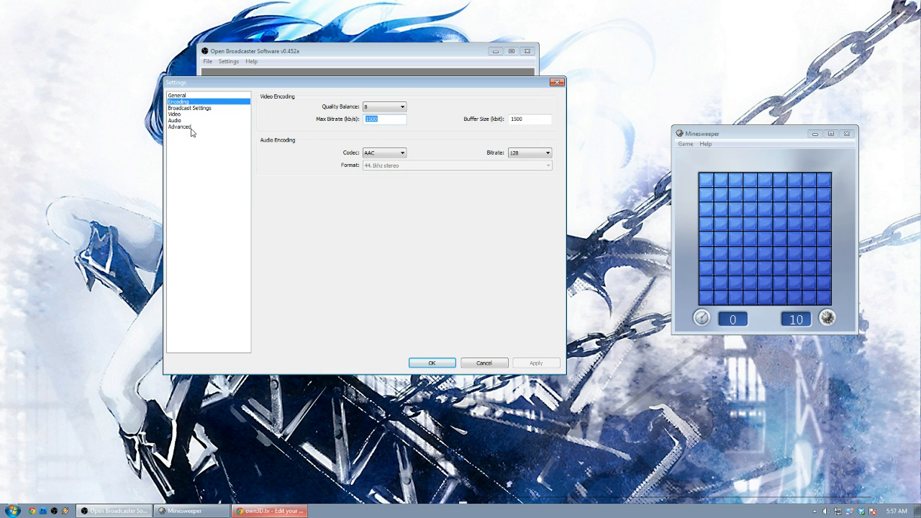
{"action": "left_click", "coordinate": [178, 126]}
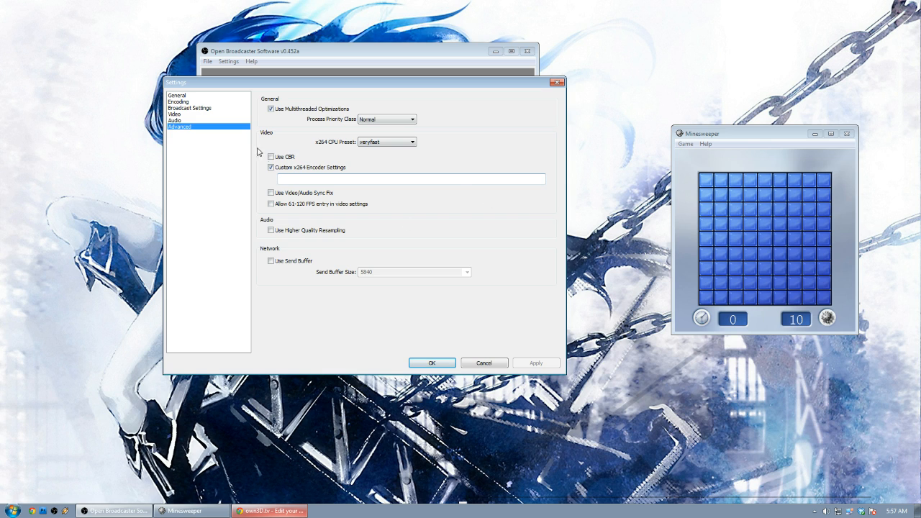
{"action": "left_click", "coordinate": [271, 167]}
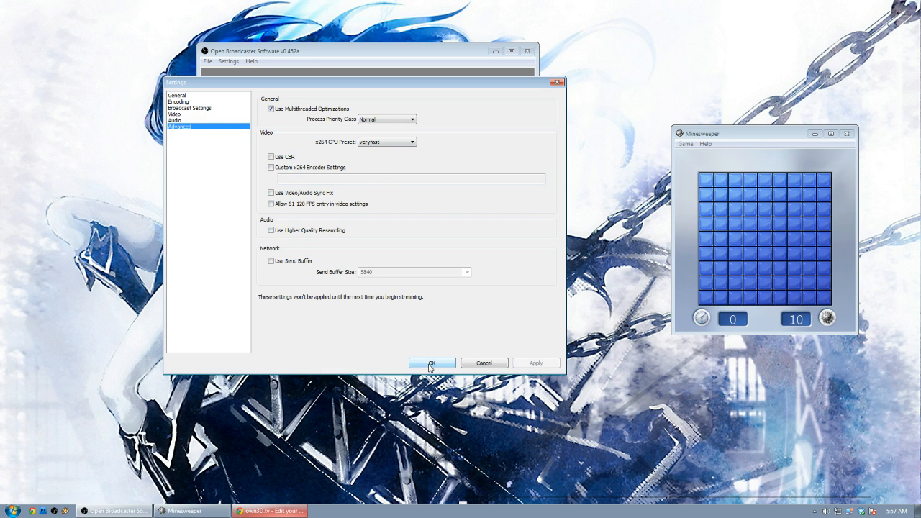
- Close Settings with OK and start Preview Stream showing the captured Minesweeper window
{"action": "left_click", "coordinate": [431, 362]}
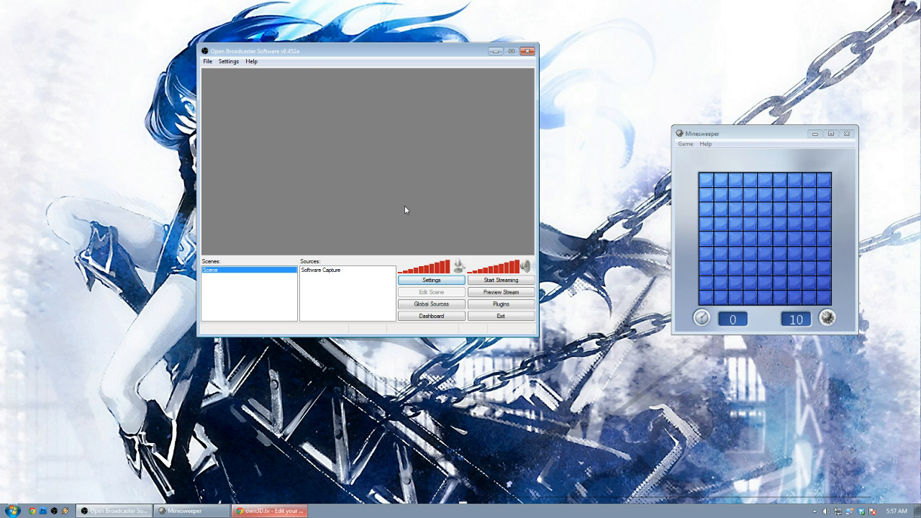
{"action": "mouse_move", "coordinate": [501, 279]}
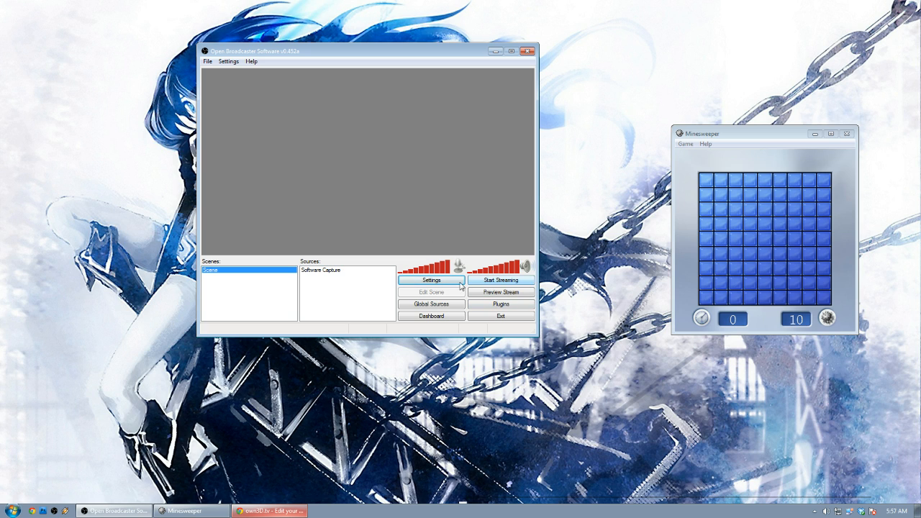
{"action": "left_click", "coordinate": [501, 291]}
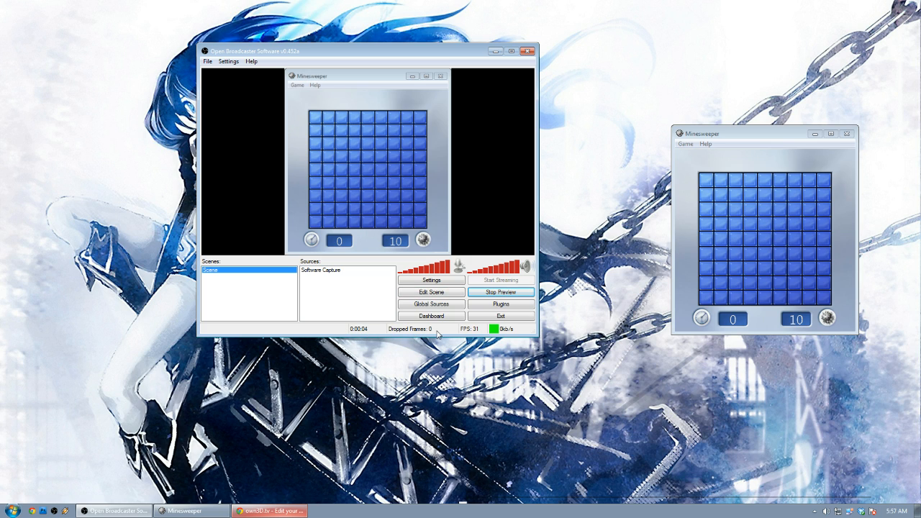
{"action": "mouse_move", "coordinate": [331, 299]}
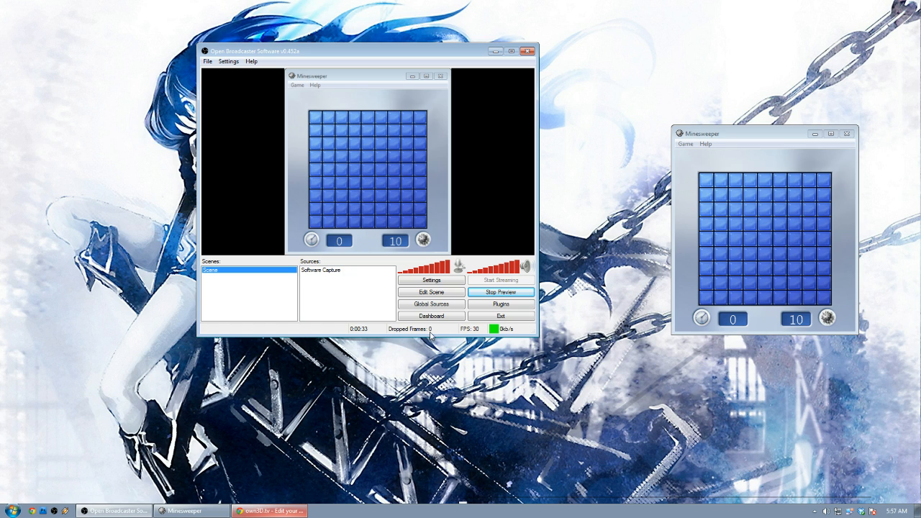
{"action": "mouse_move", "coordinate": [444, 337]}
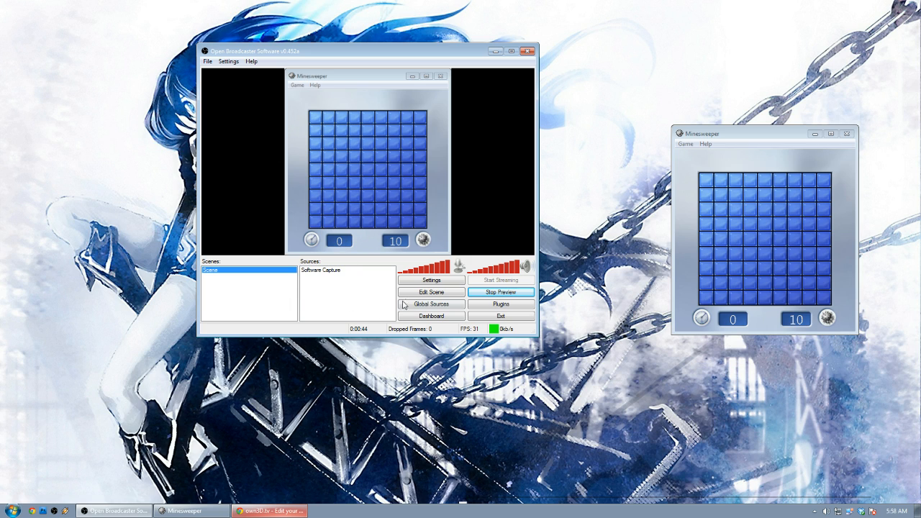
{"action": "mouse_move", "coordinate": [354, 309]}
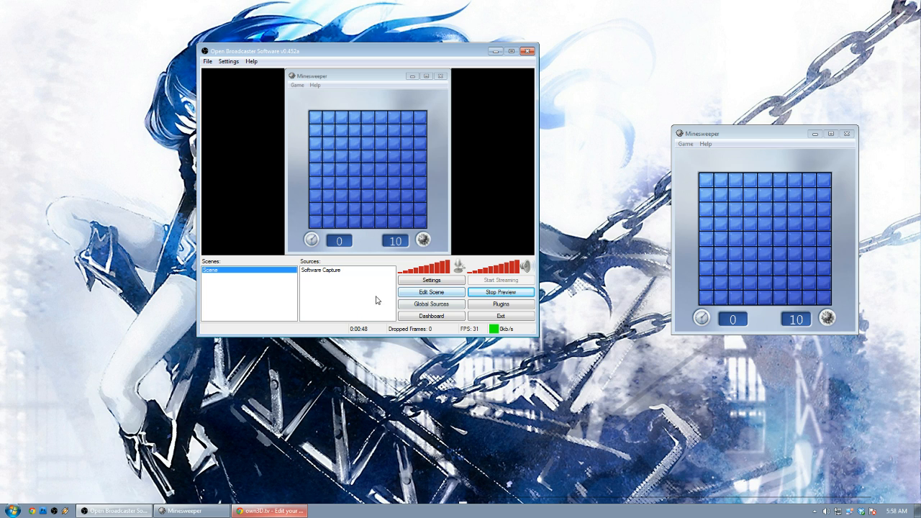
{"action": "mouse_move", "coordinate": [342, 311]}
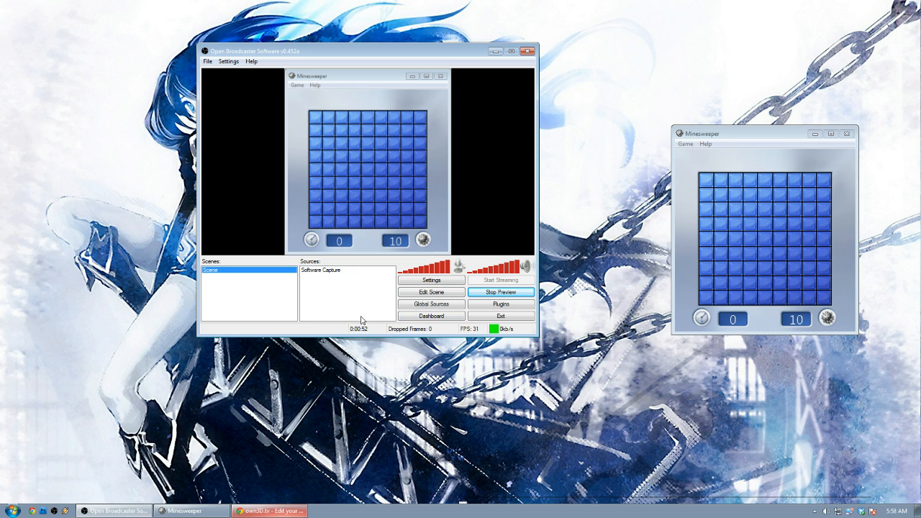
{"action": "mouse_move", "coordinate": [401, 302]}
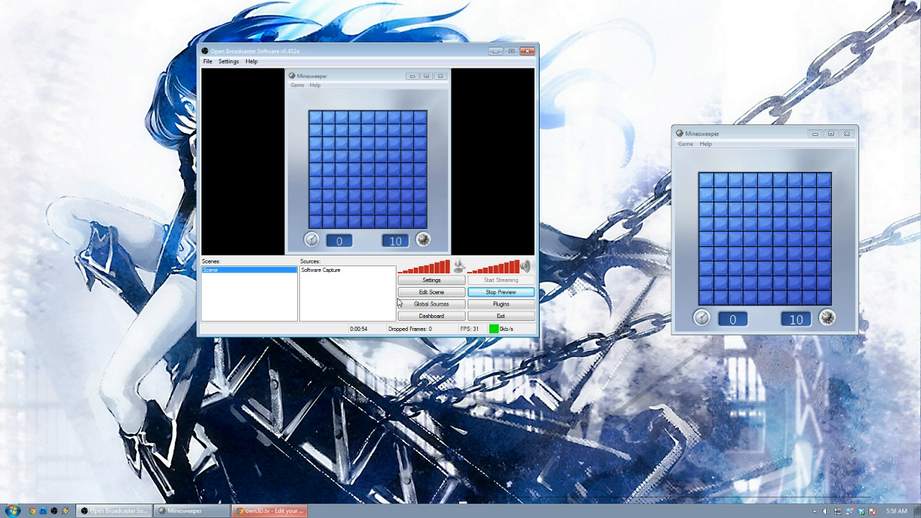
{"action": "mouse_move", "coordinate": [228, 85]}
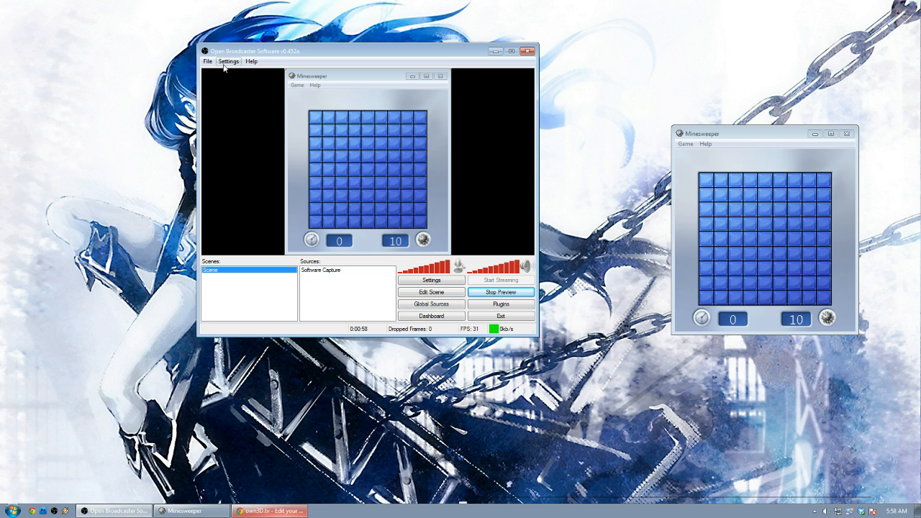
{"action": "left_click", "coordinate": [228, 60]}
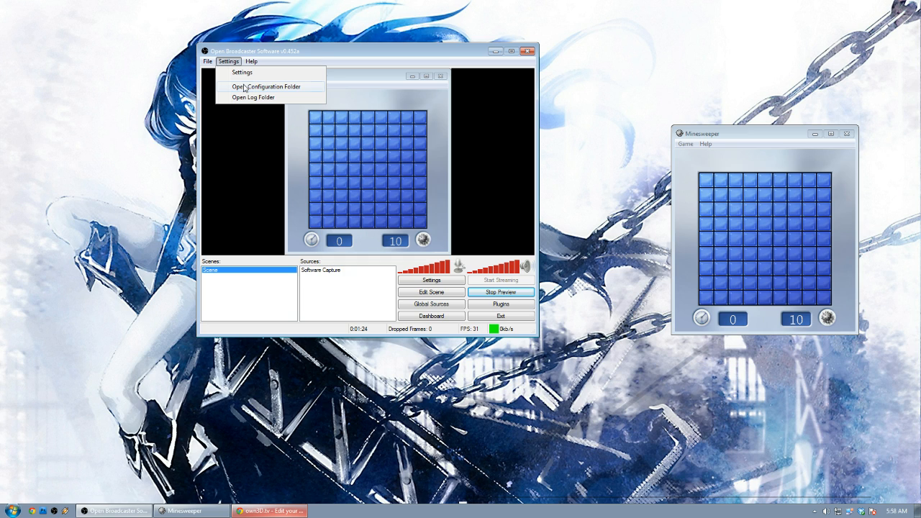
{"action": "left_click", "coordinate": [250, 60]}
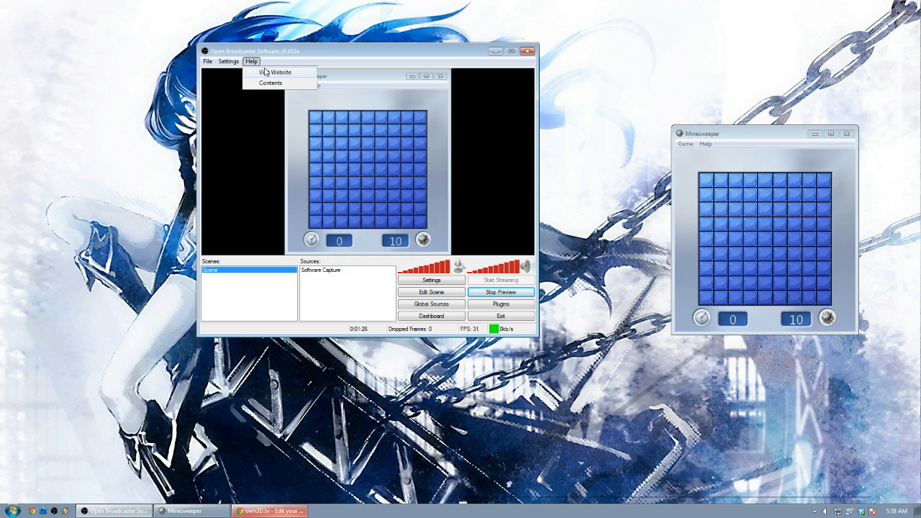
{"action": "mouse_move", "coordinate": [271, 82]}
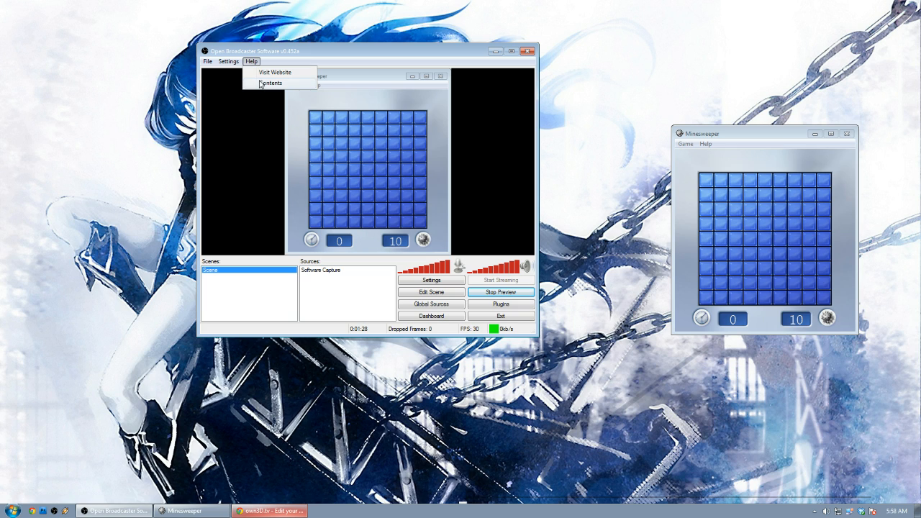
{"action": "left_click", "coordinate": [341, 305]}
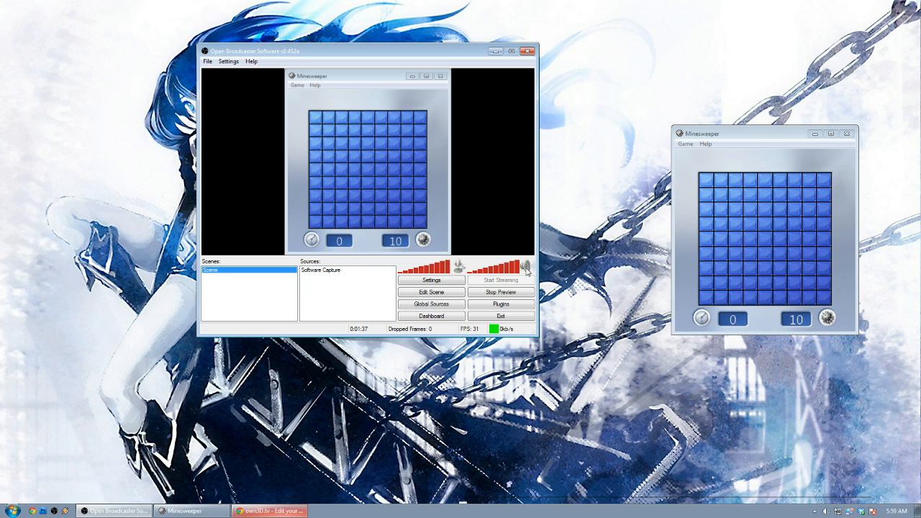
{"action": "mouse_move", "coordinate": [495, 274]}
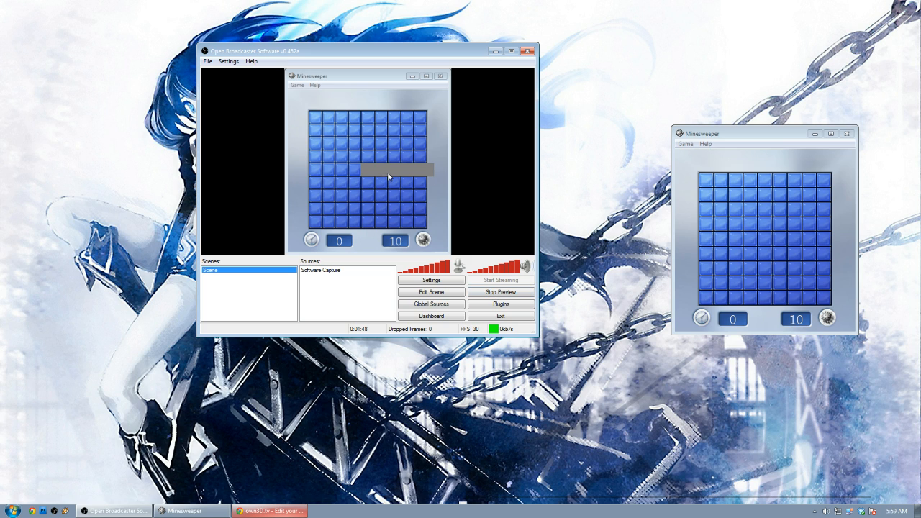
{"action": "left_click", "coordinate": [501, 291]}
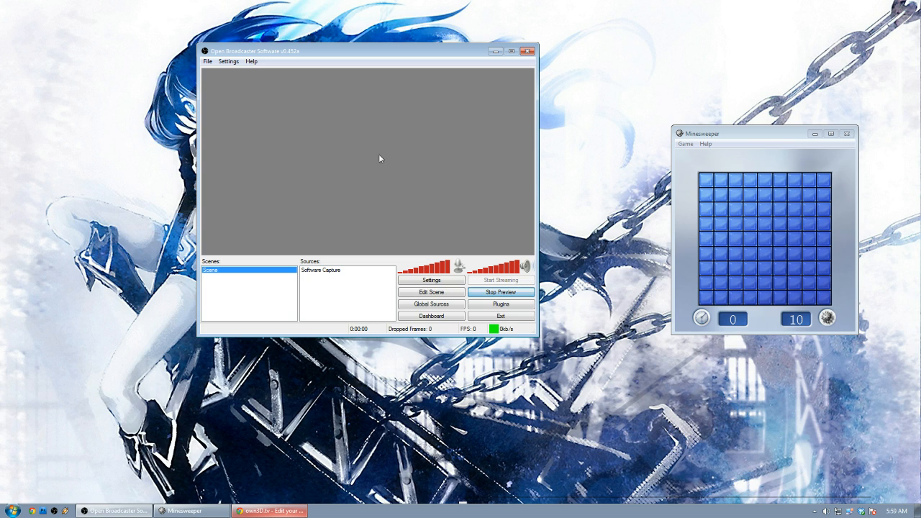
{"action": "left_click", "coordinate": [501, 292]}
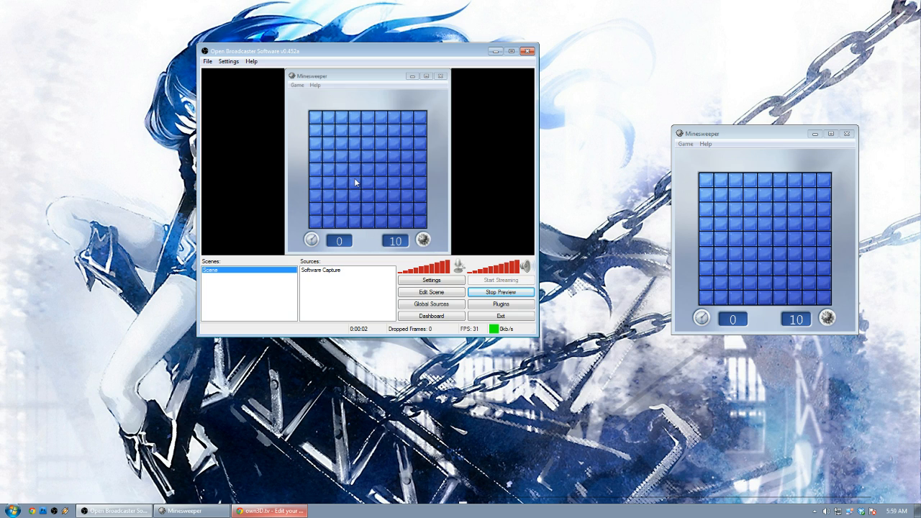
{"action": "mouse_move", "coordinate": [360, 176]}
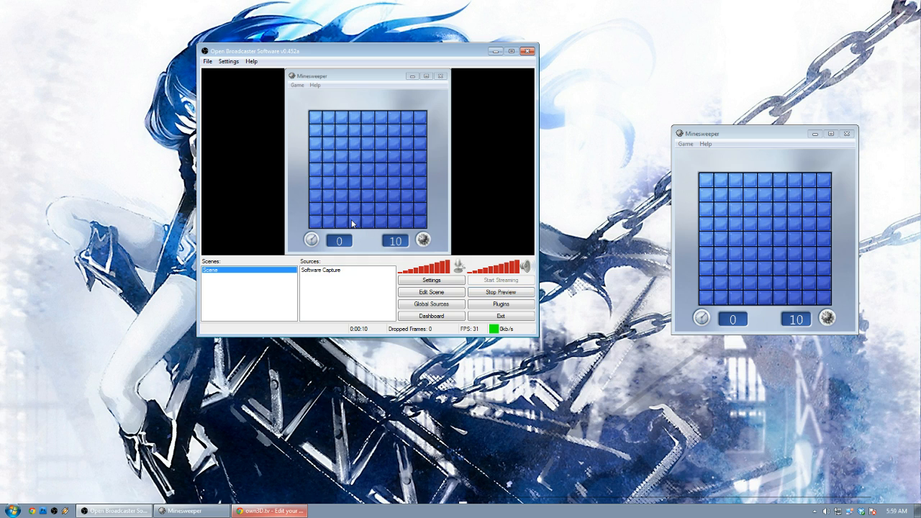
{"action": "mouse_move", "coordinate": [252, 94]}
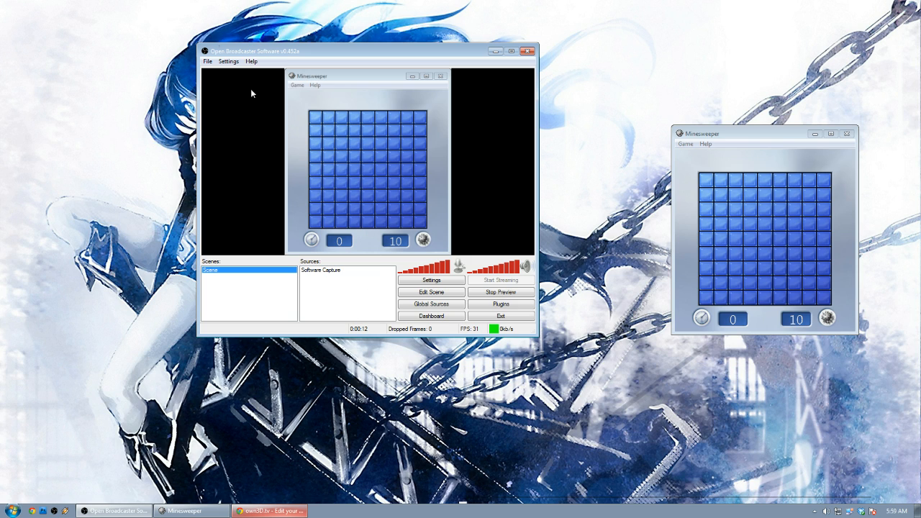